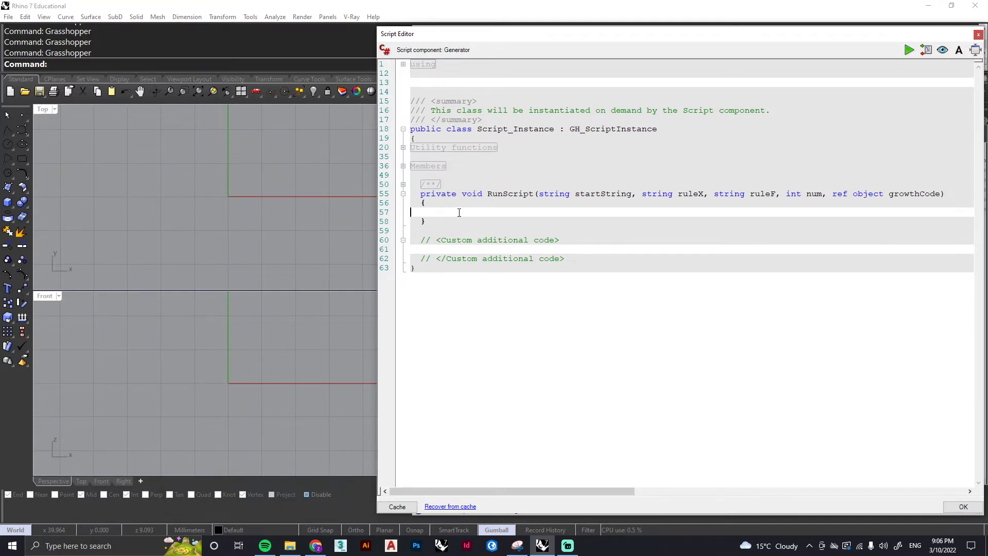
Declare 'string finalString = startString;' at the start of the RunScript body.
text(string g)
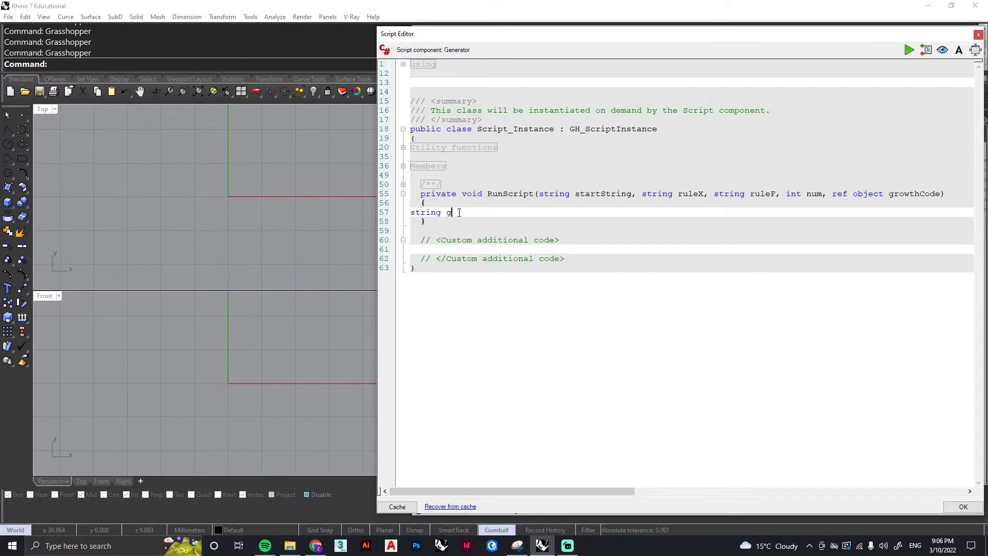
text(inalString =)
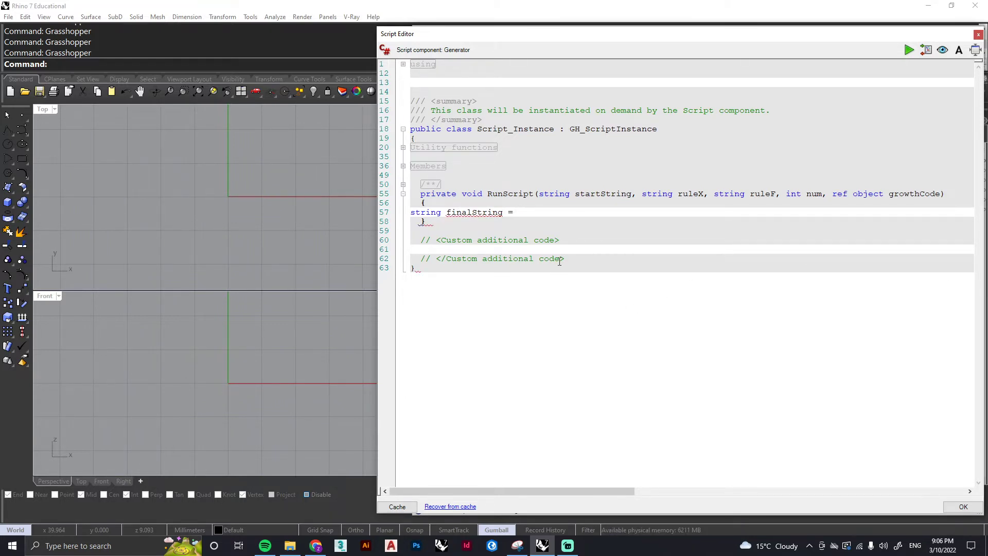
text(start)
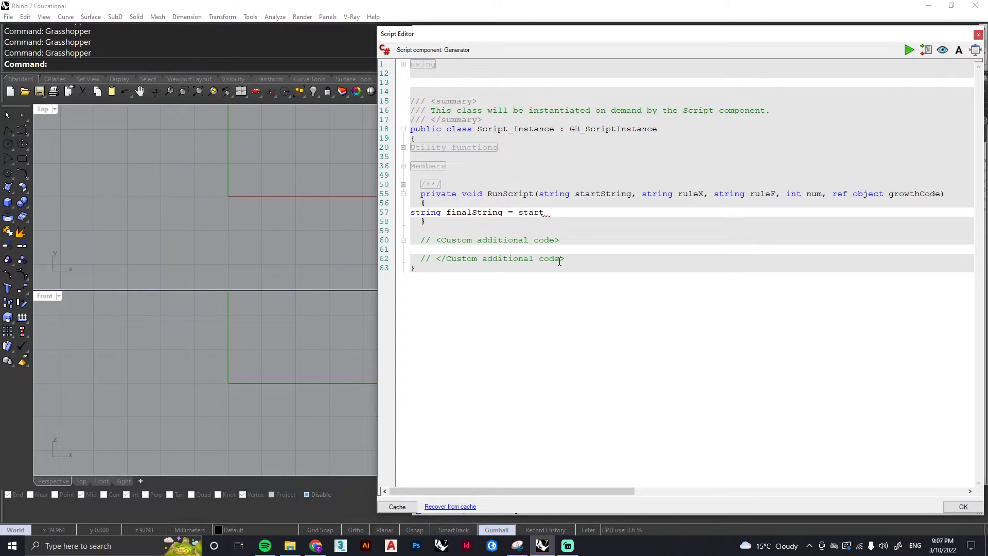
text(String;)
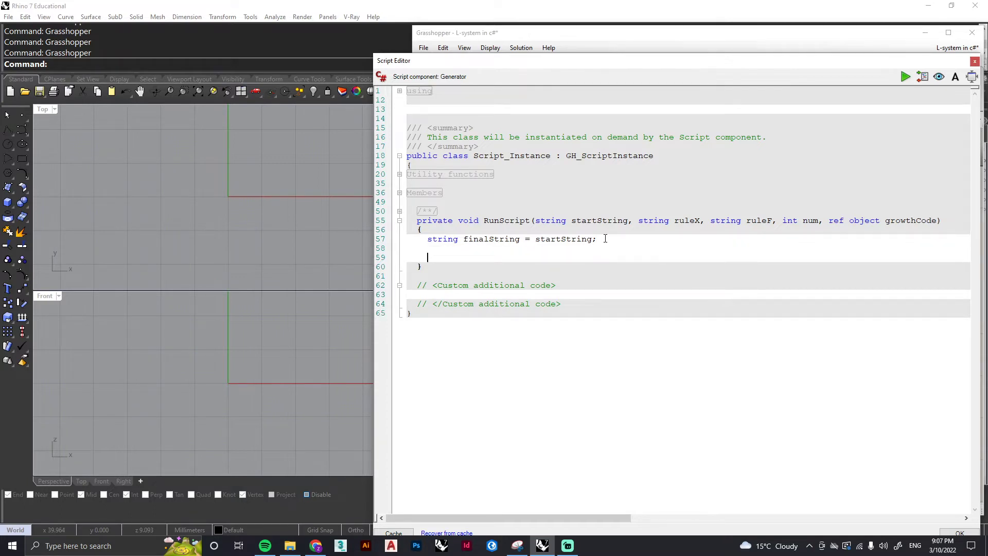
Write 'finalString = growString(num, finalString, ruleX, ruleF);' in RunScript.
text(finalString =)
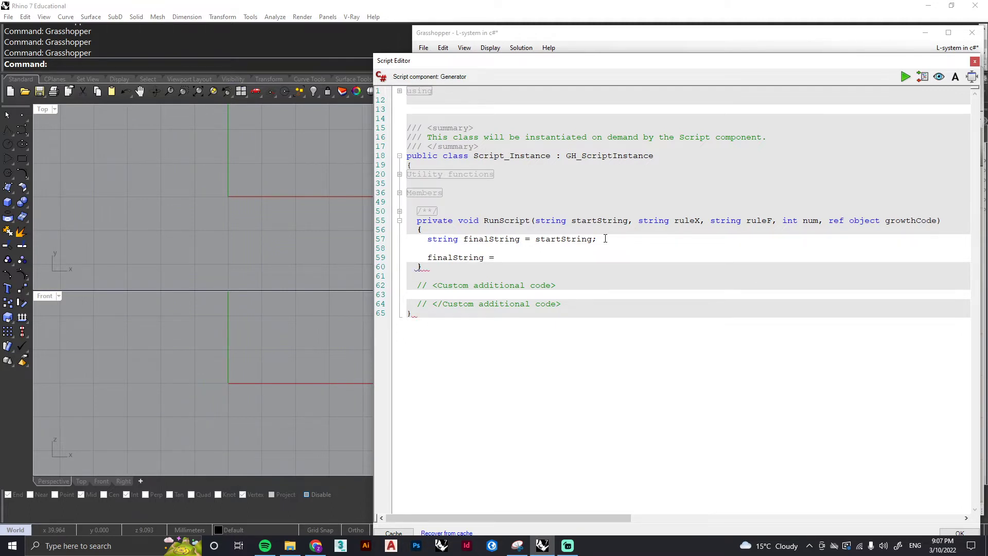
text(grow)
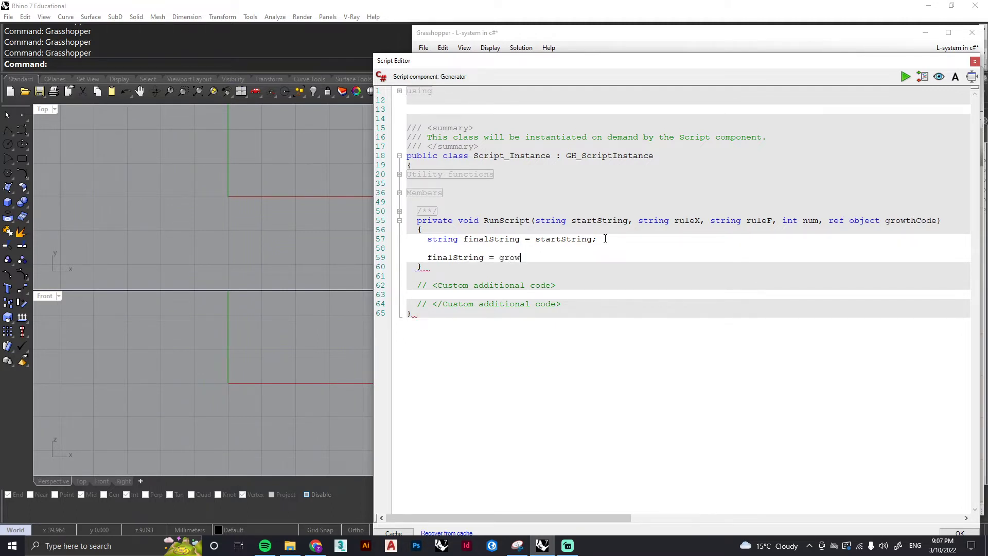
text(String)
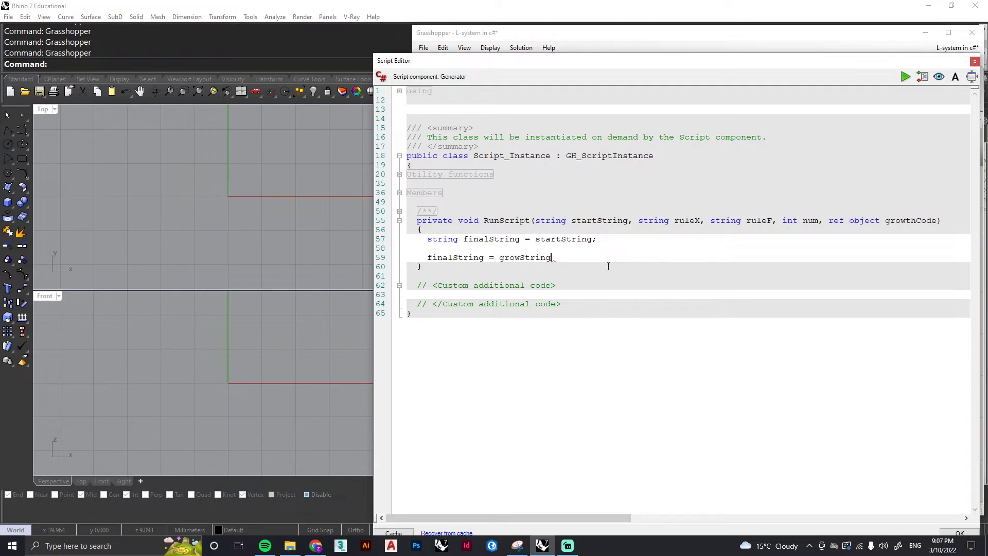
text((num,)
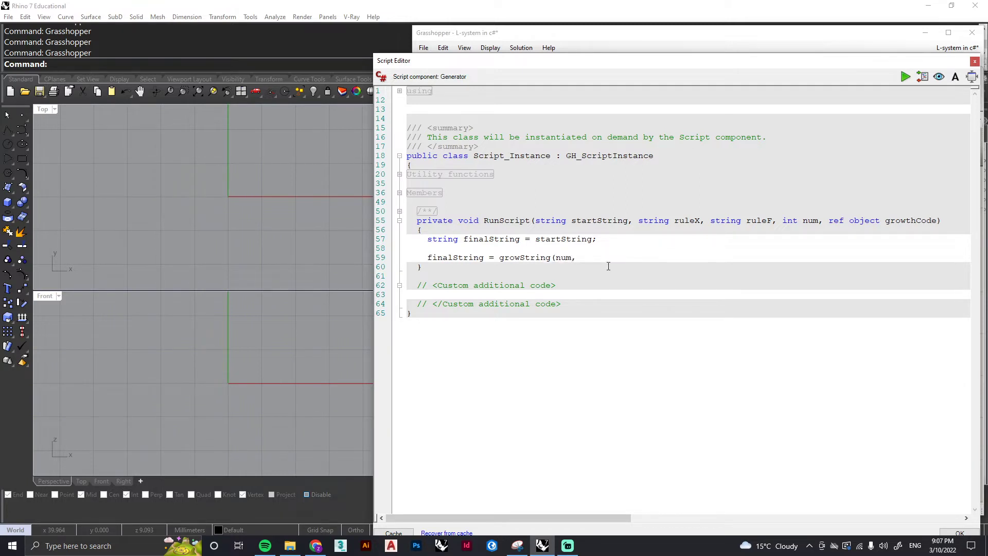
text(final)
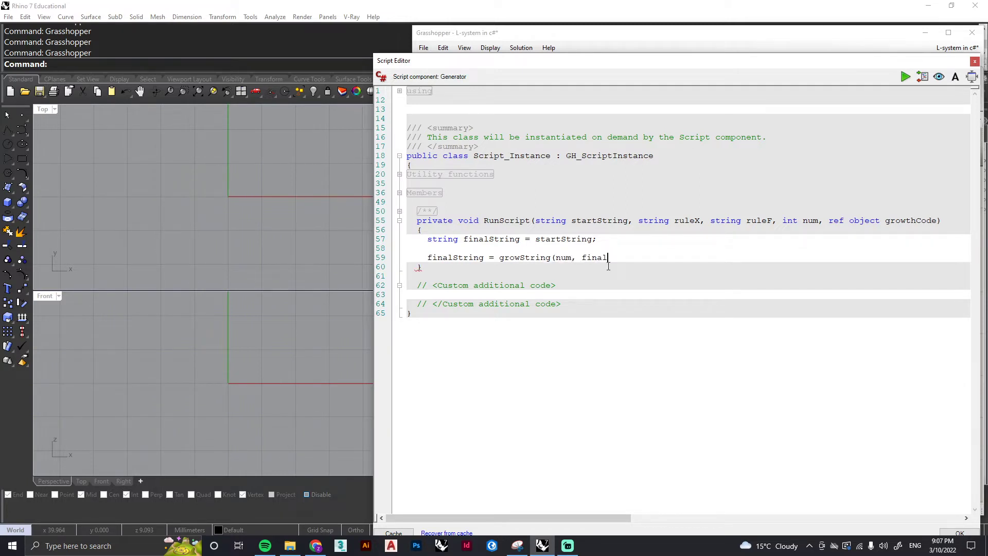
text(String)
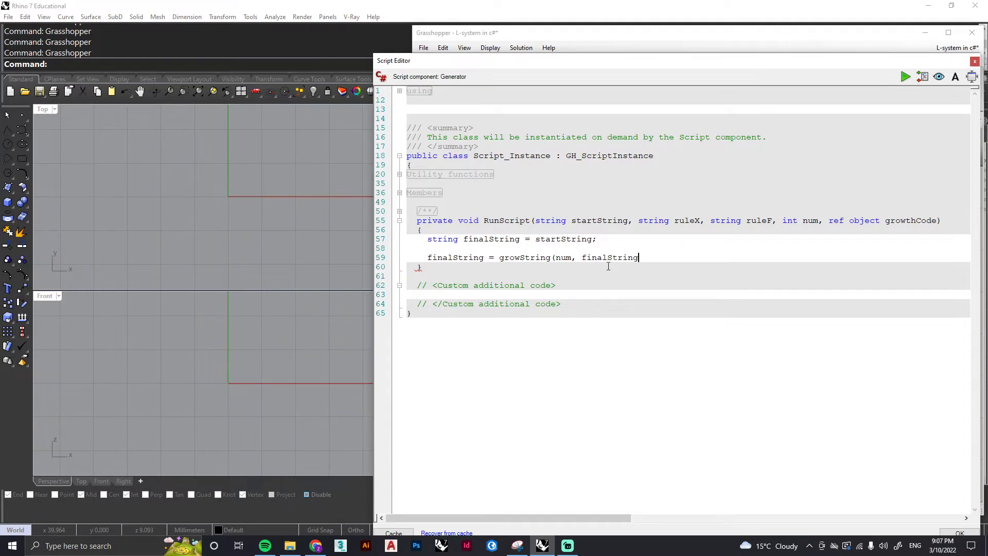
text(,)
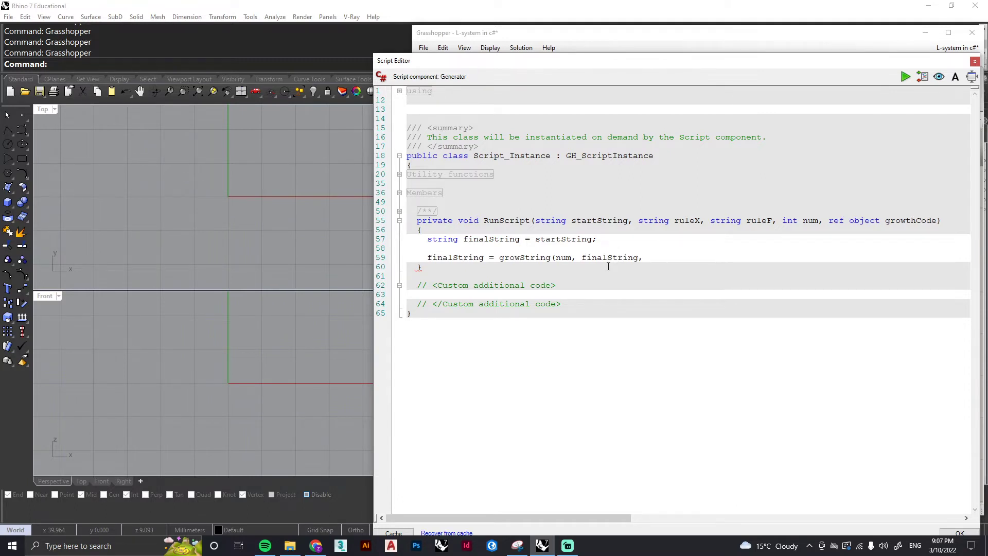
text(ruleX, r)
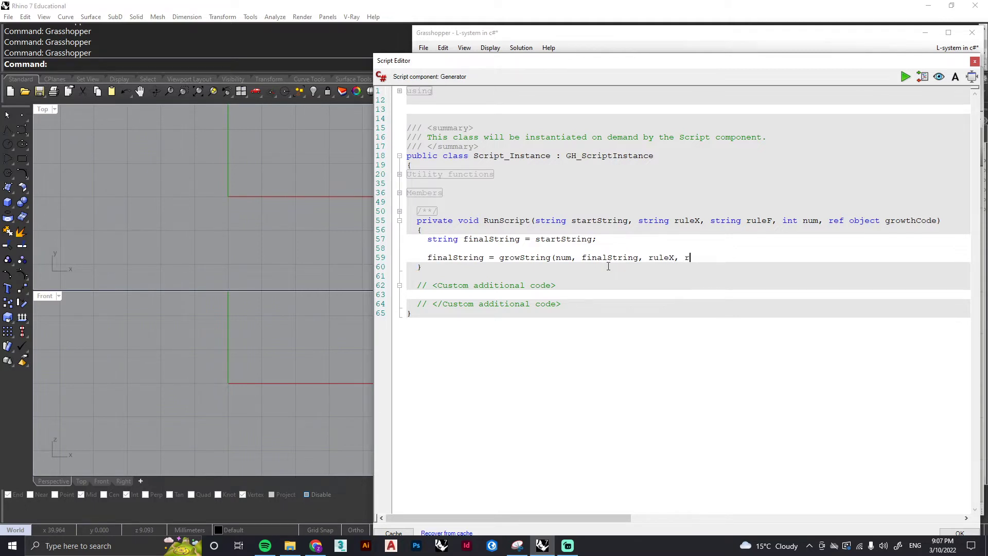
text(uleF)
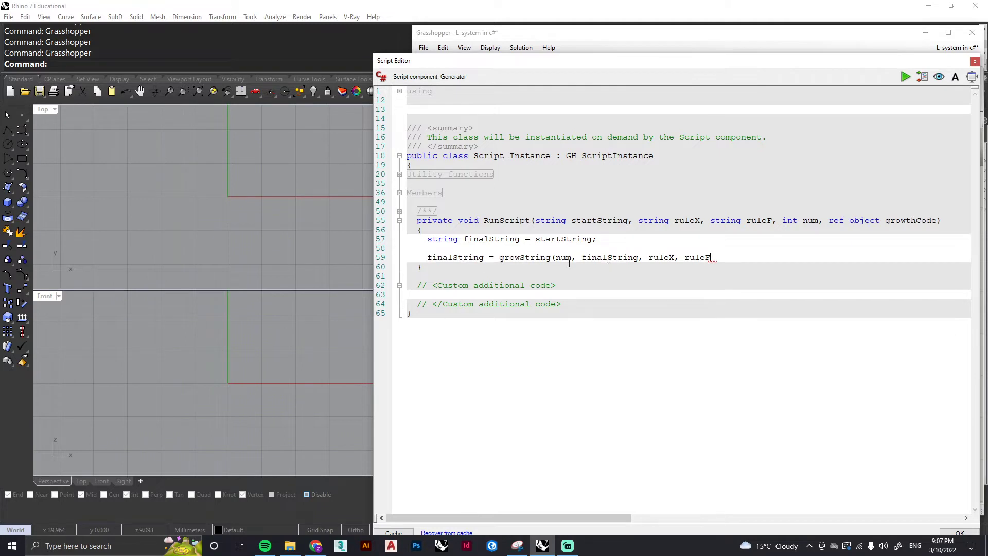
mouse_move(744, 268)
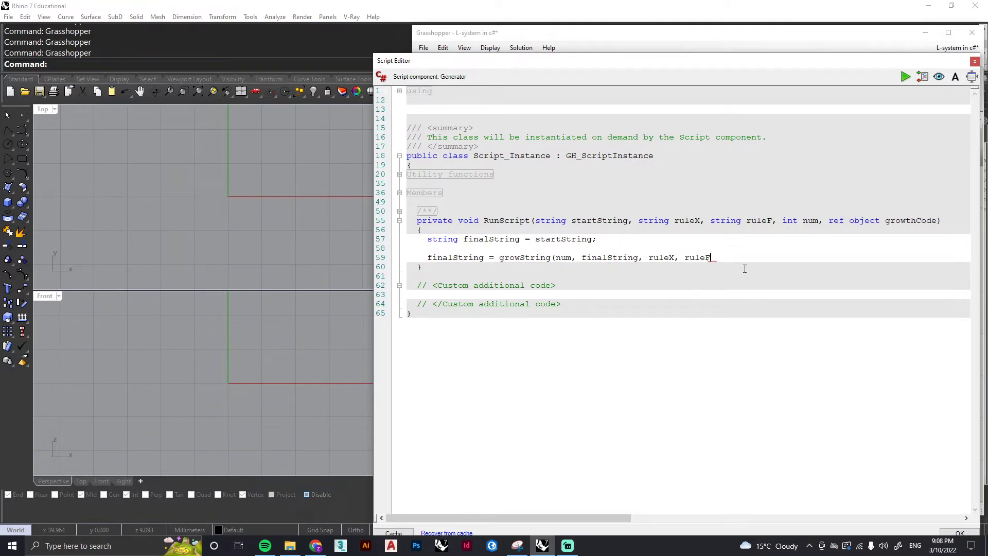
text();)
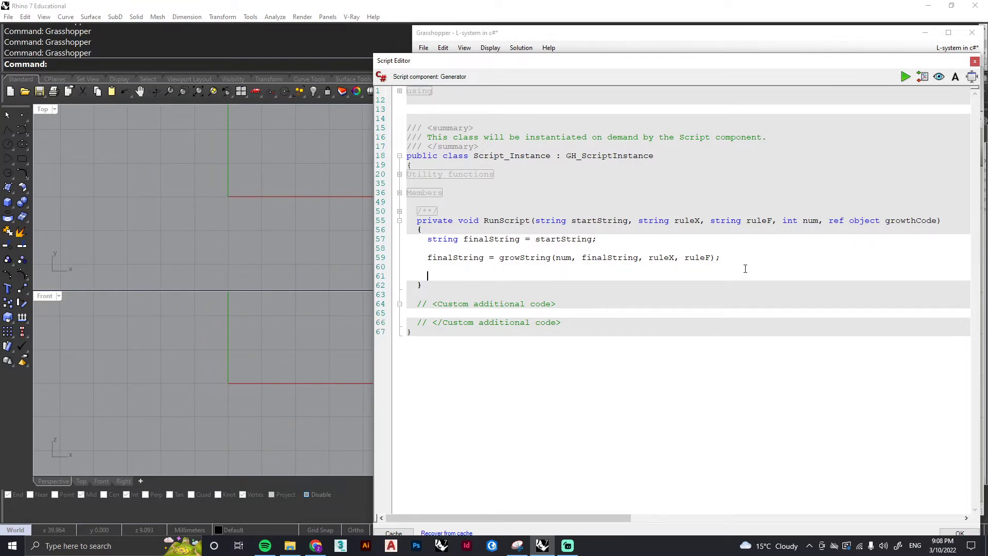
Output the result with 'growthCode = finalString;'.
text(growthC)
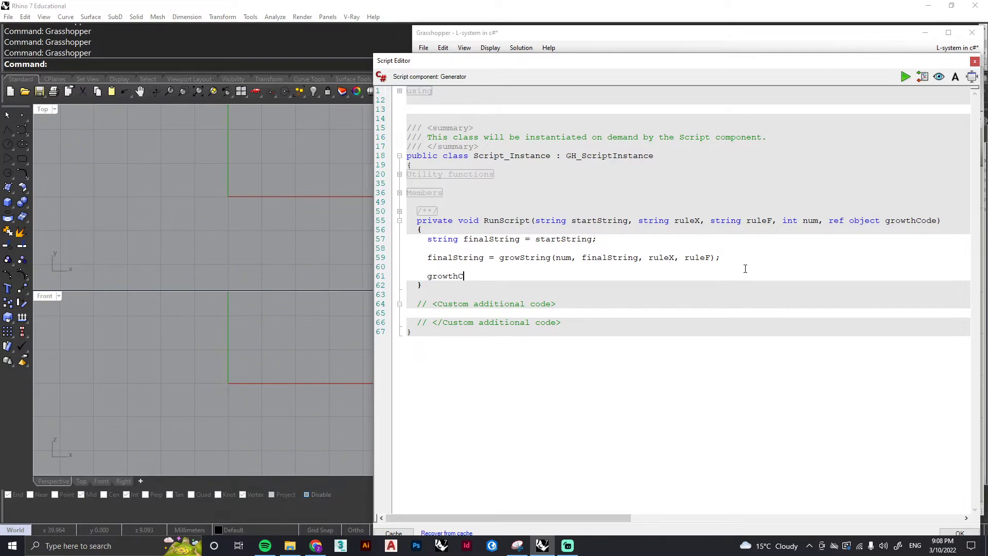
text(ode =)
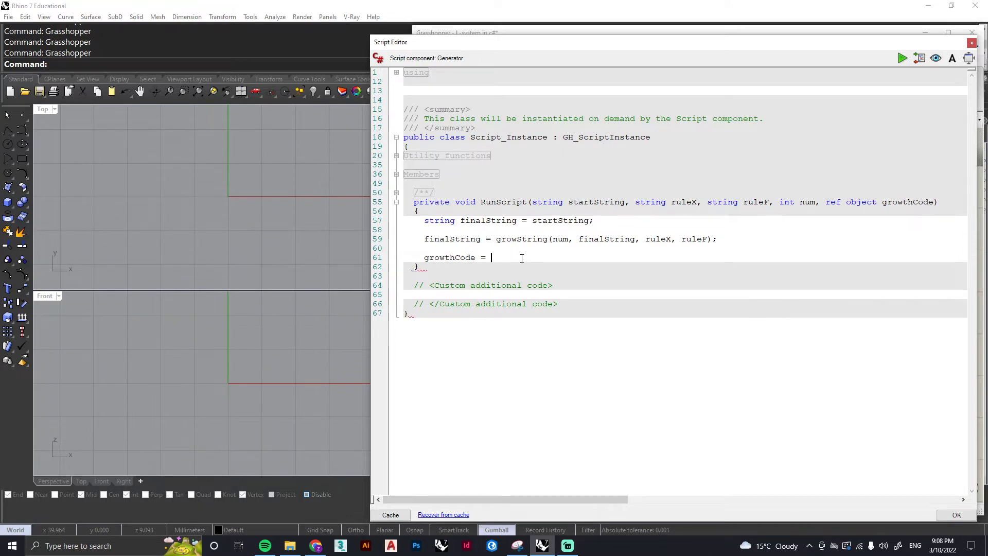
text(finalStrin)
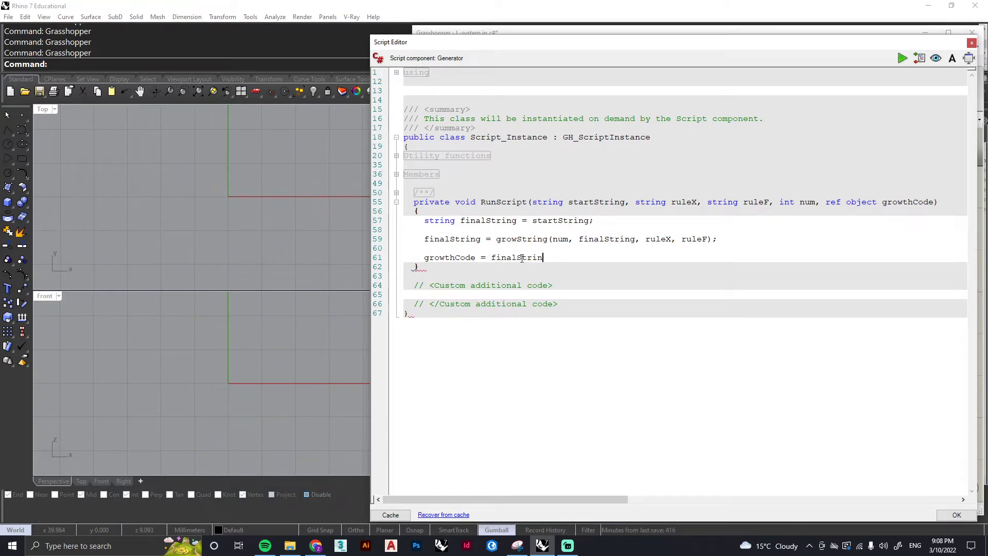
text(;)
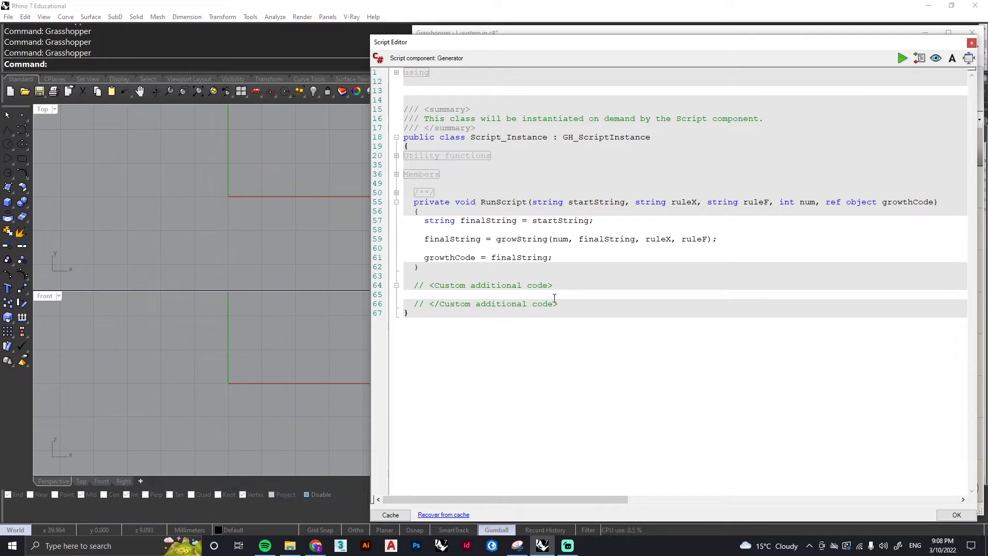
Write the signature 'string growString(int num, string finalString, string ruleX, string ruleF)'.
text(string)
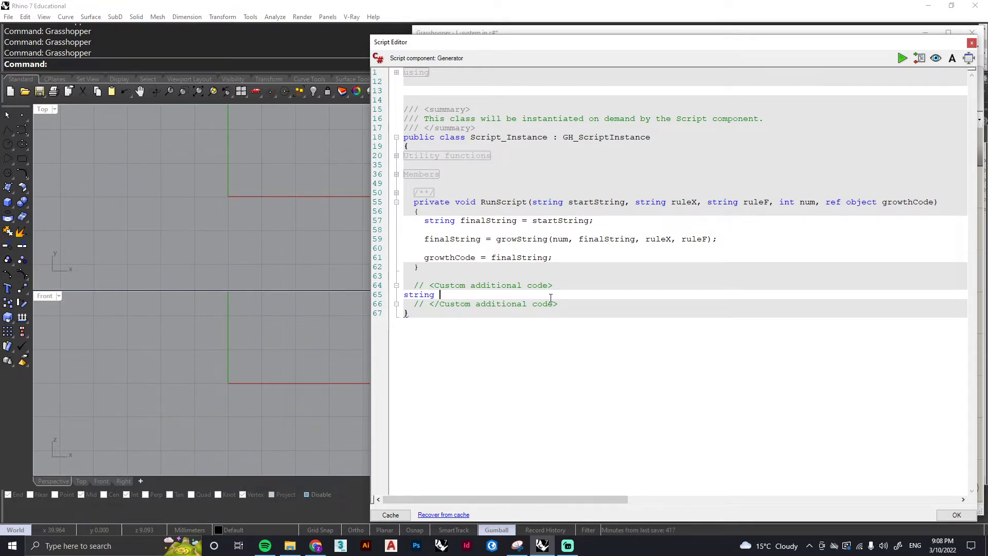
text(growStrin)
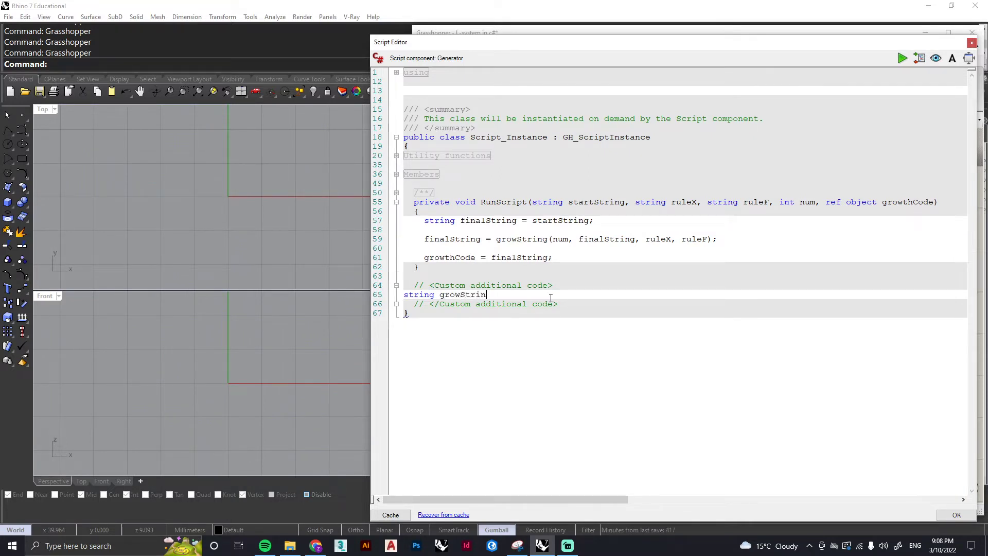
text(g)
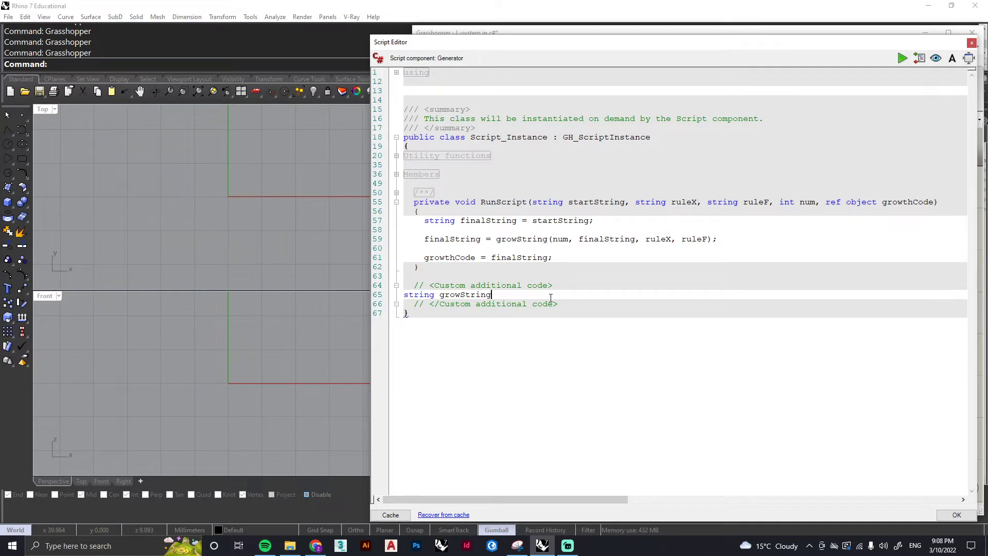
text()=)
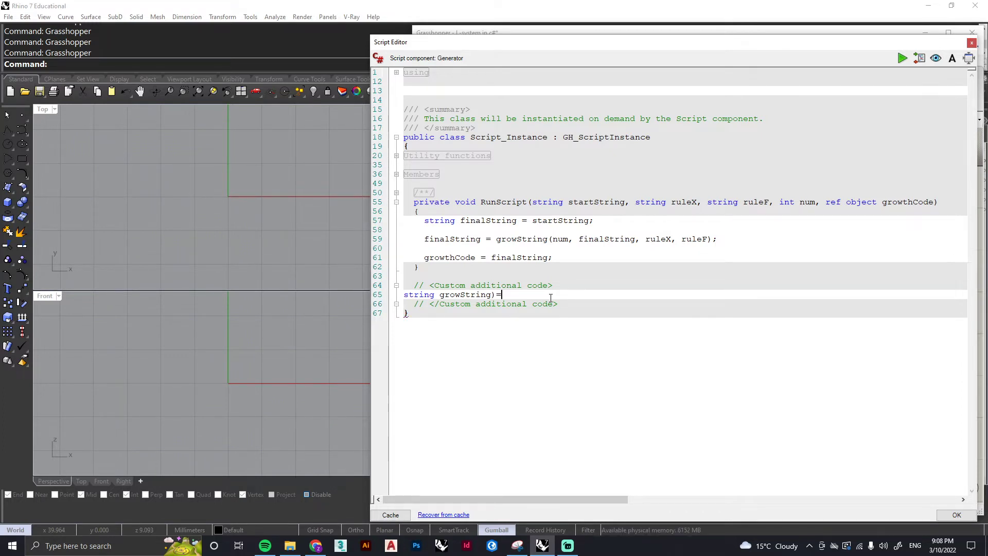
text(()
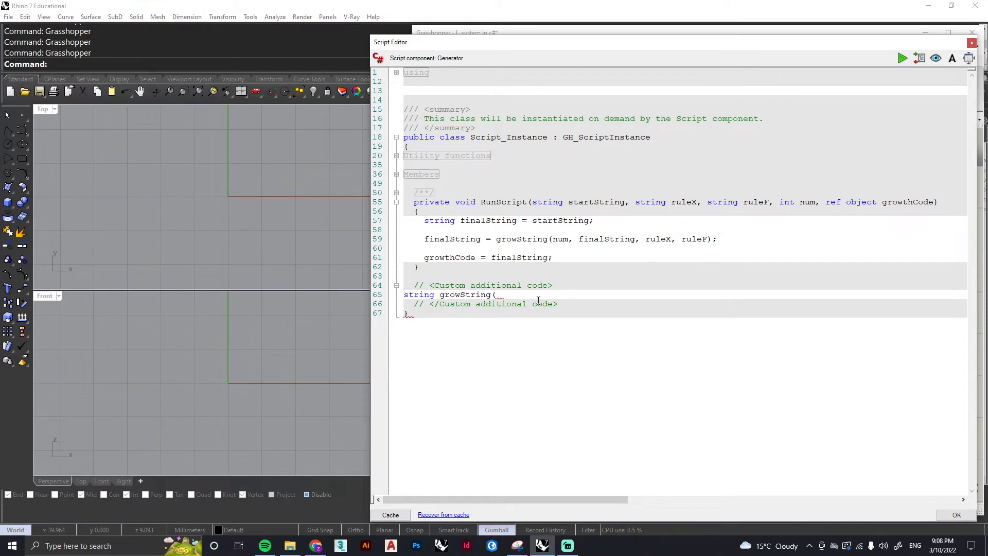
text(int)
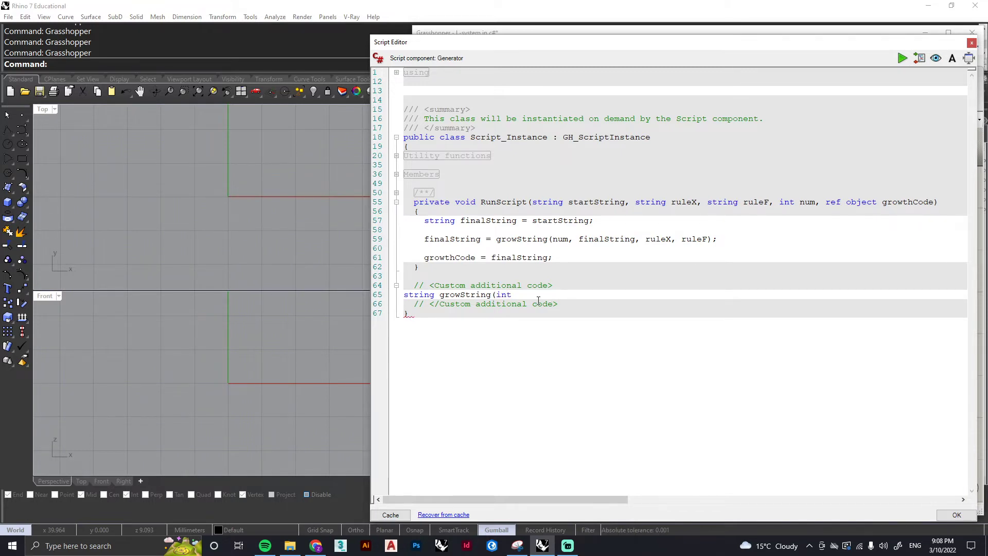
text(nu)
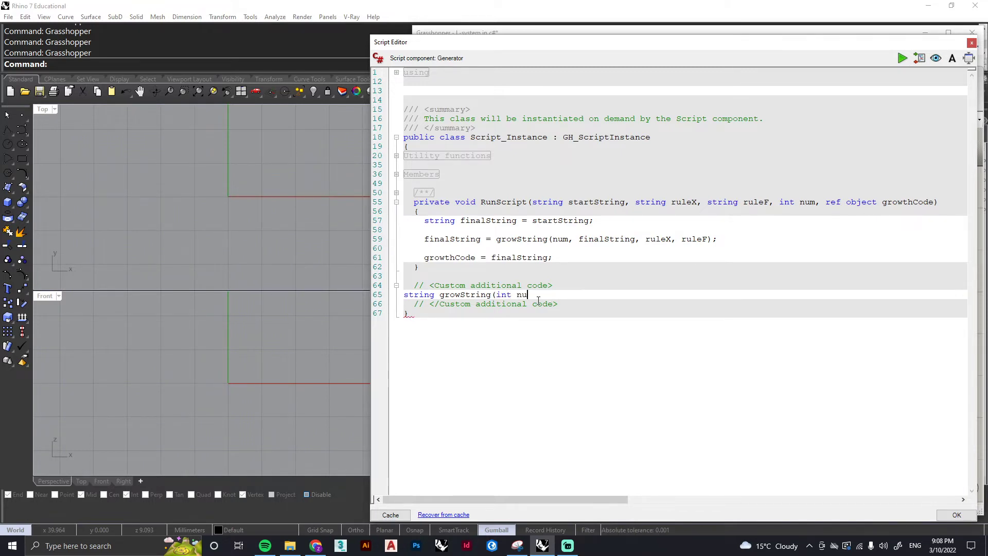
text(m)
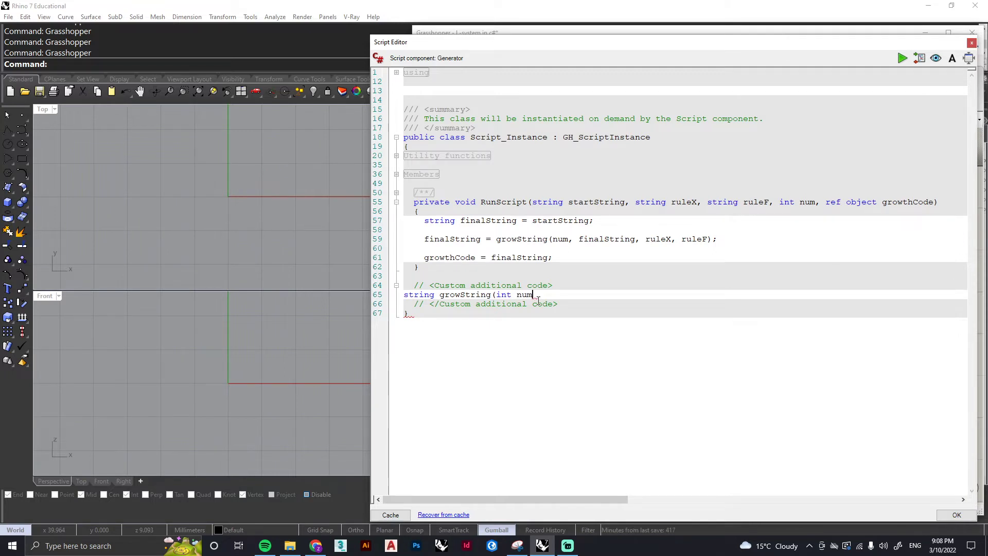
text(,)
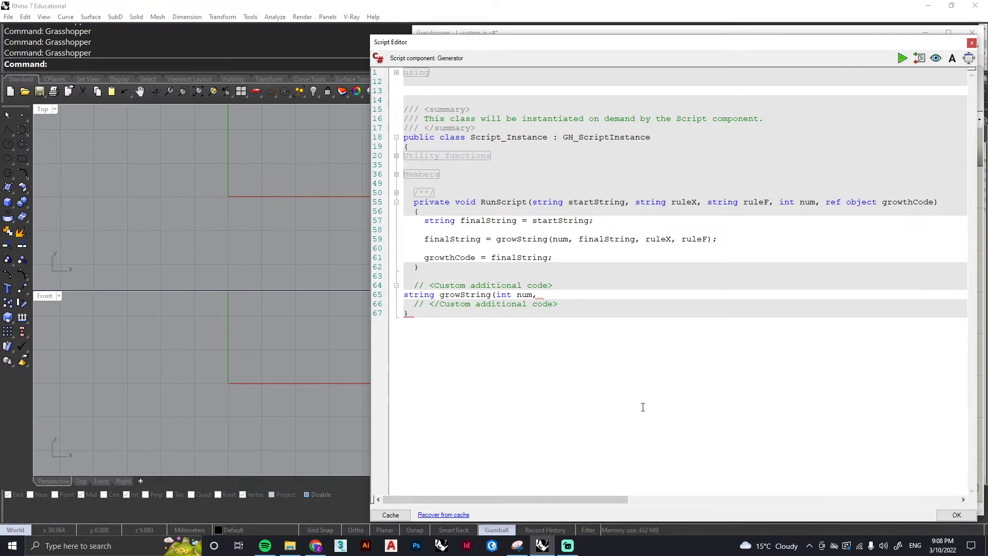
text(string)
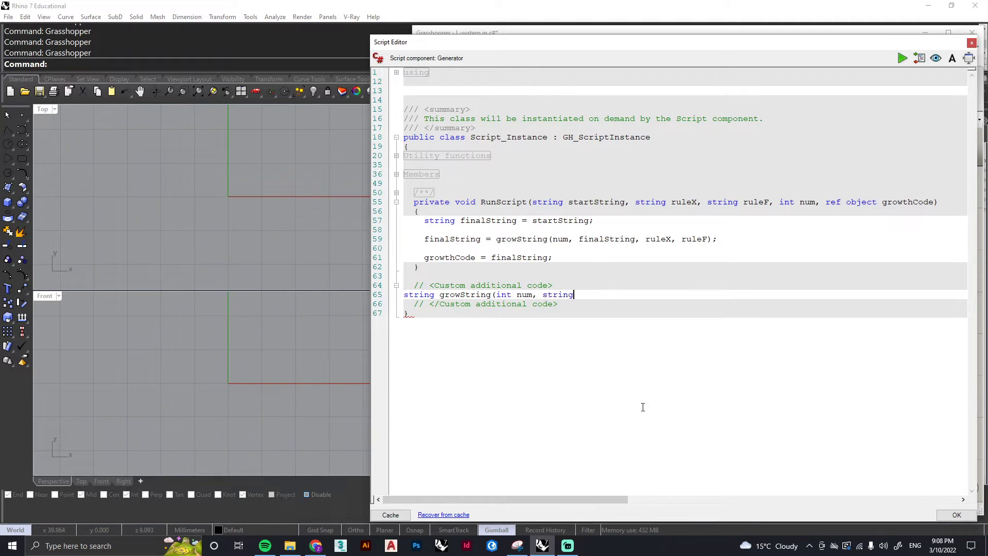
text(FinalS)
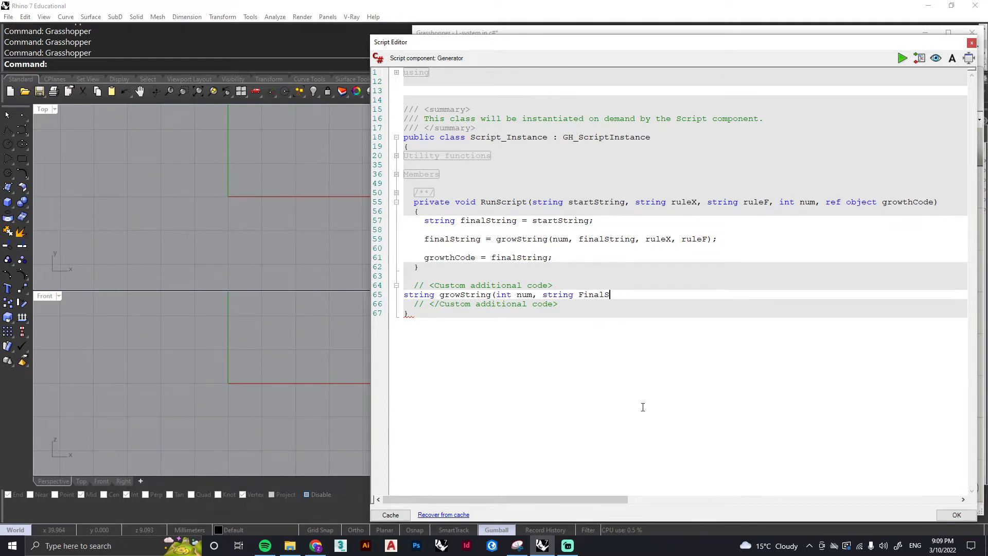
key(BackSpace)
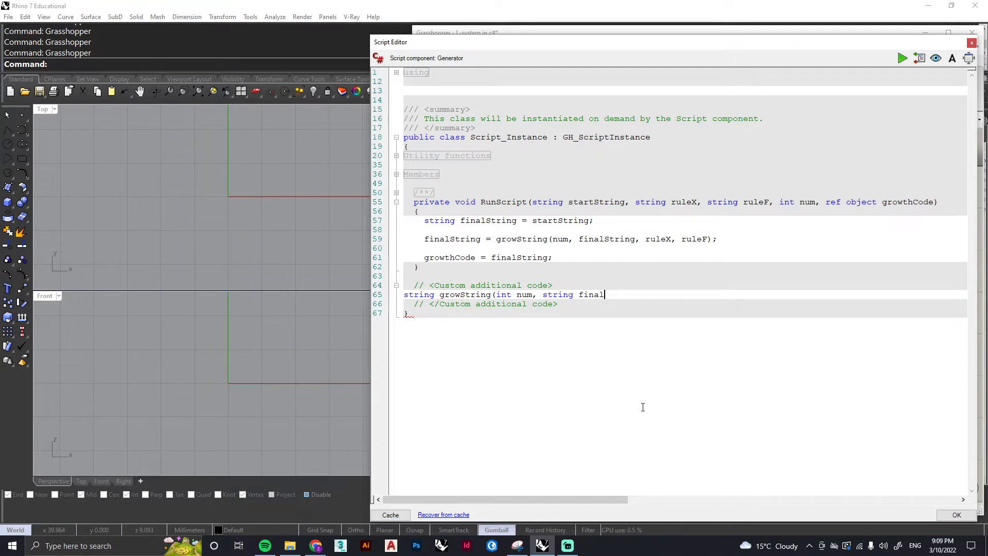
text(String,)
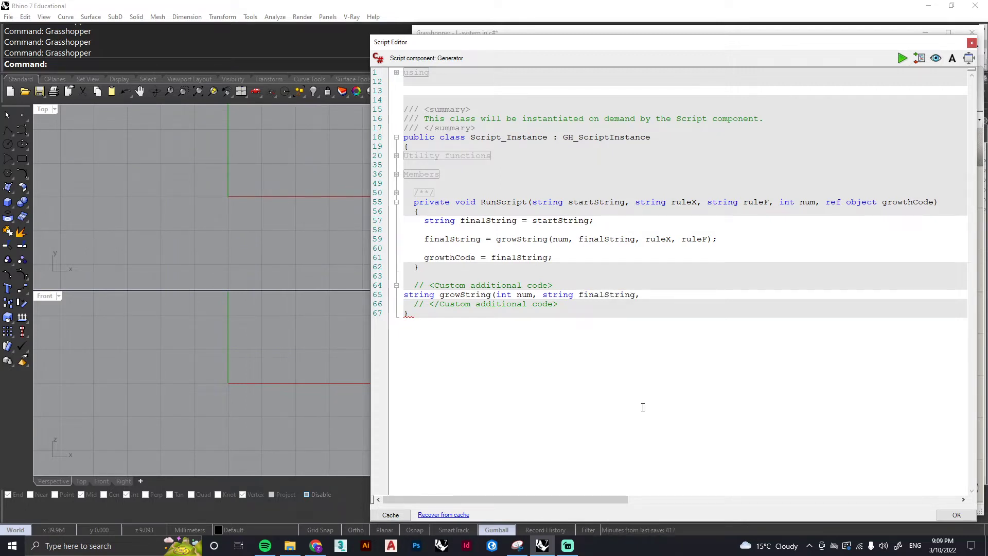
text(string)
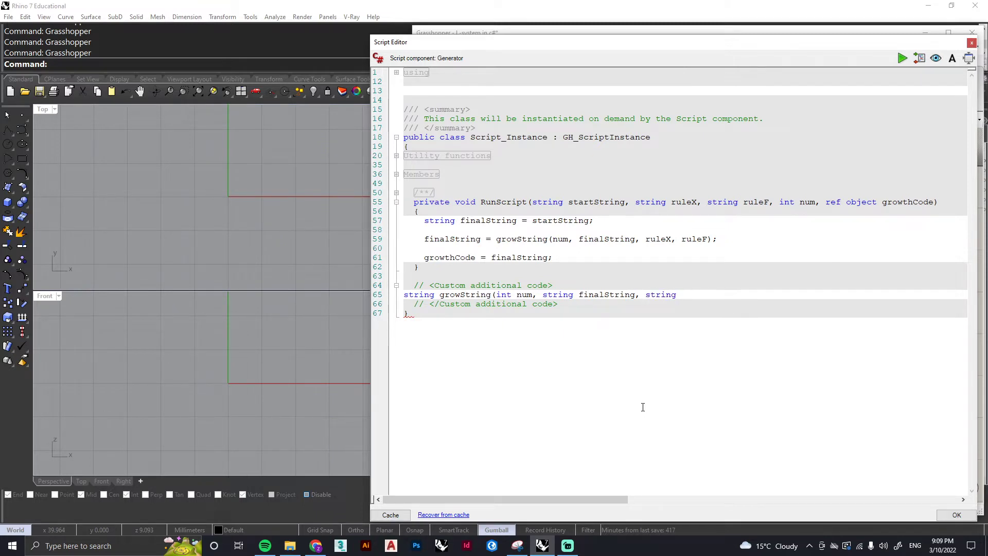
text(ruleX,)
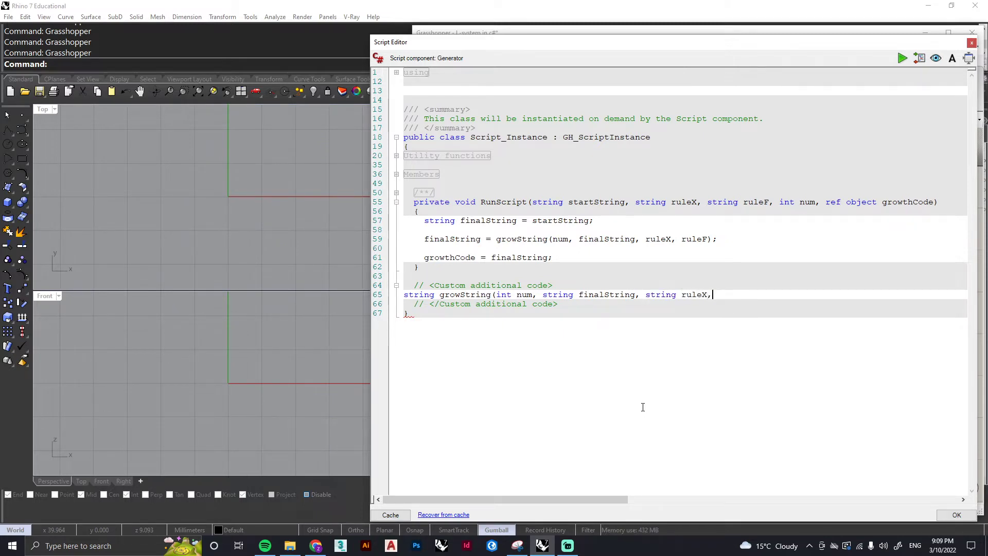
text(string)
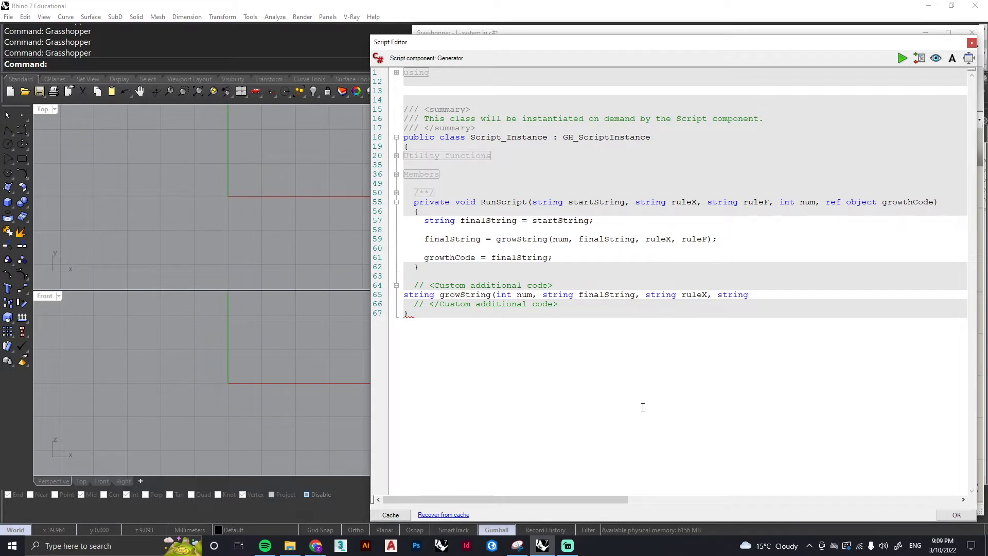
text(ruleF)
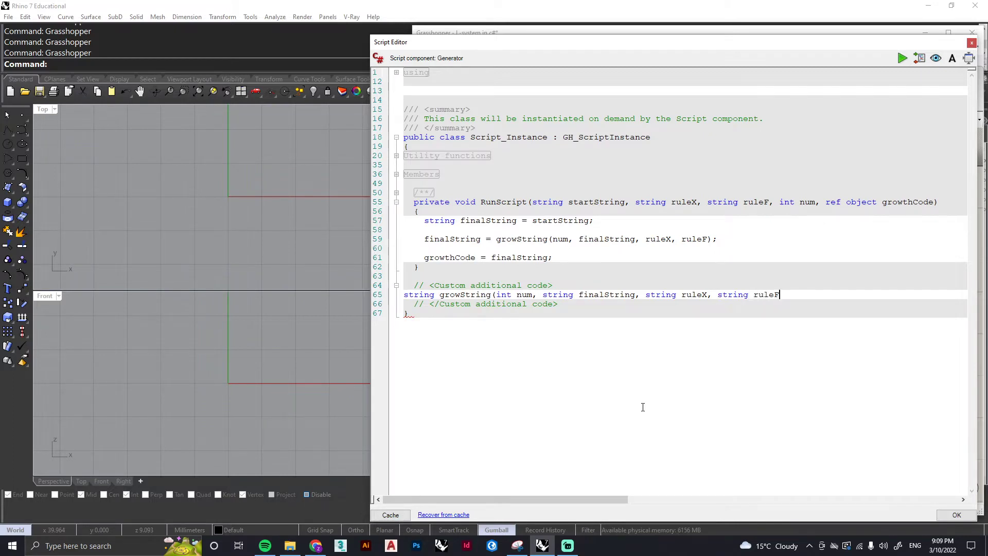
text())
text({)
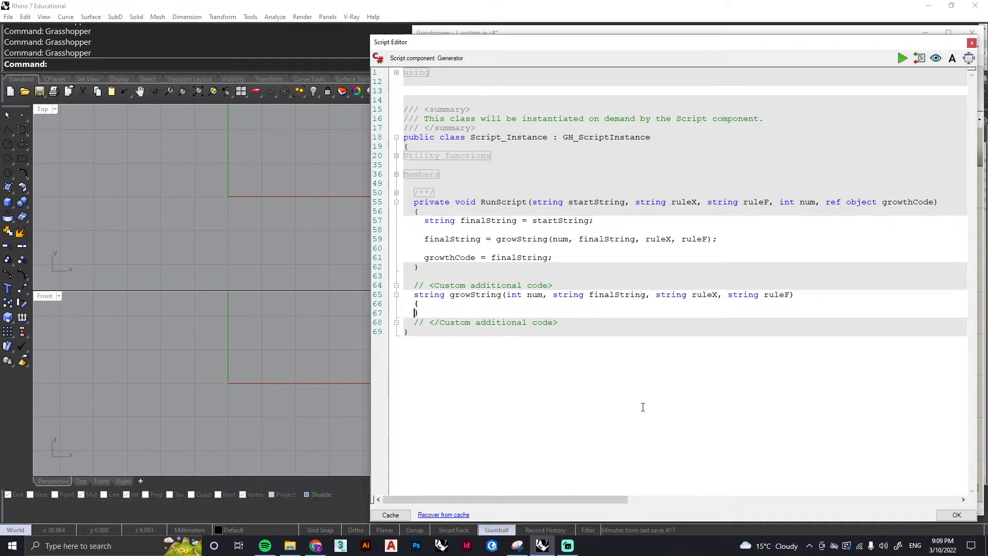
Open the function body and add 'return finalString;' inside it.
key(enter)
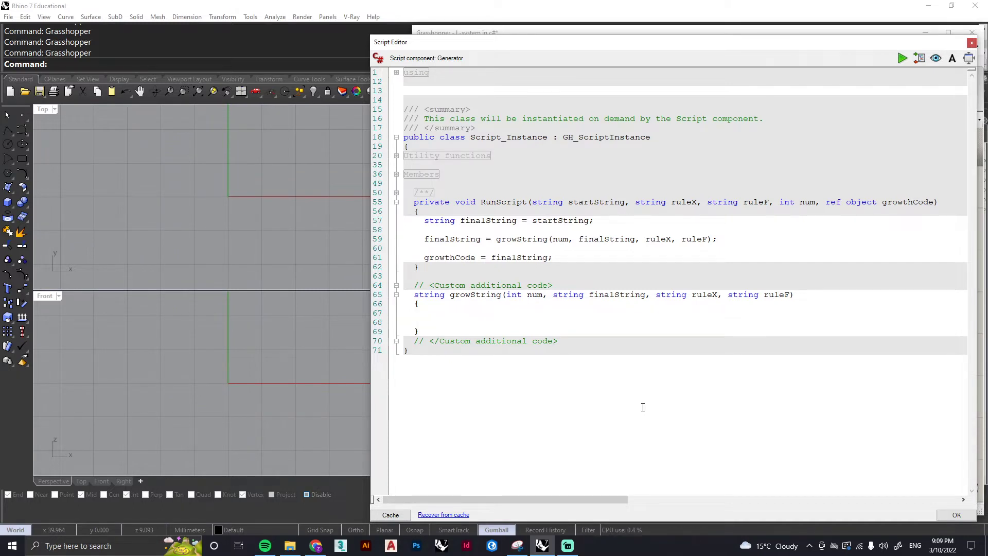
click(425, 322)
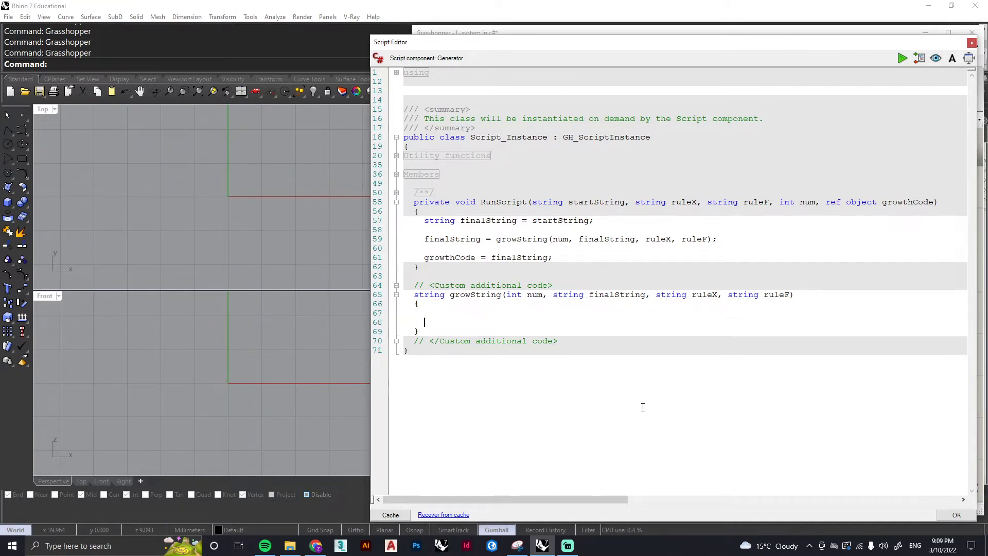
text(re)
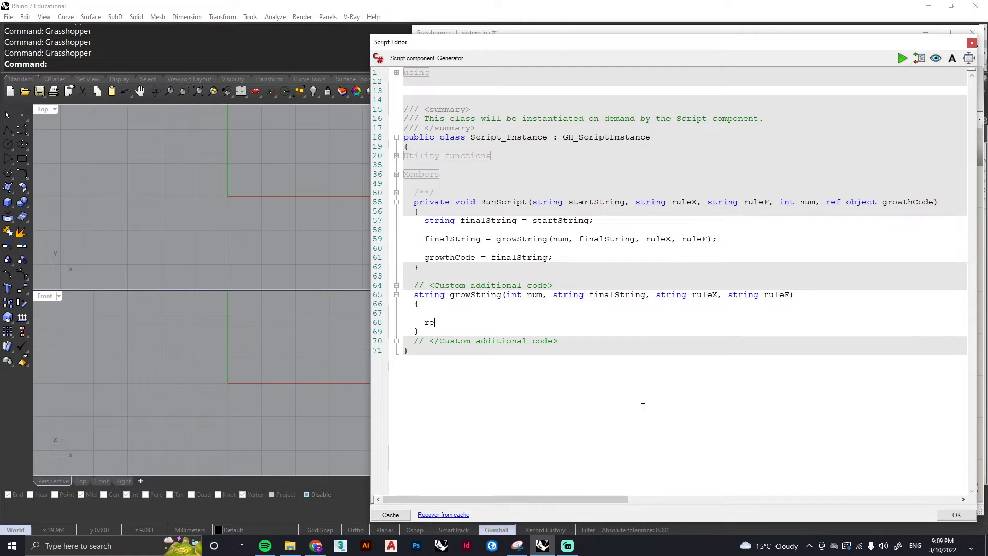
key(Backspace)
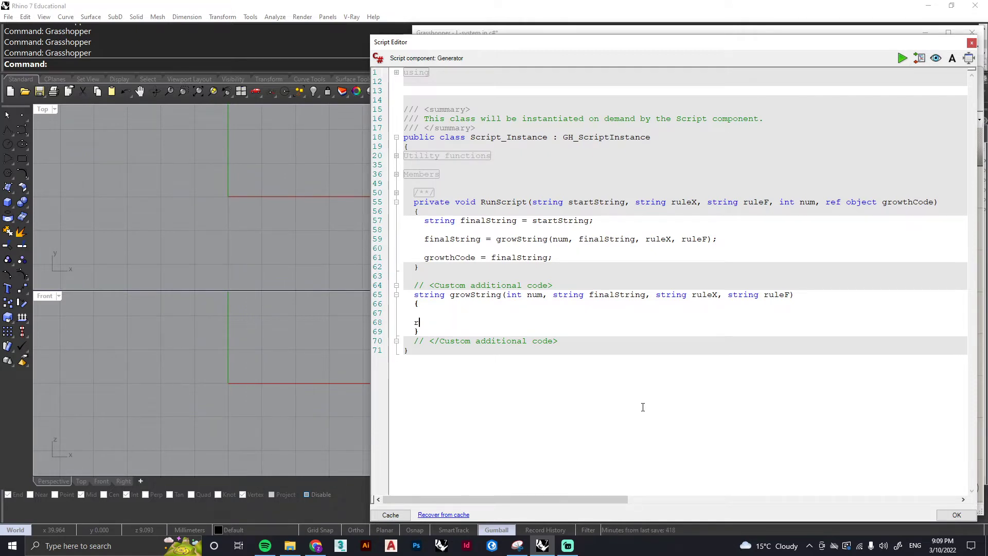
text(eturn)
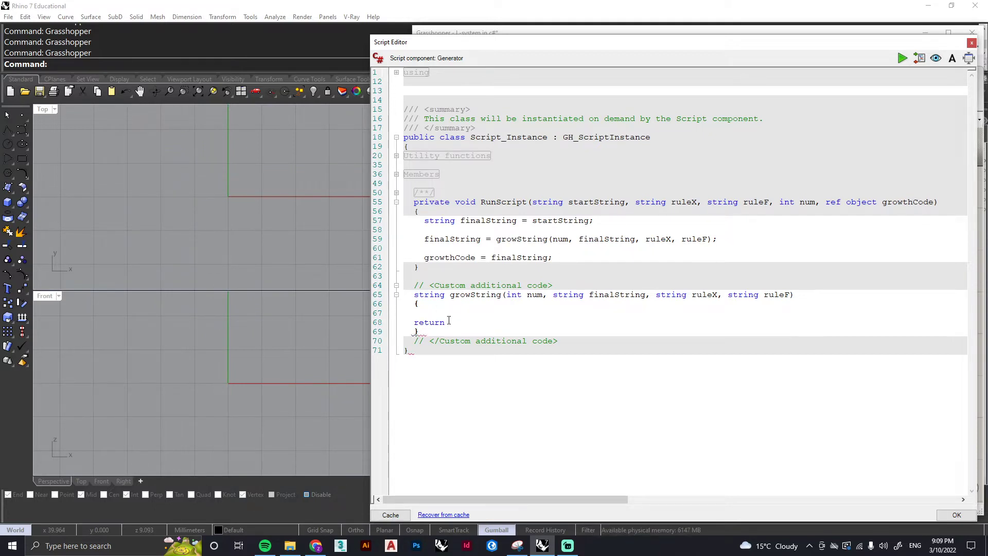
click(450, 322)
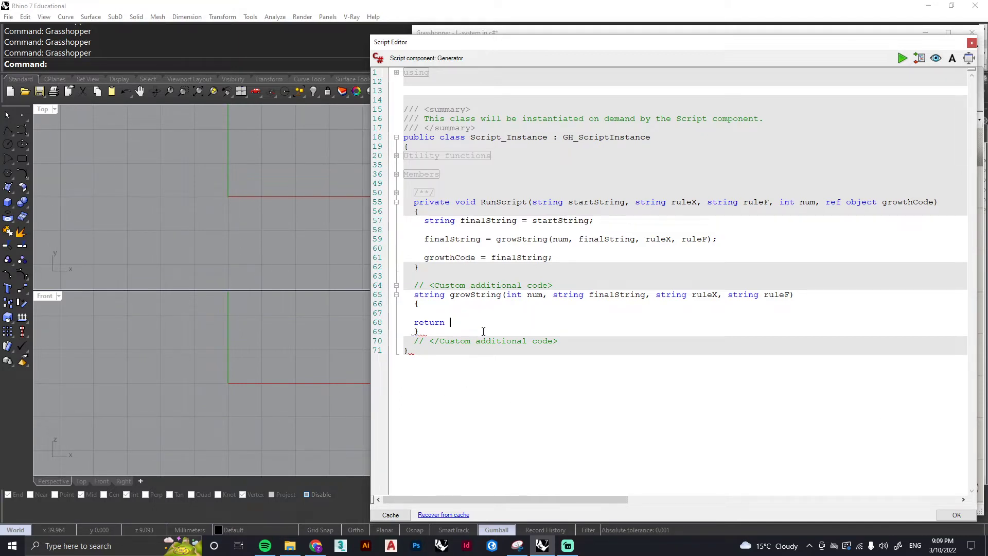
text(finalString;)
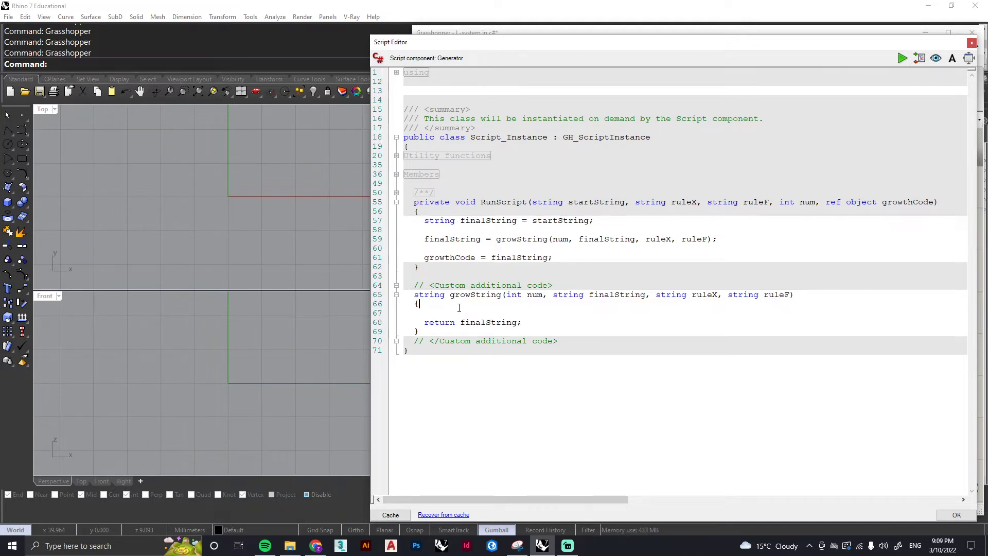
Declare 'string newString = "";' at the top of growString.
key(enter)
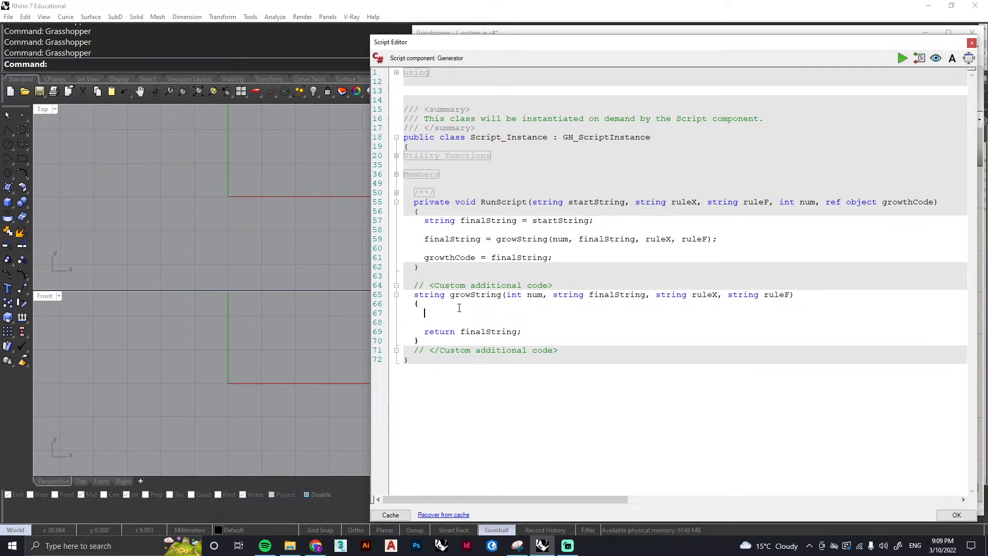
text(string)
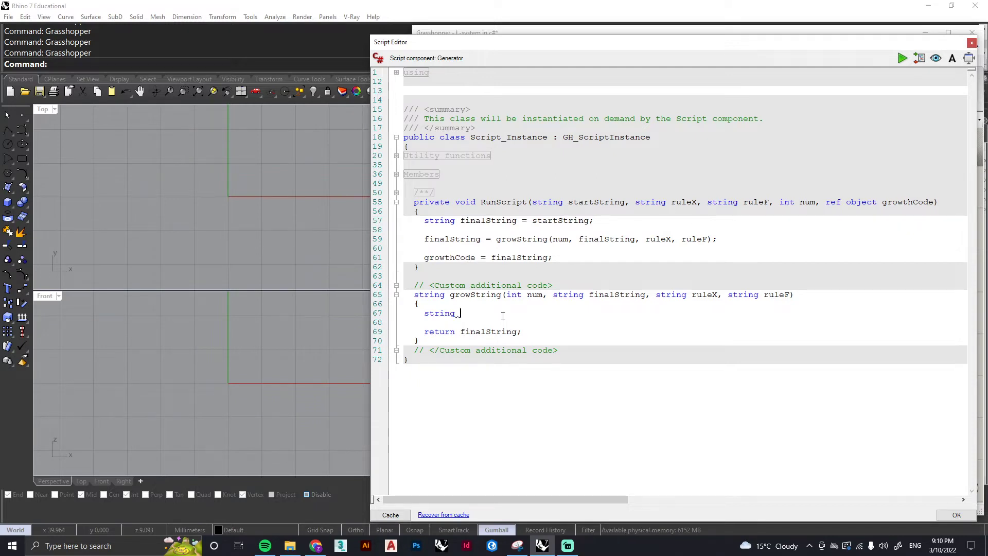
text(newString =)
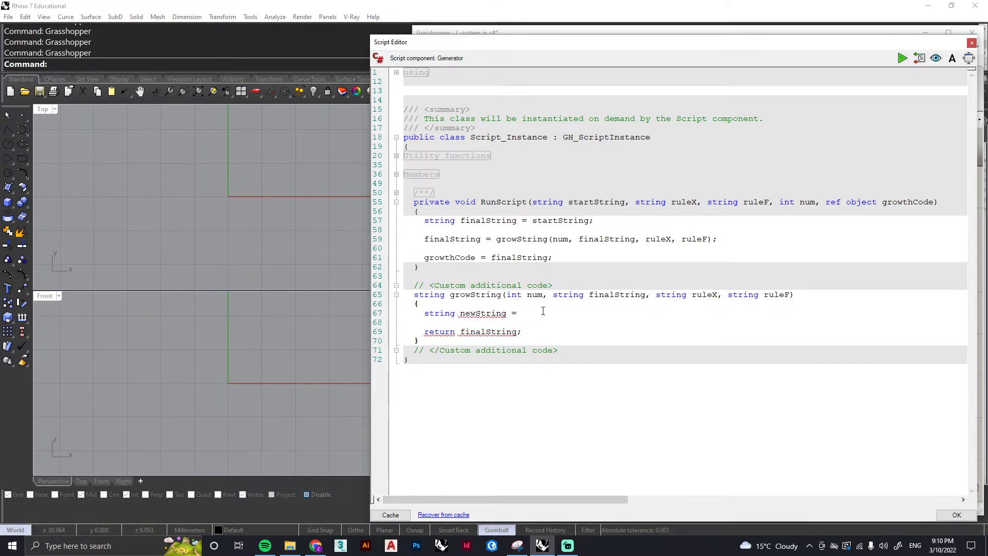
text("")
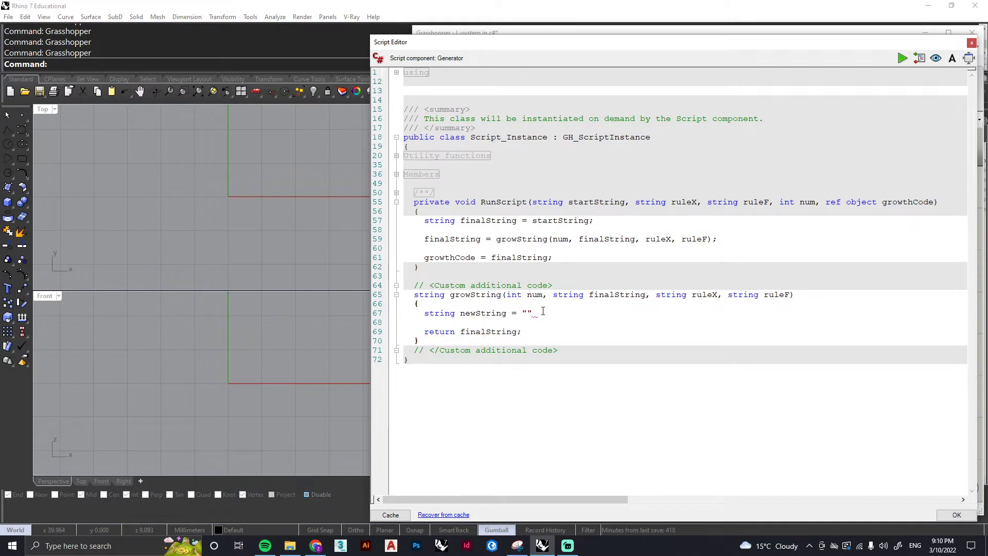
text(;)
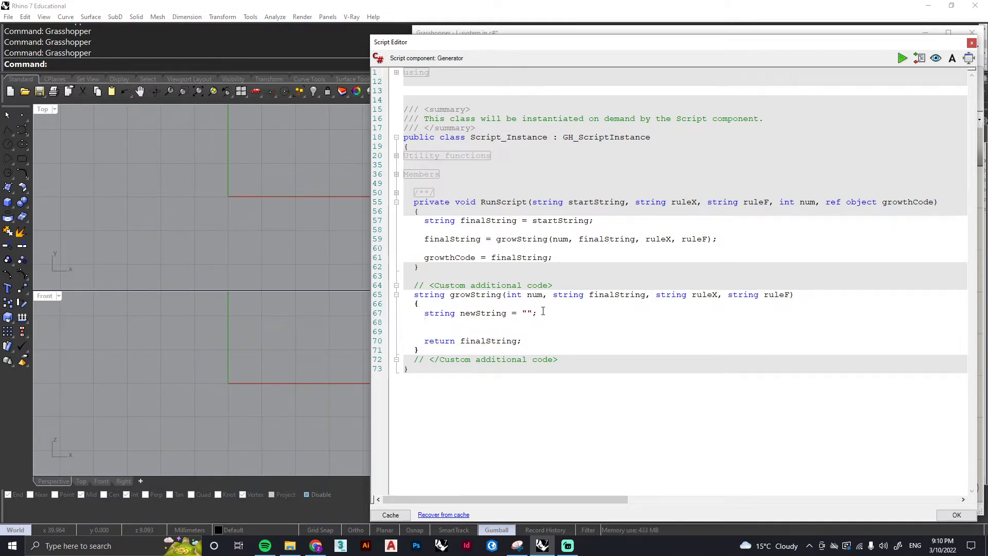
Declare a 'char ruleChar' variable on the next line.
text(char)
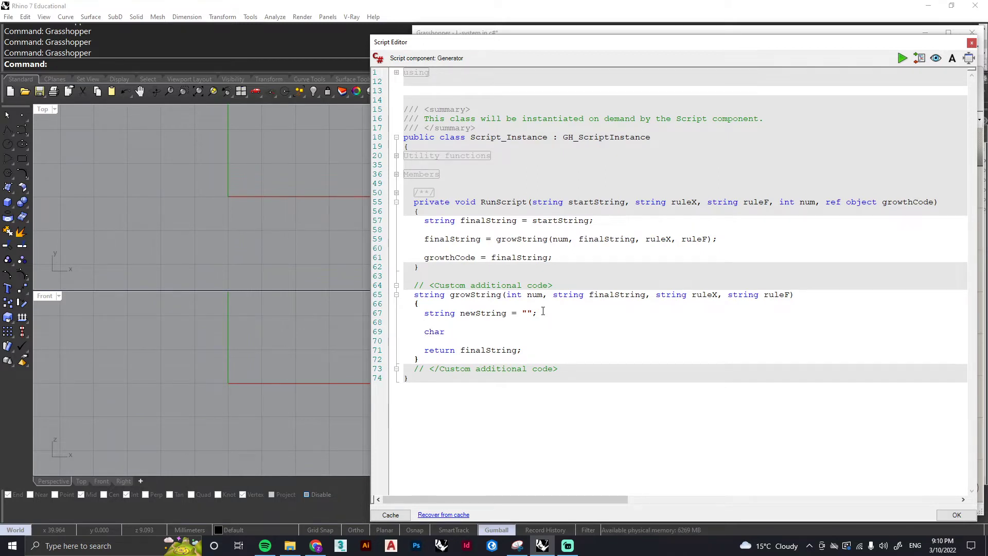
text(r)
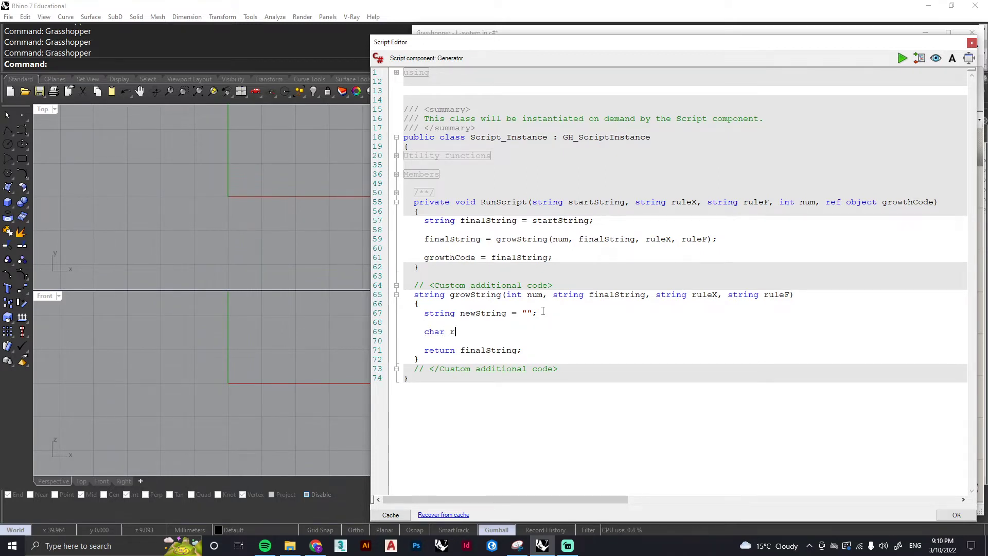
text(ule)
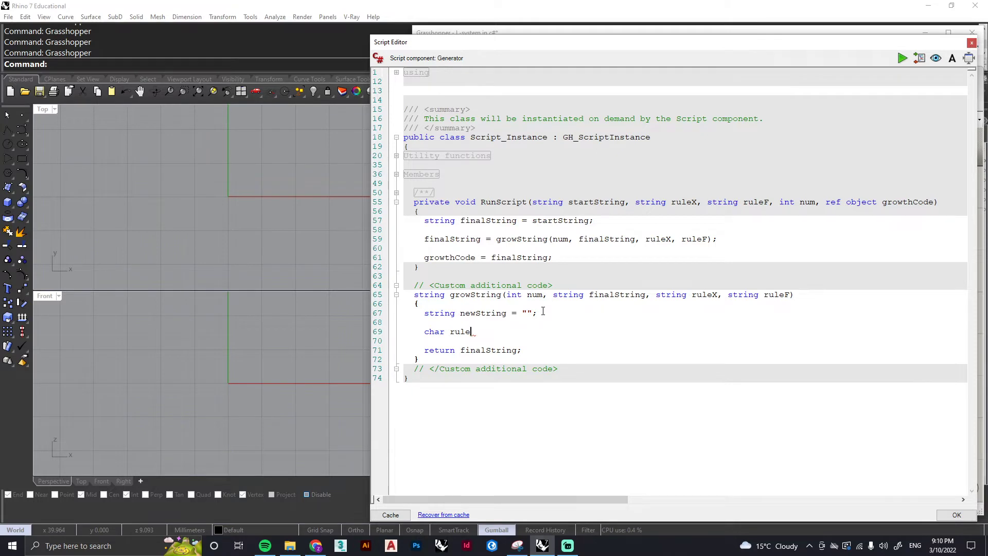
text(Char)
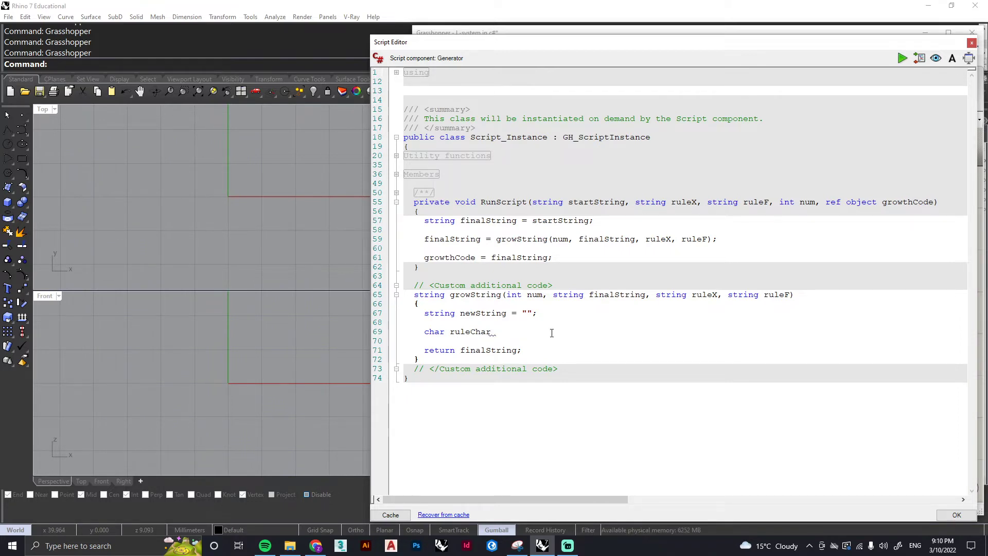
text(ABCD)
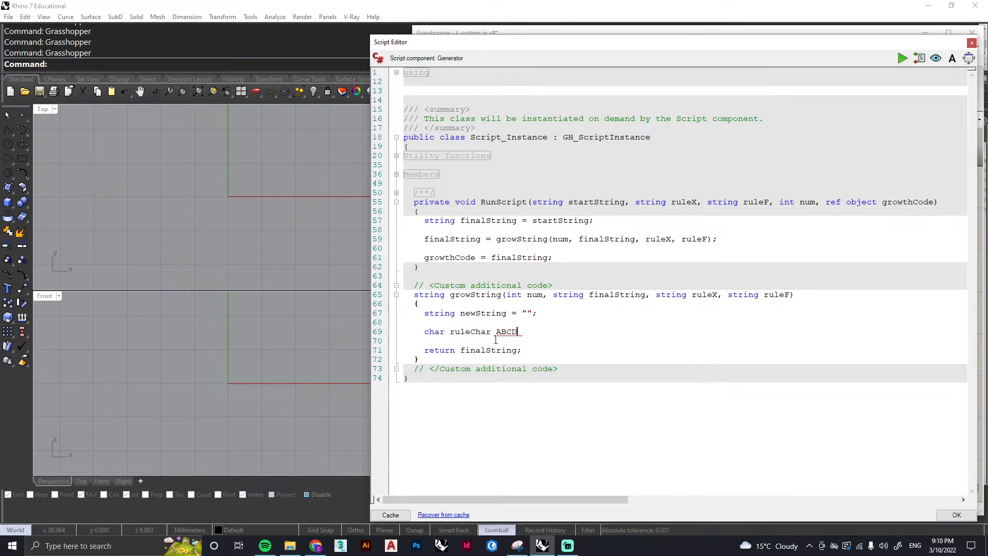
mouse_move(508, 332)
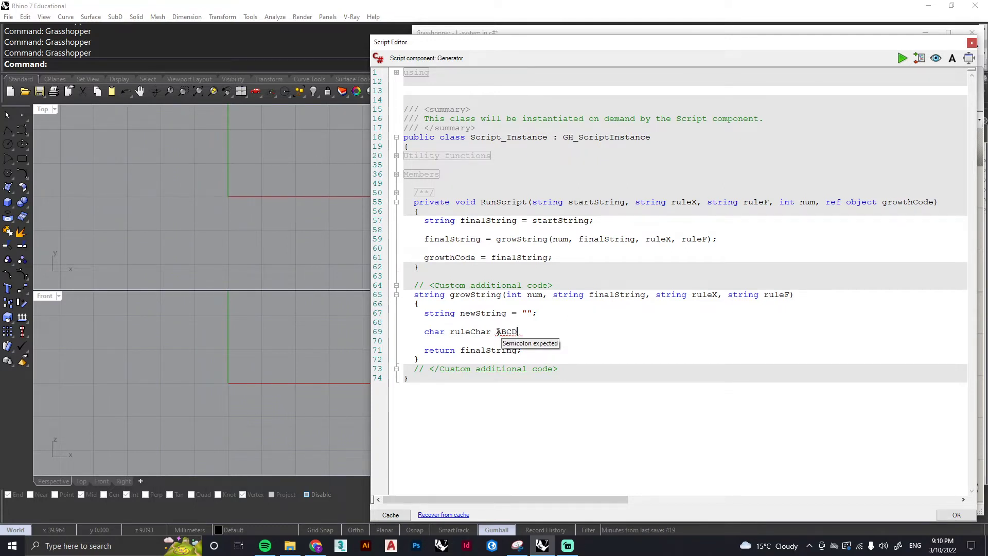
mouse_move(498, 341)
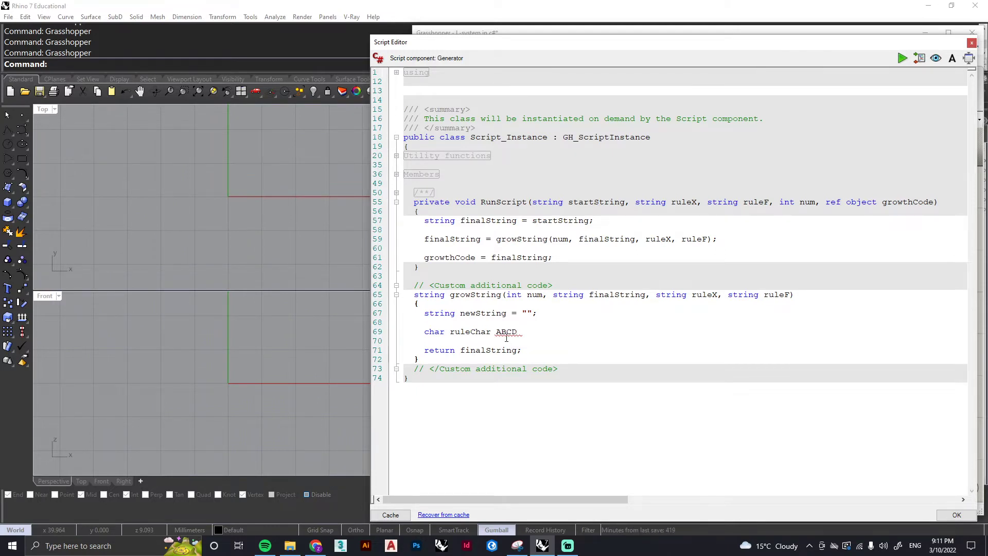
mouse_move(507, 332)
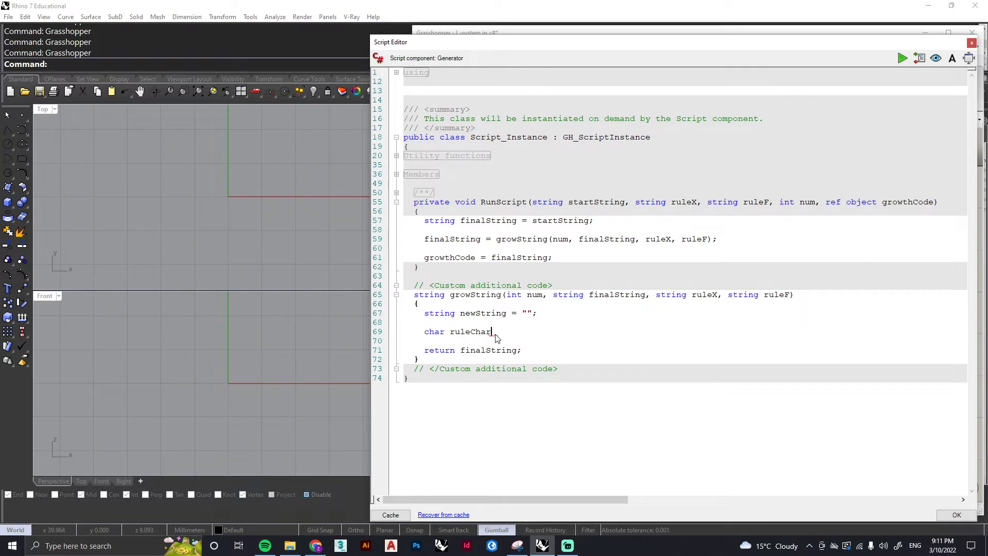
Begin the outer loop header 'for(int i = 0;' after the ruleChar declaration.
key(enter)
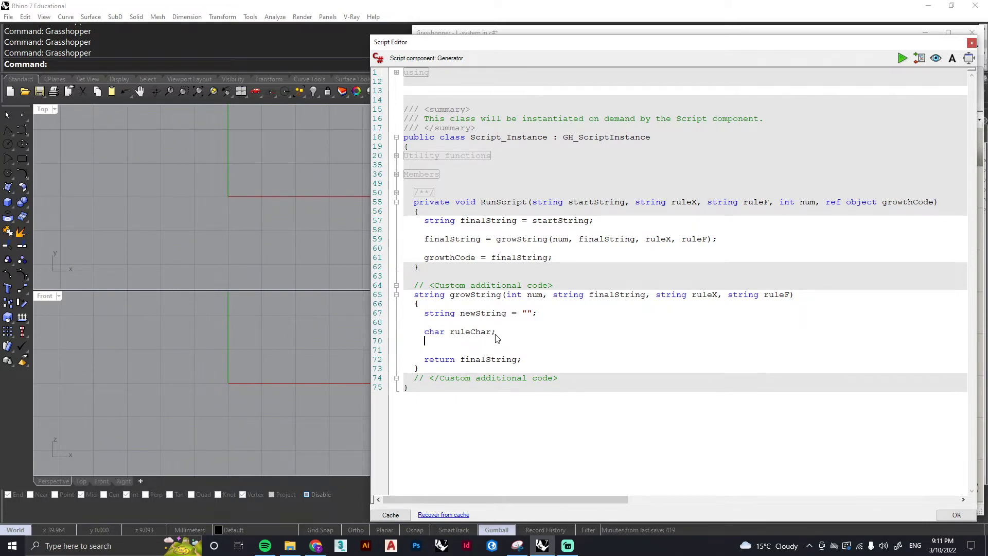
key(enter)
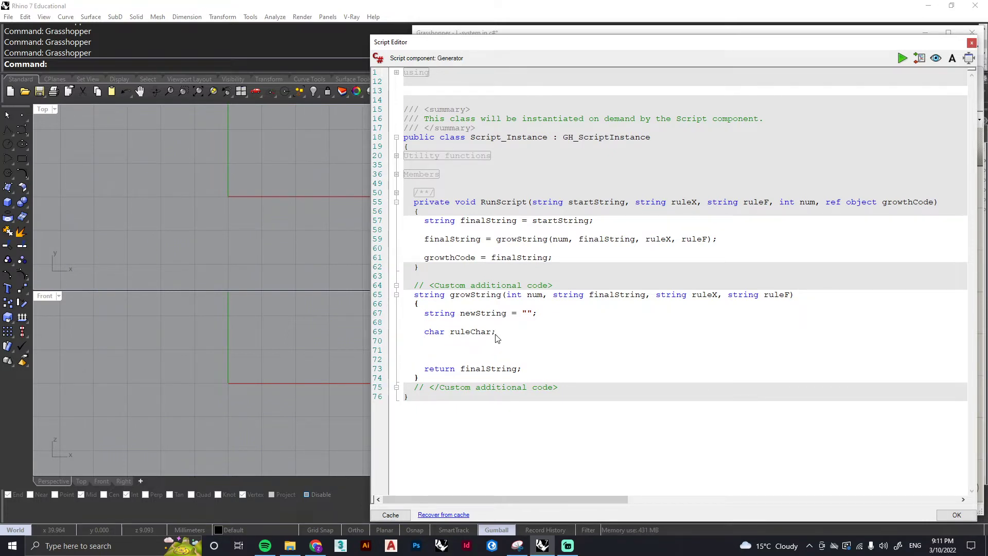
text(for)
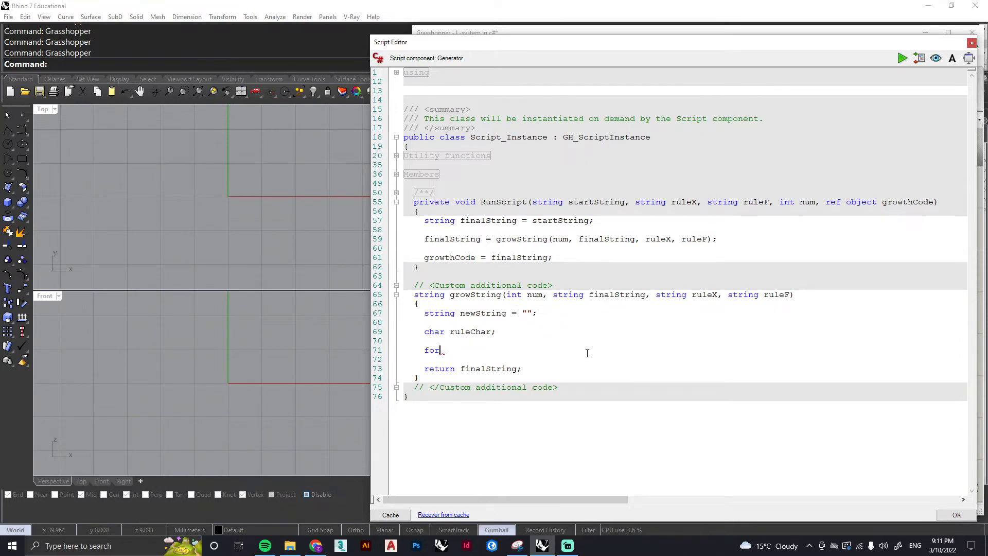
mouse_move(784, 341)
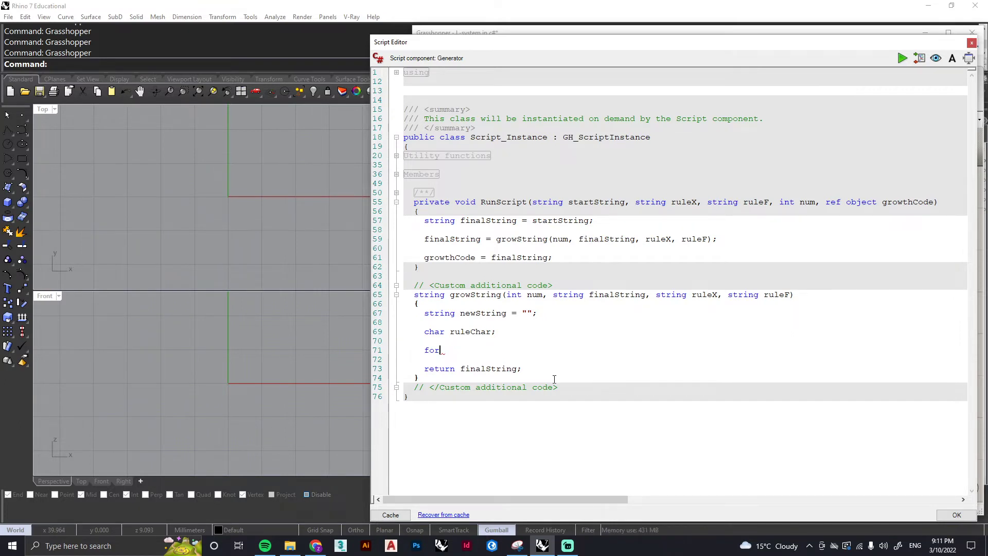
mouse_move(574, 375)
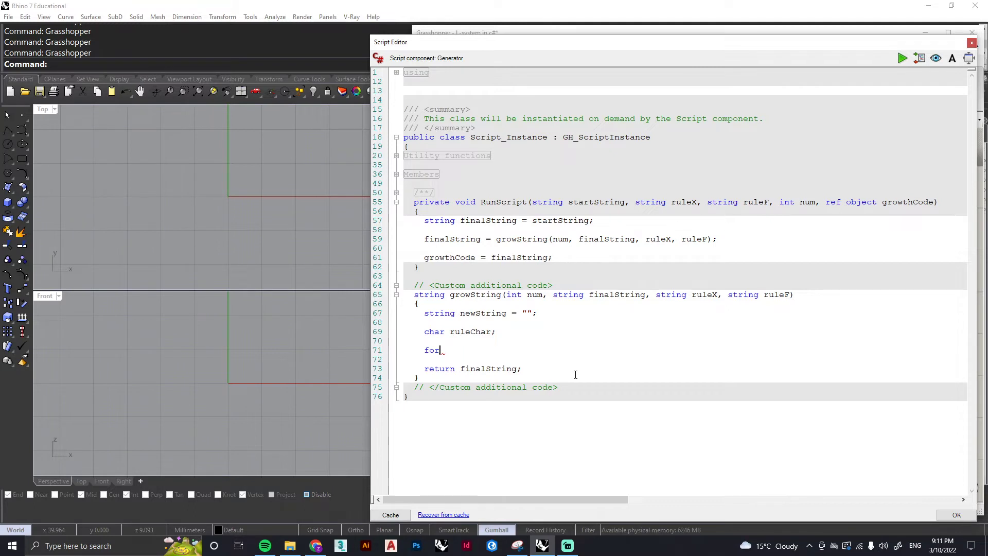
text(()
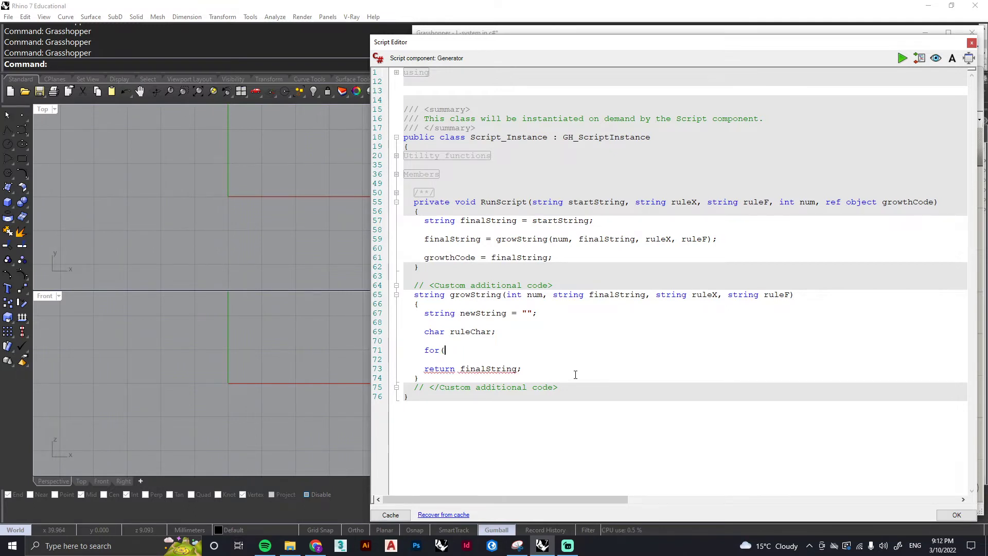
text(int)
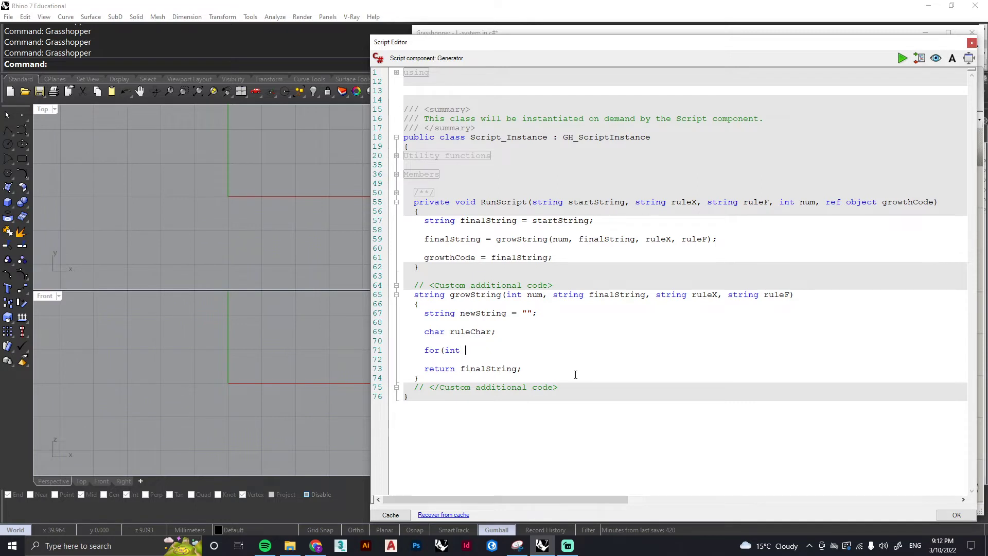
text(i =)
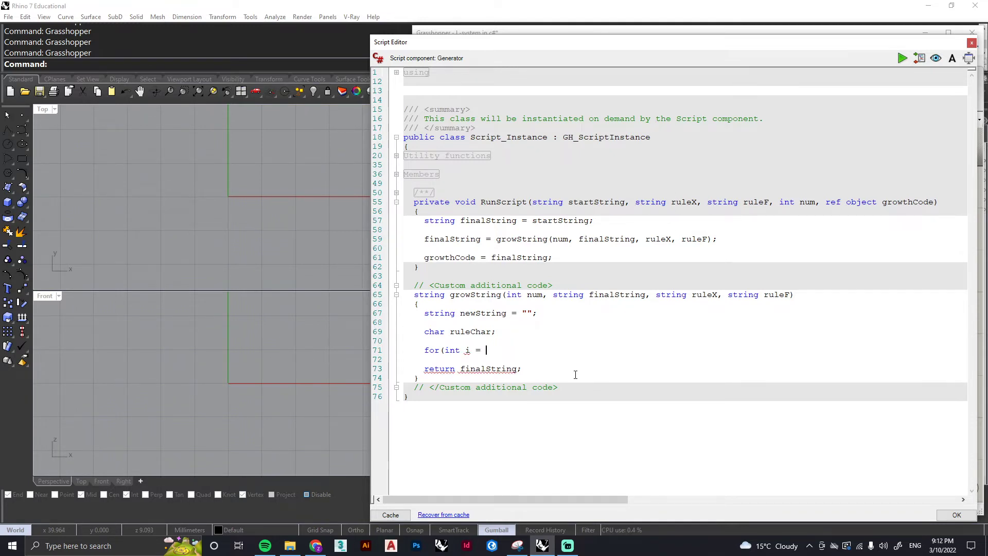
text(0)
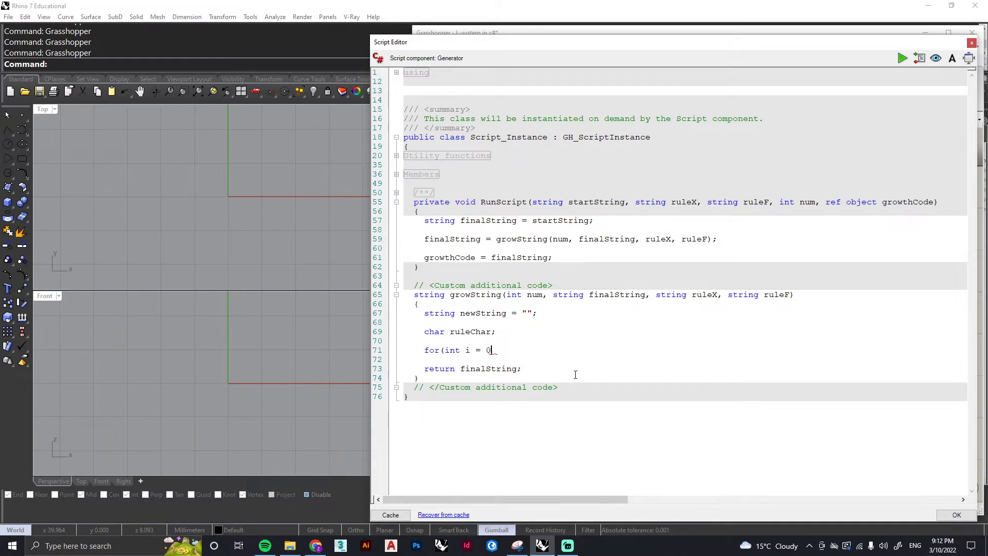
text(;)
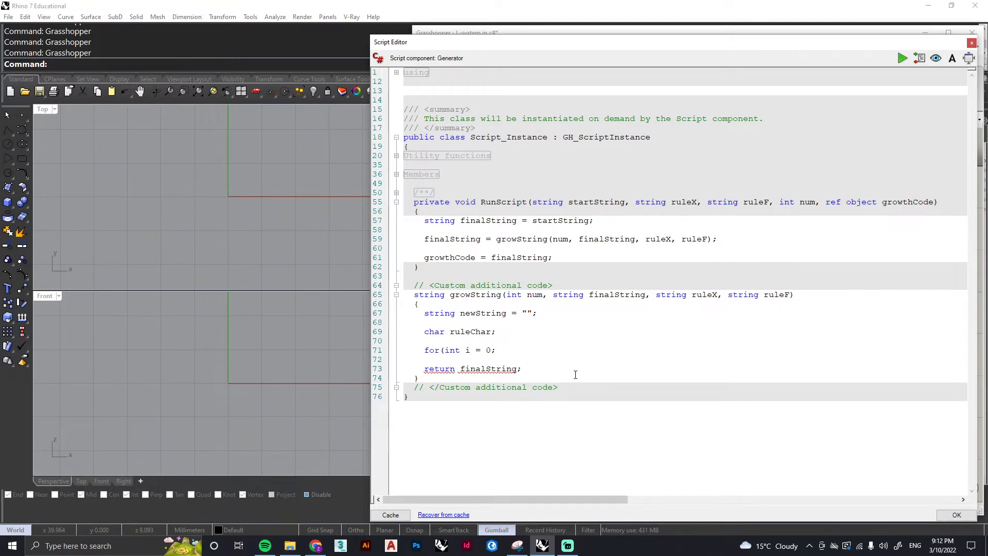
Add the loop condition 'i <= num' to the header.
click(500, 350)
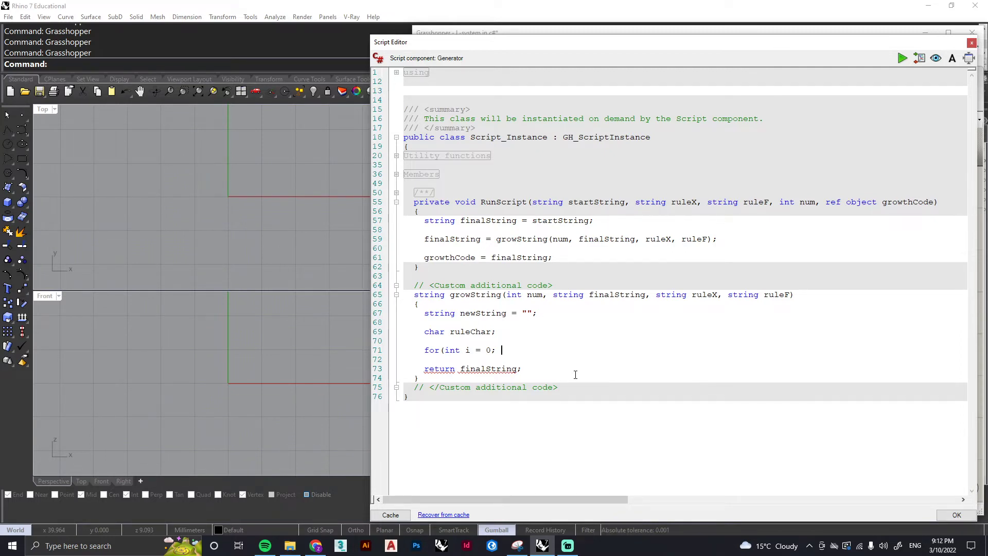
text(i)
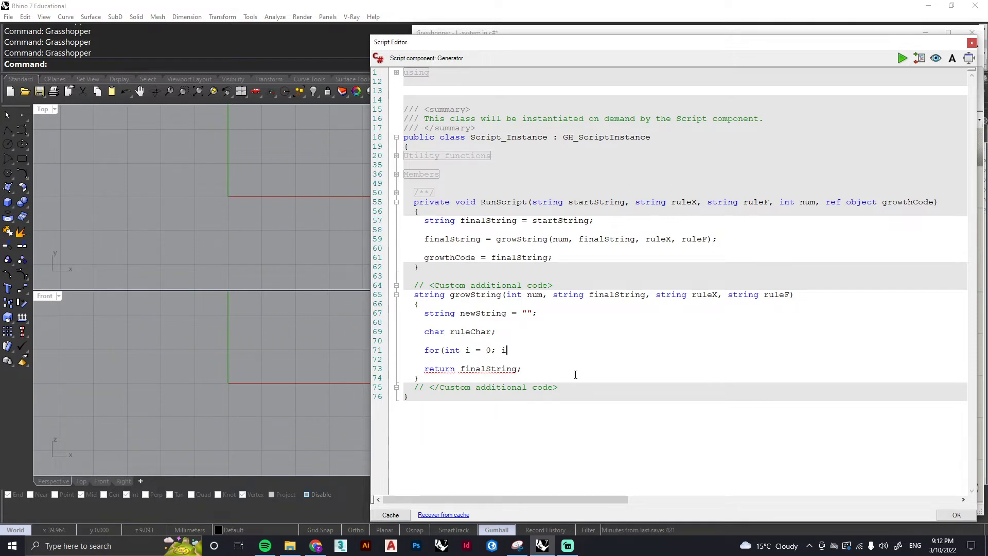
text(<)
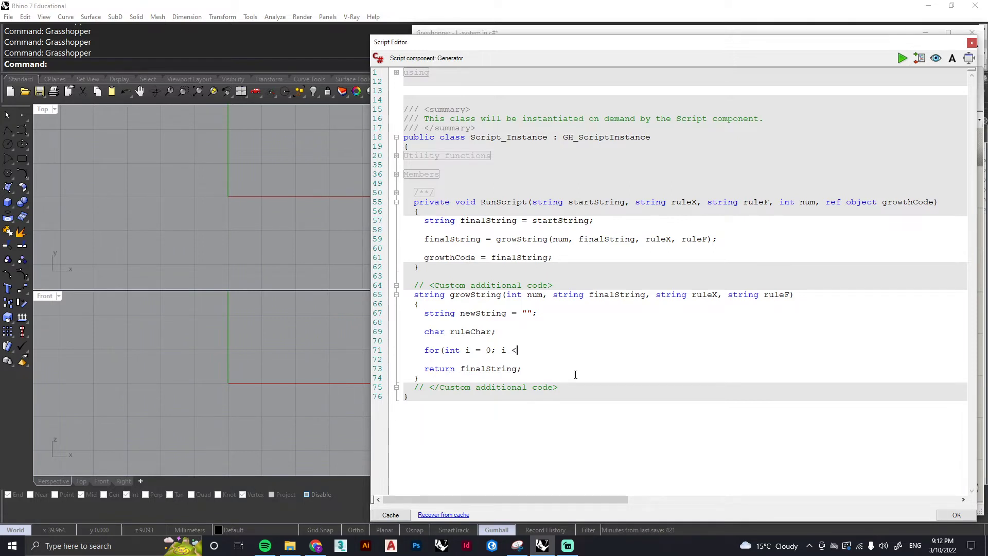
text(=)
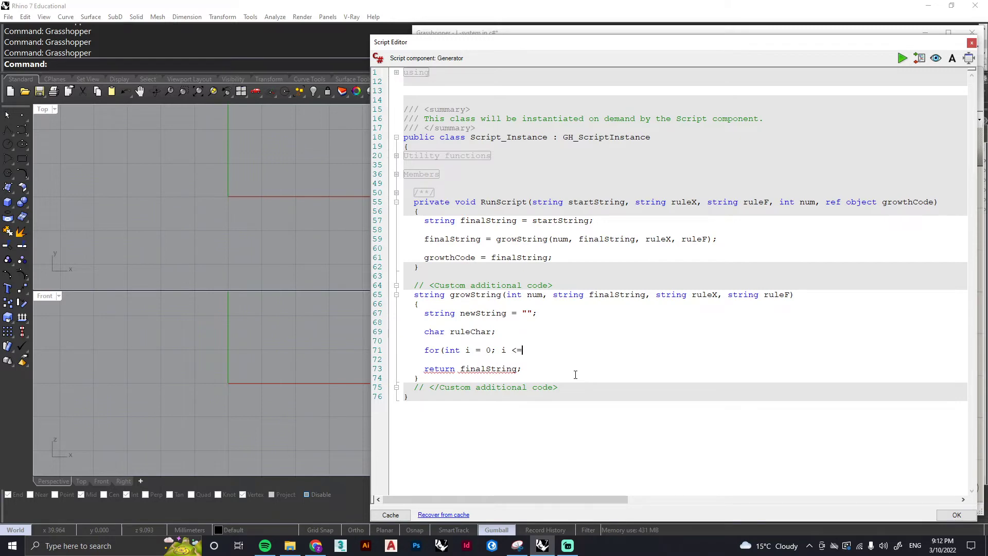
text(nu)
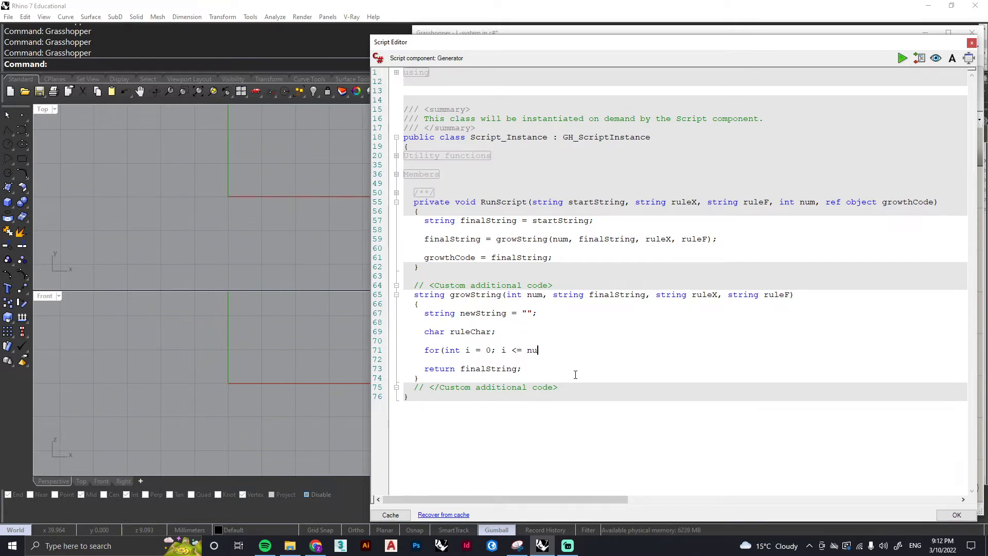
text(m)
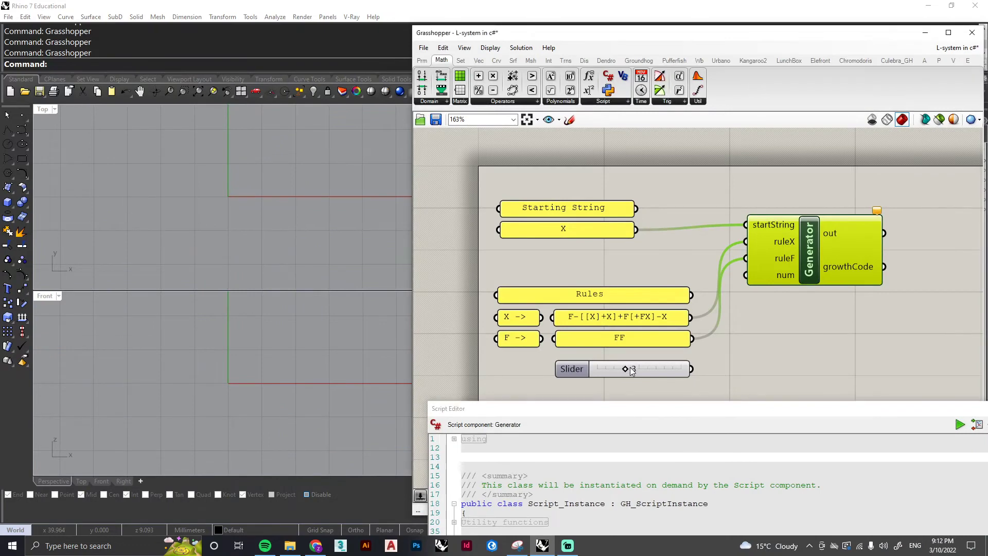
Nudge the number slider, then end the loop header with 'i++)' and an opening brace.
drag(624, 369, 635, 369)
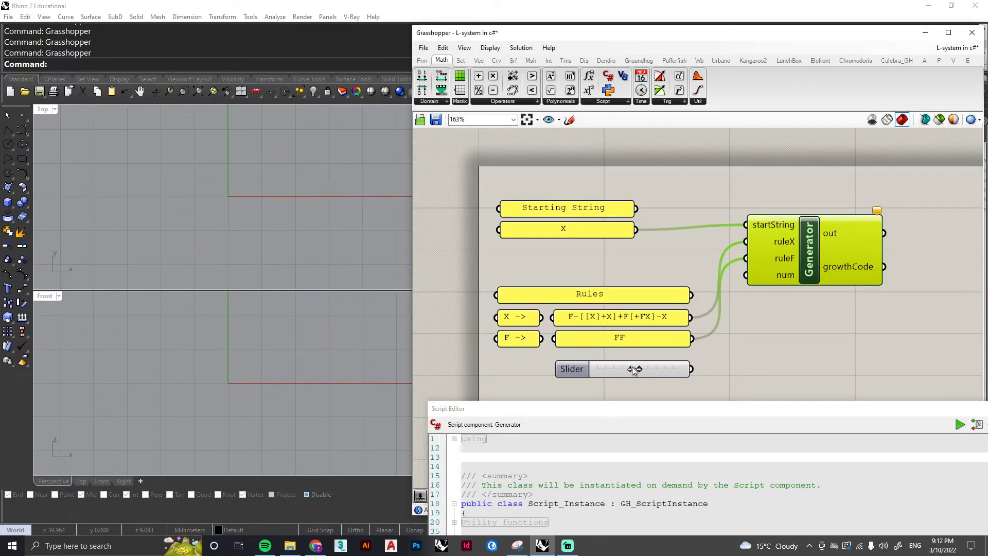
drag(635, 369, 638, 369)
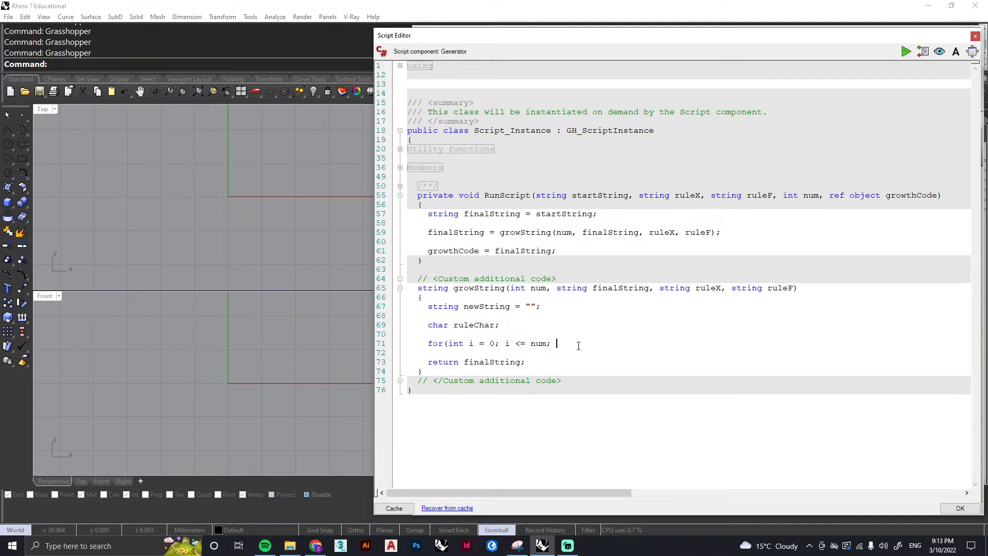
text(i)
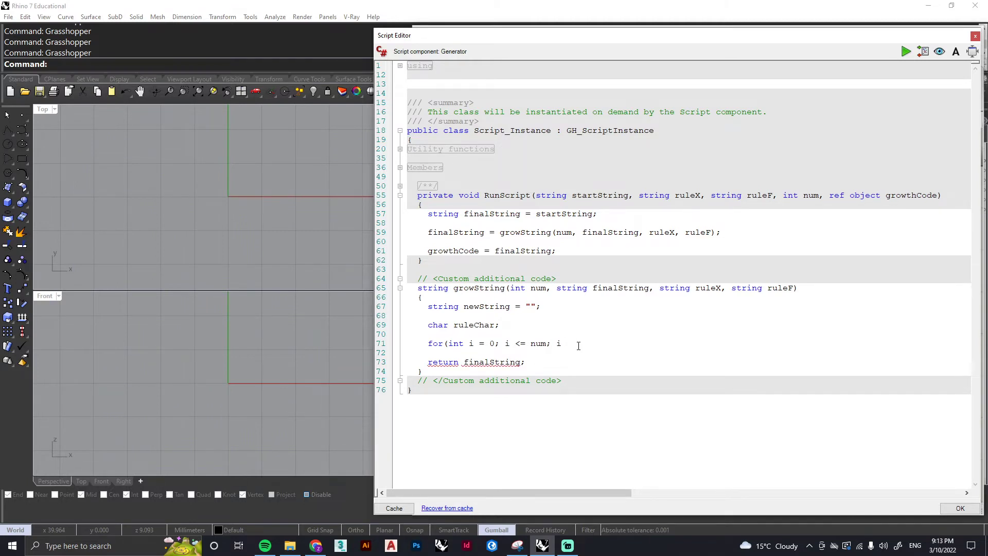
text(++)
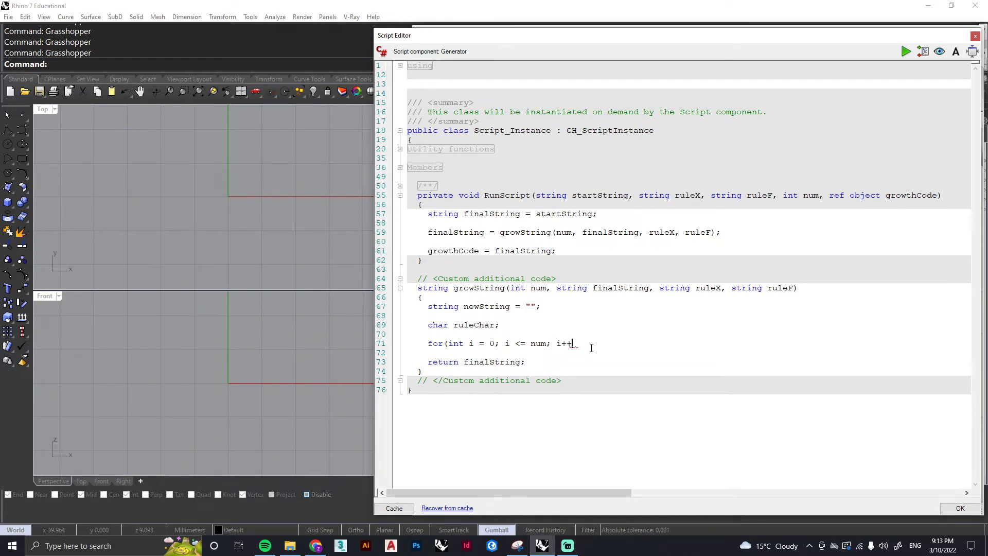
text())
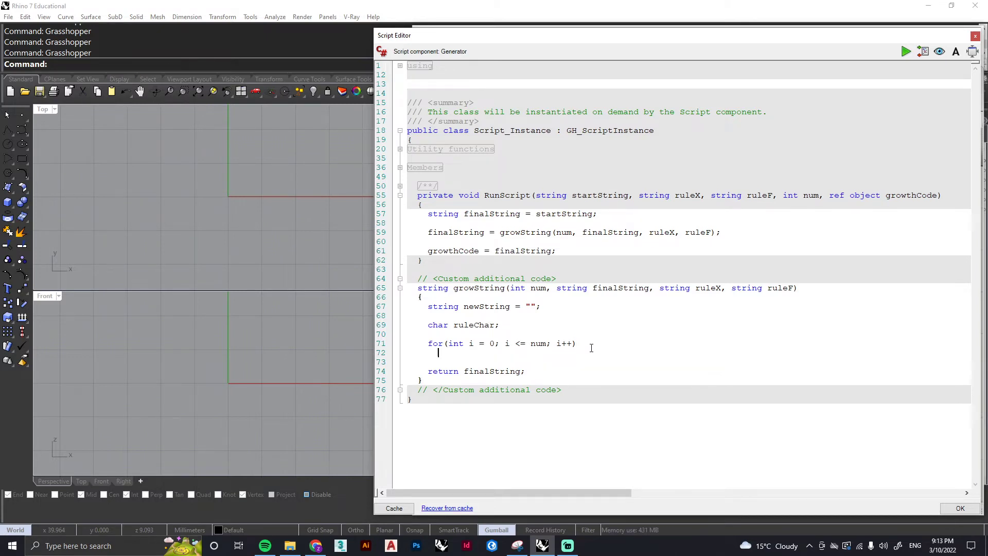
text({)
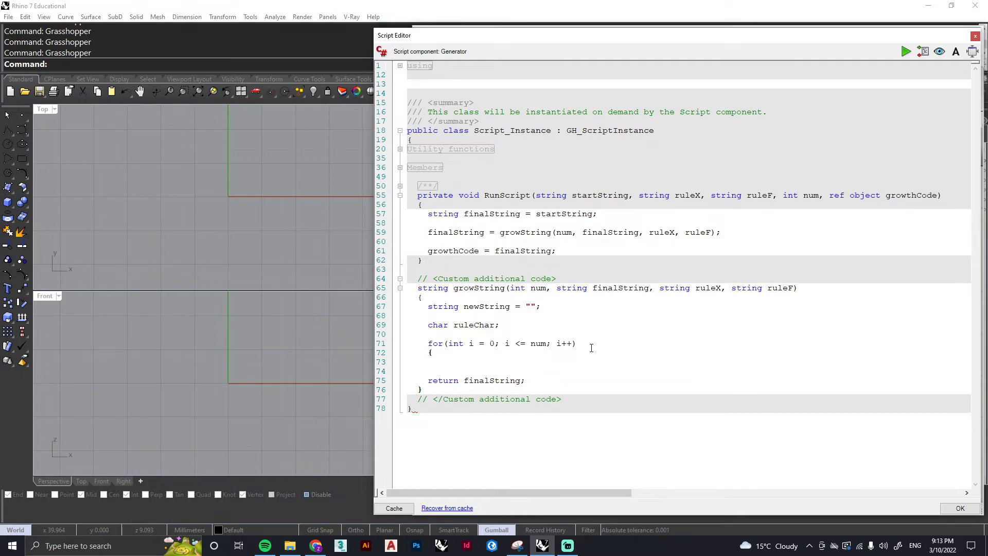
Write the inner loop 'for(int j = 0; j < finalString.Length; j++)' inside the outer loop.
text(for)
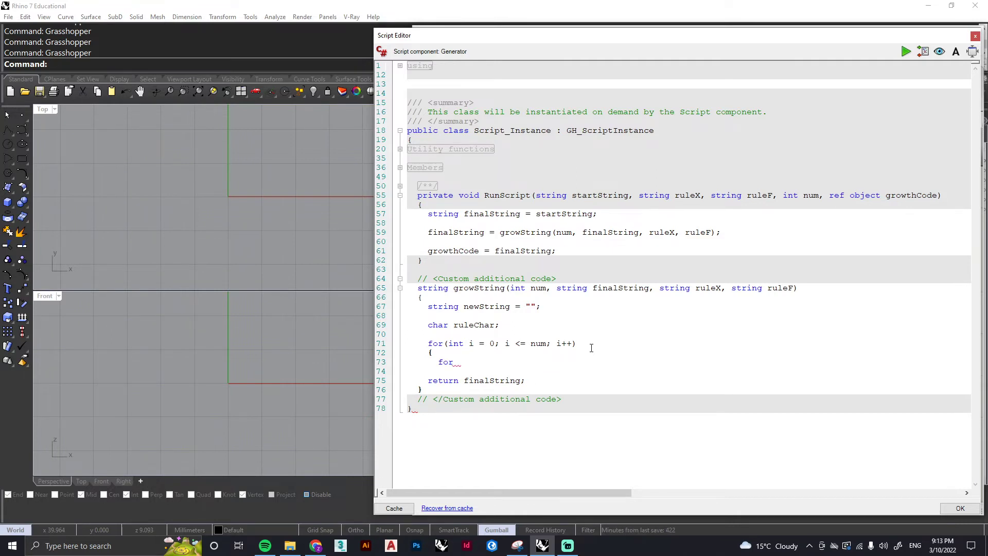
text((int j =)
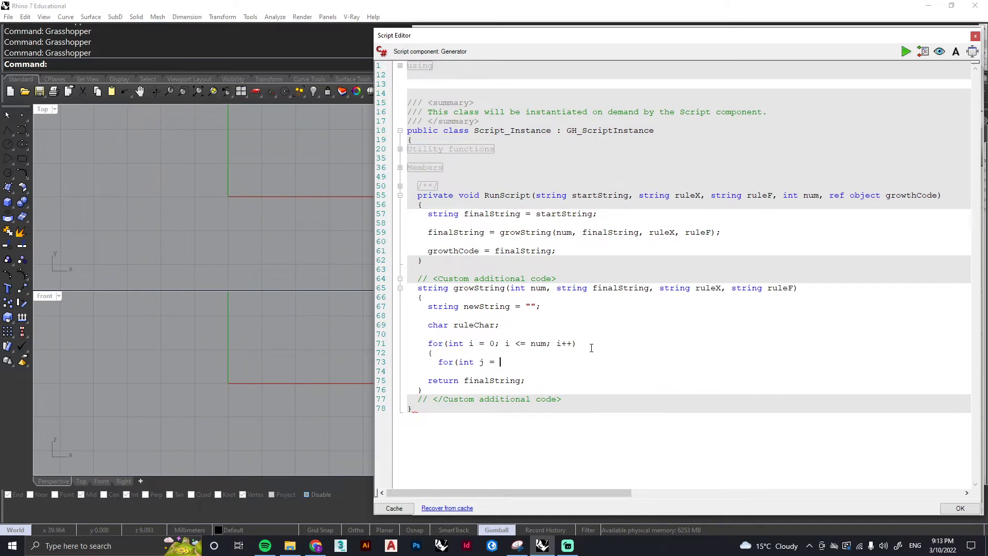
text(0)
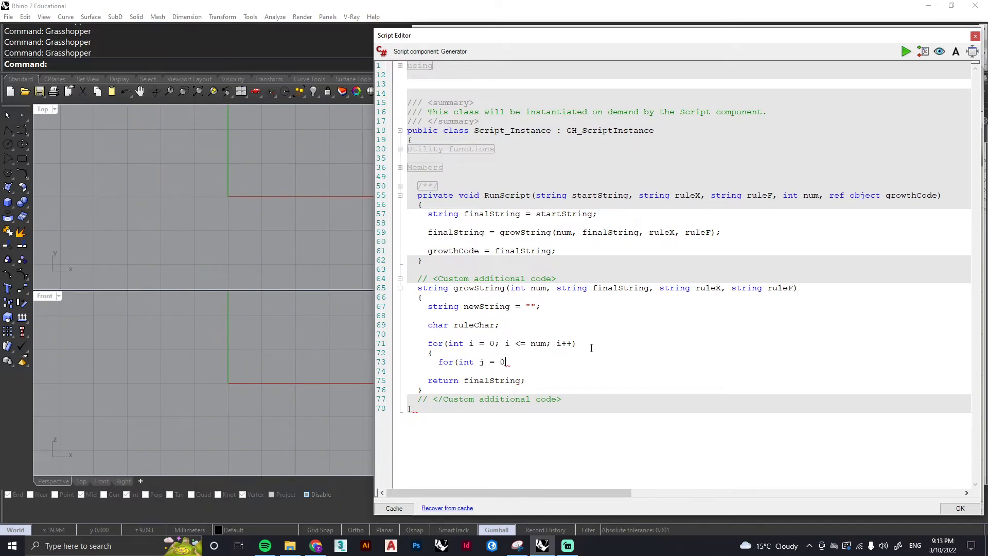
text(;)
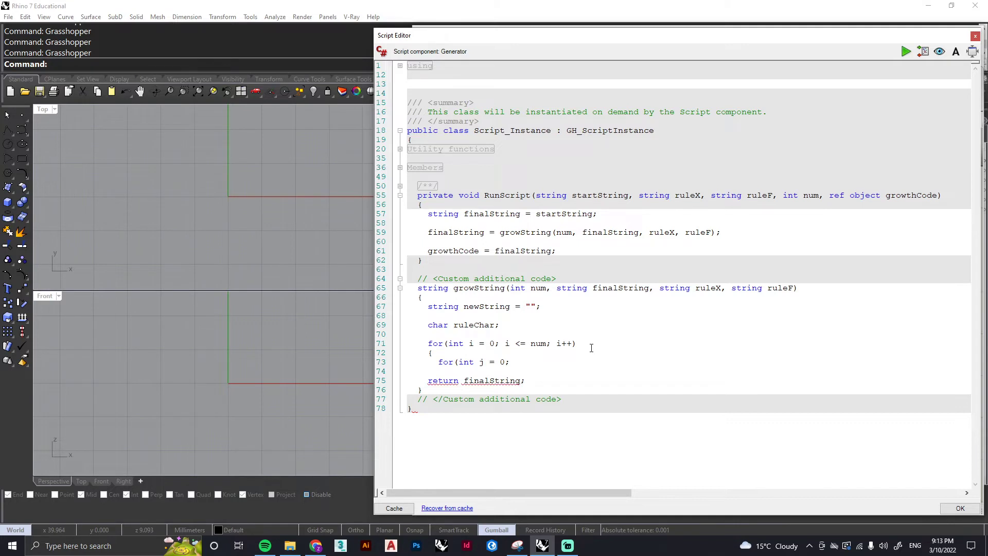
text(j)
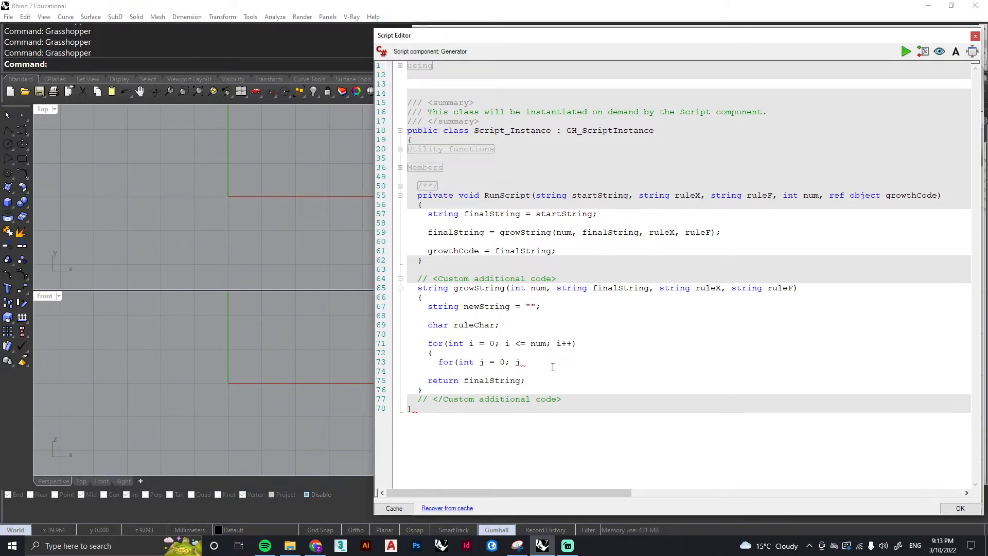
mouse_move(580, 361)
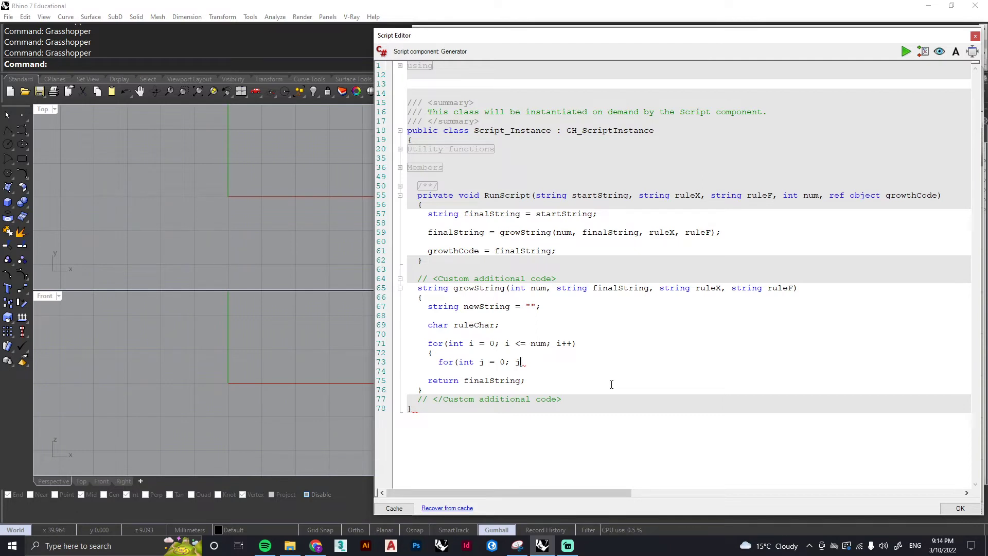
text(<)
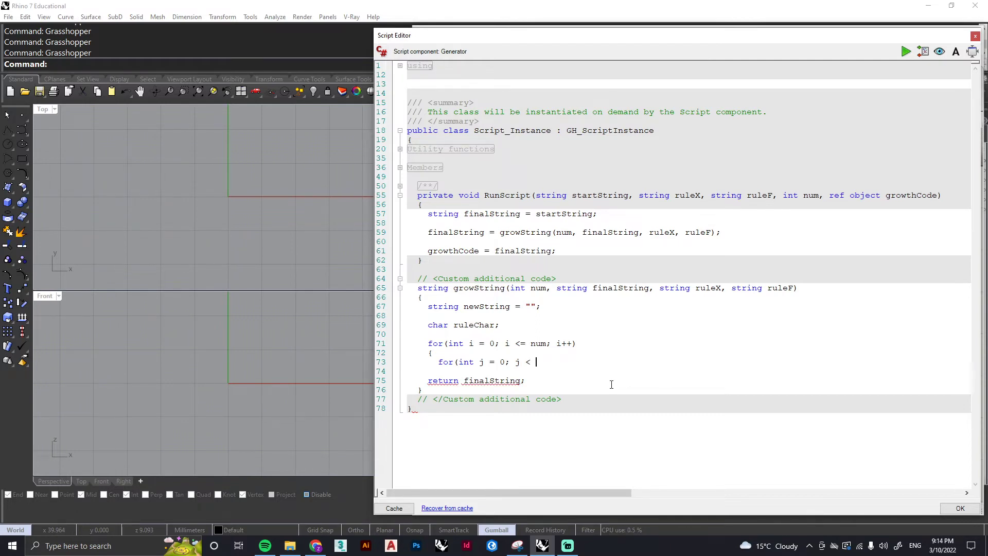
text(final)
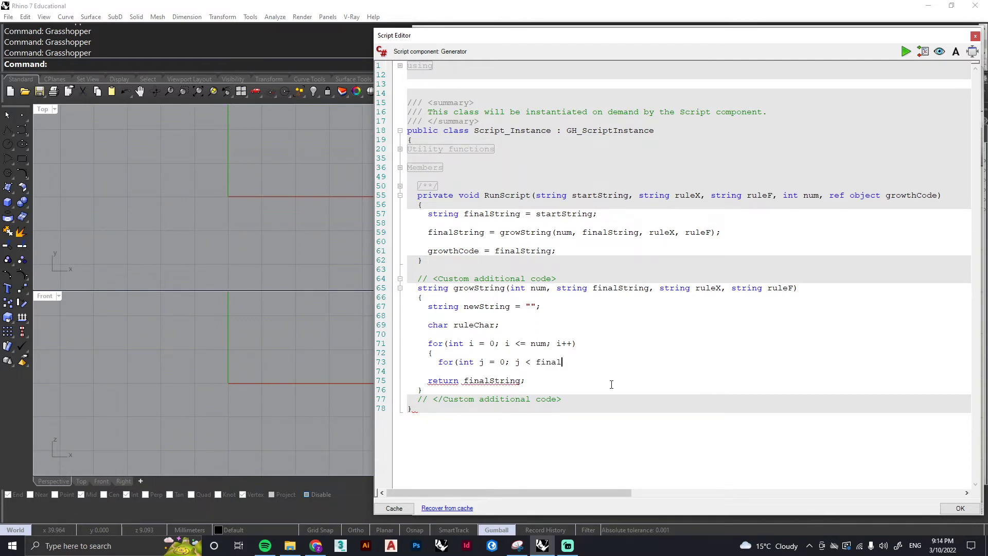
text(String.)
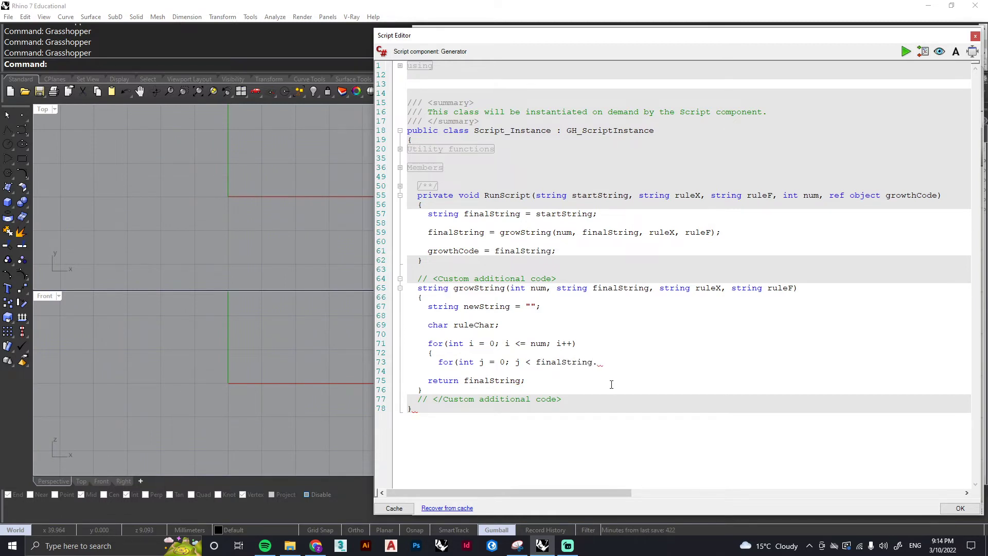
text(Length)
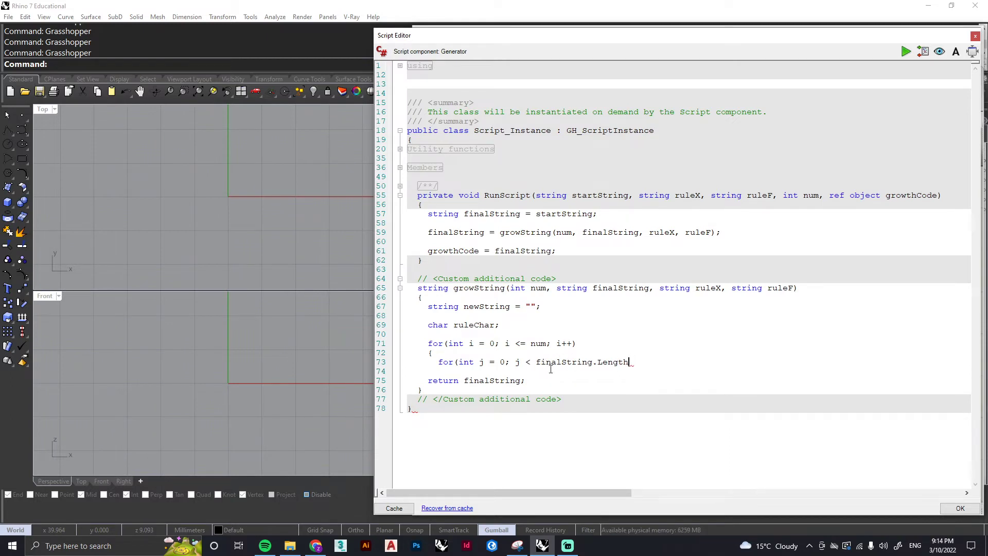
mouse_move(655, 372)
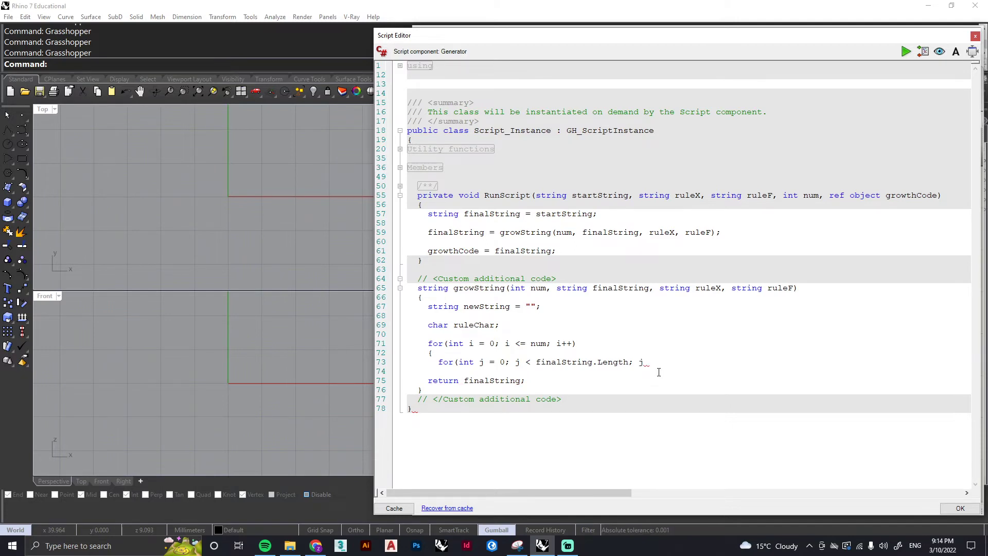
text(+)
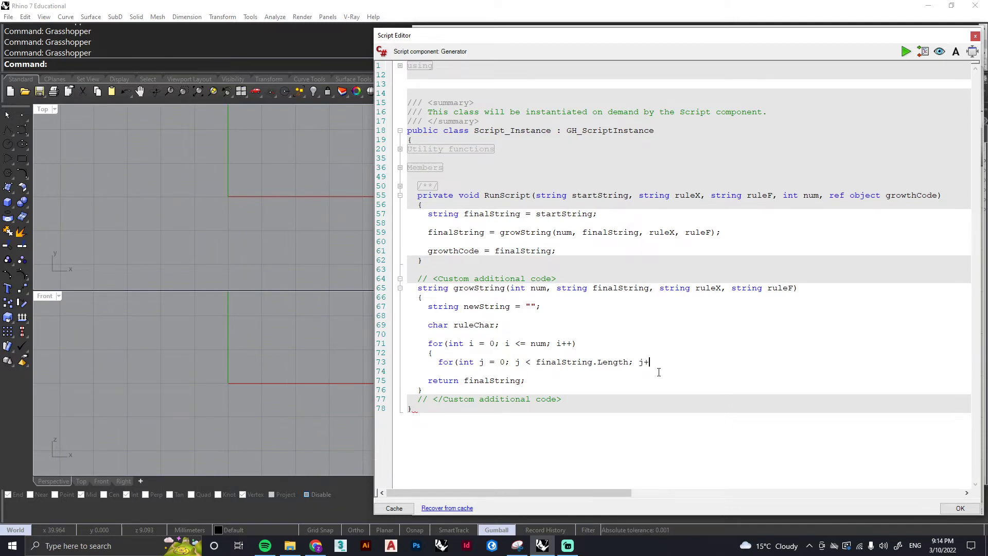
text(+))
text({)
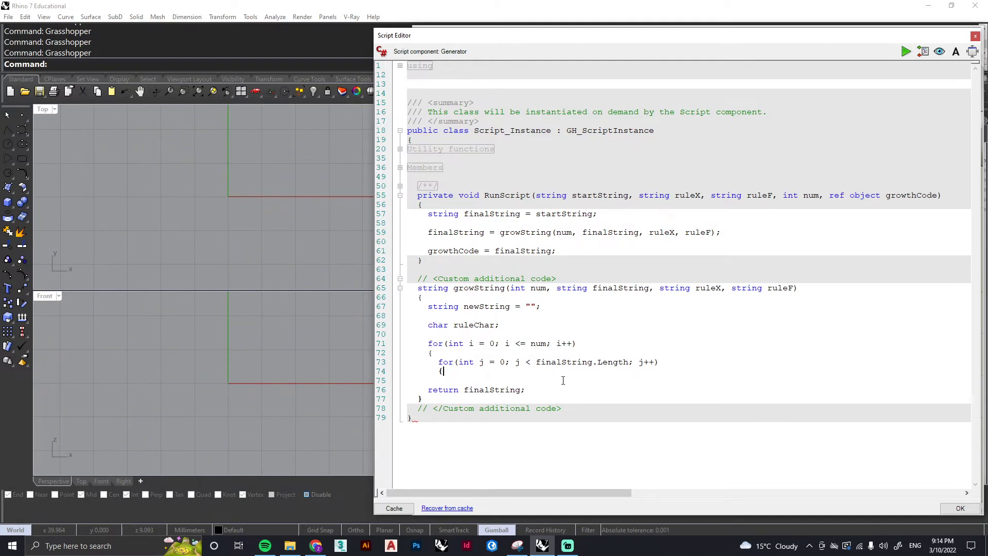
Assign 'ruleChar = finalString[j];' inside the inner loop.
key(enter)
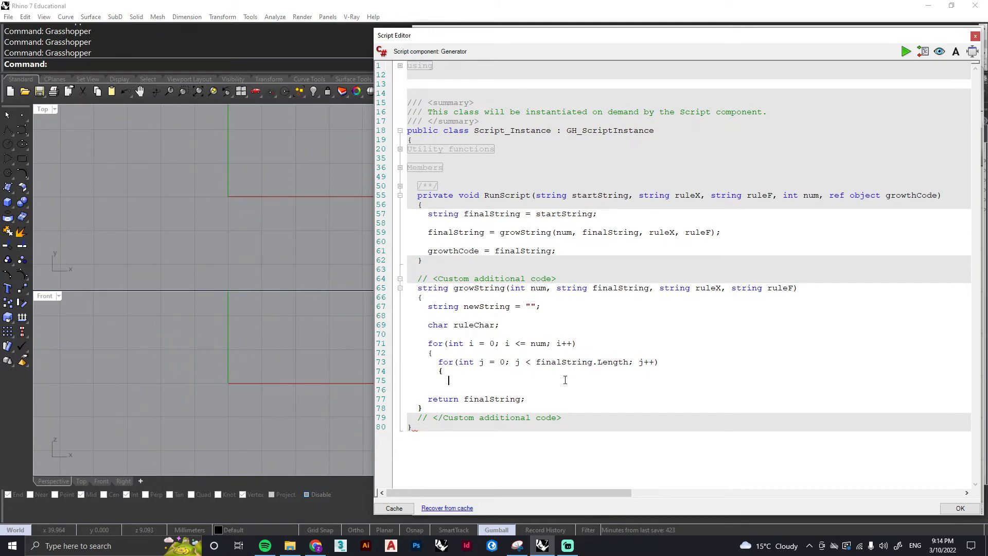
text(ruleChar =)
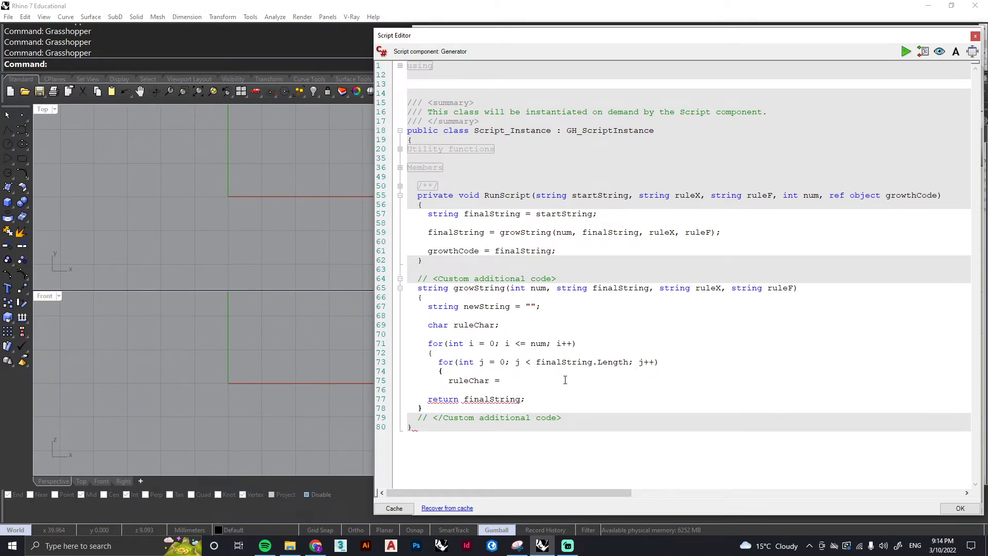
text(final)
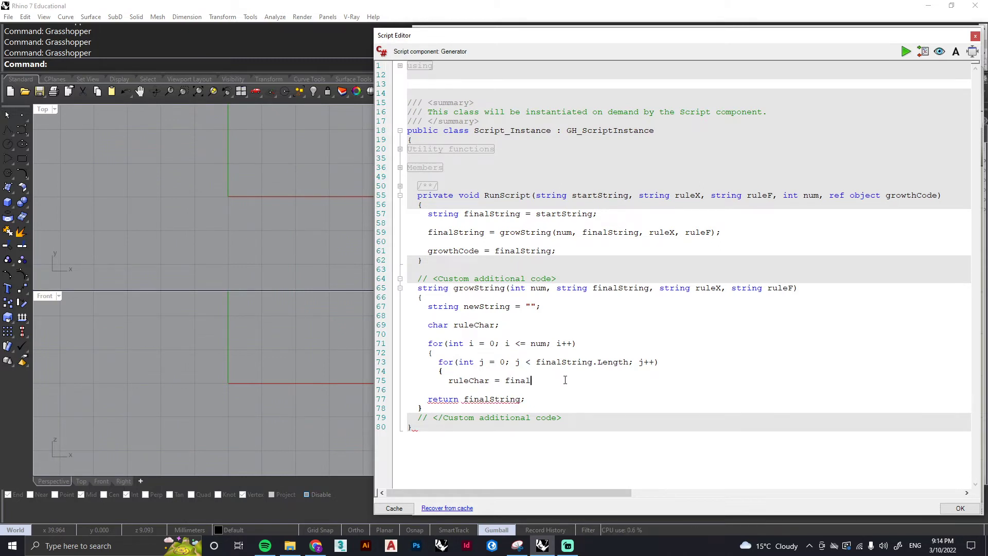
text(String[j)
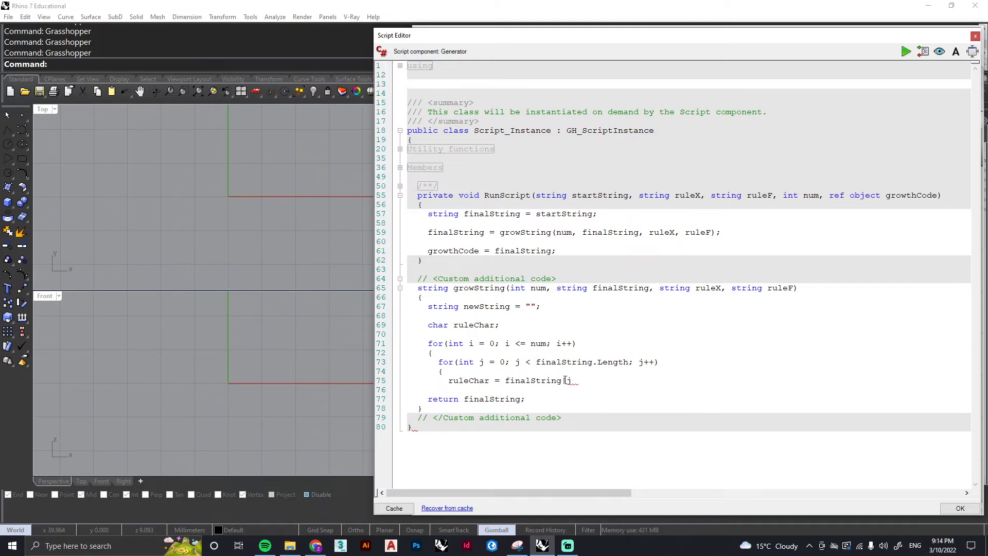
text(])
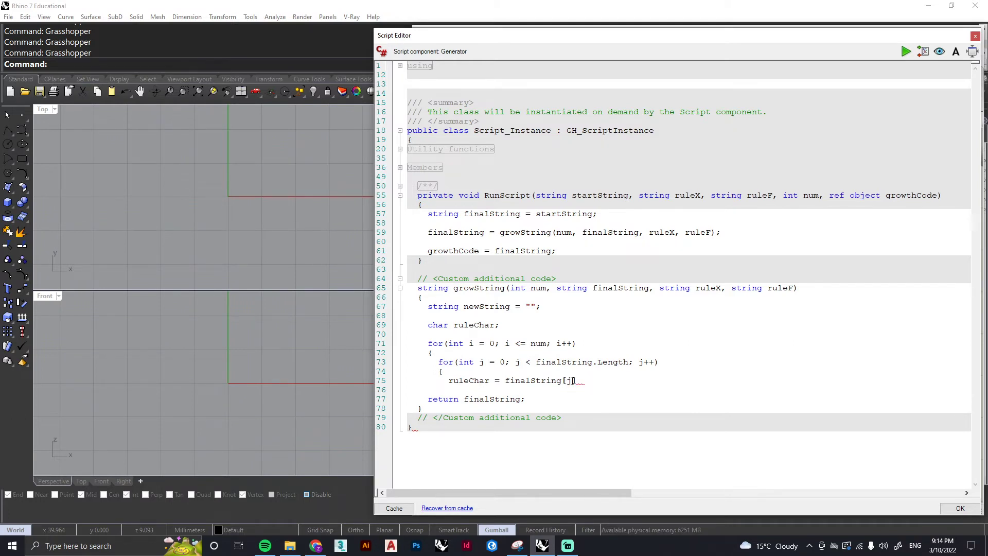
double_click(569, 379)
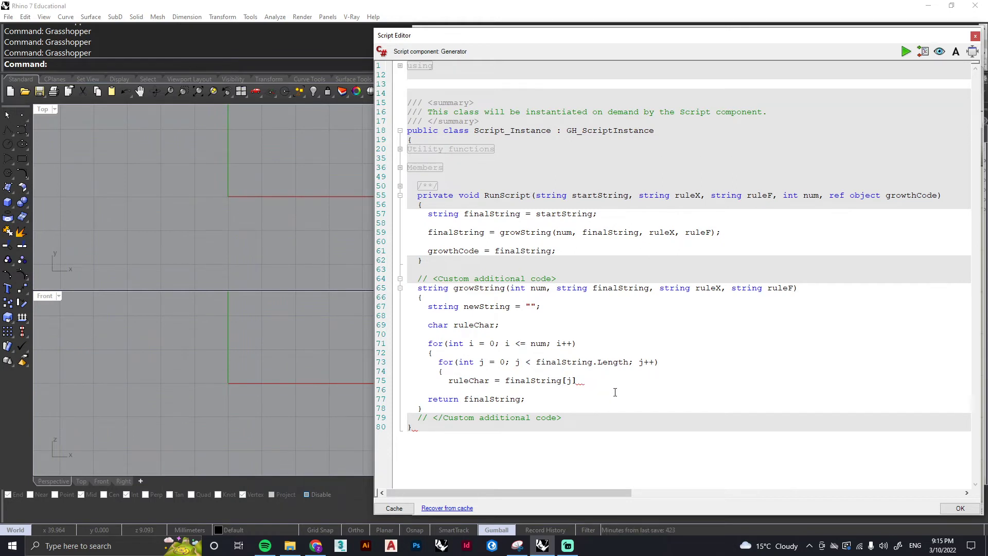
text(;)
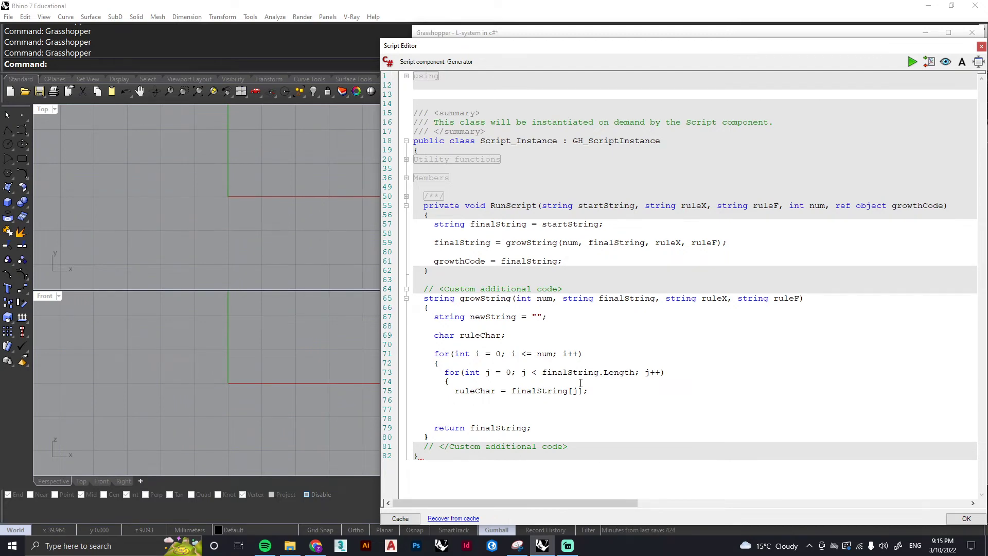
Write the condition 'if(ruleChar == 'X')' and open its brace block.
text(if9ruleChar)
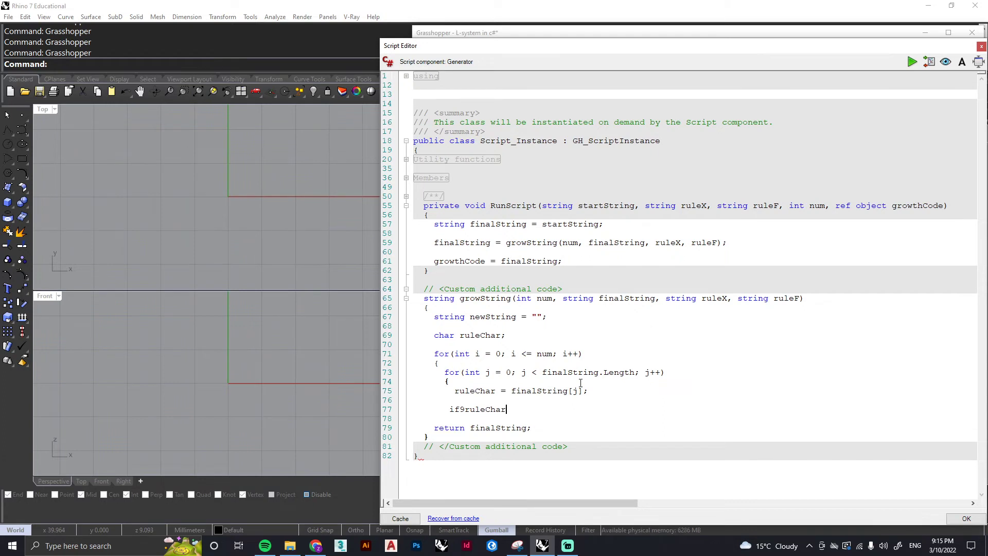
key(BackSpace)
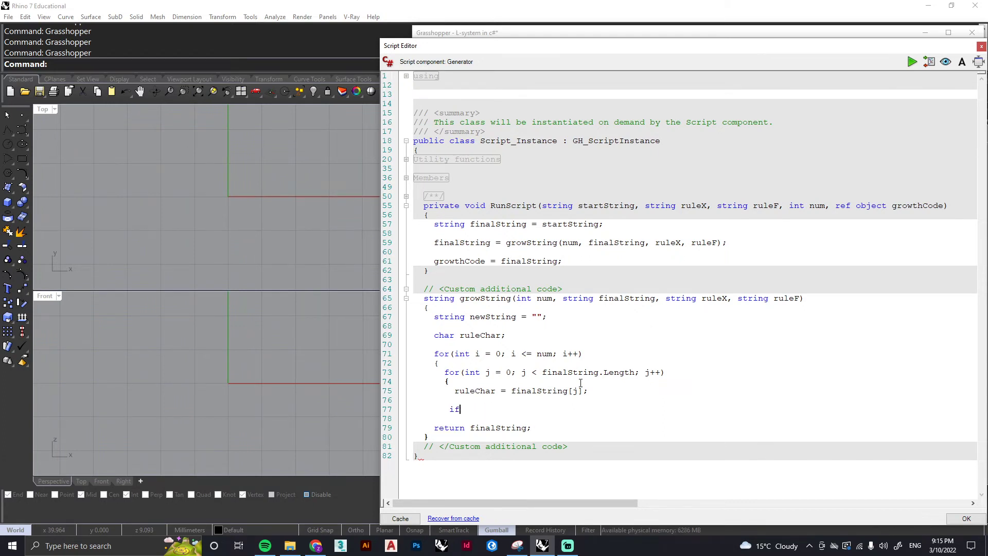
text((ruleCh)
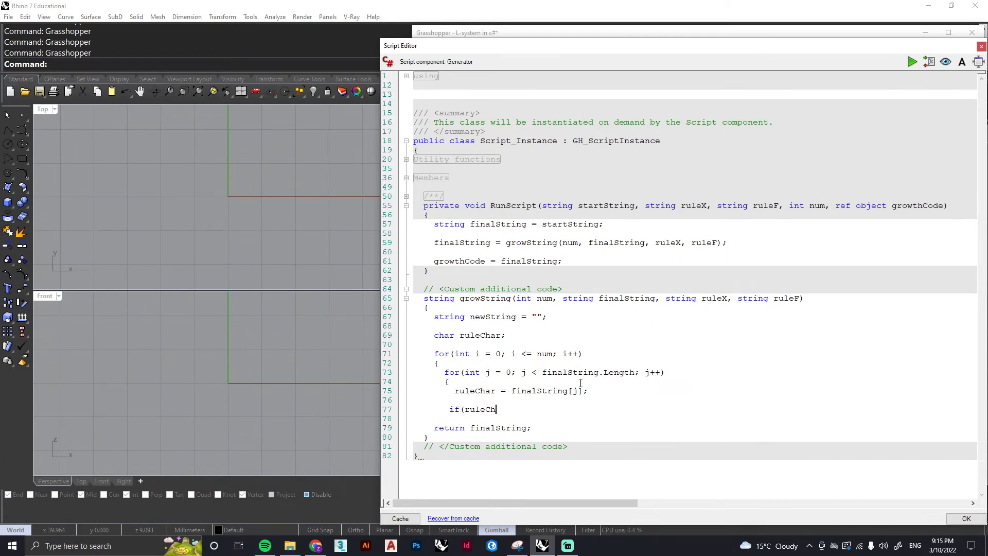
text(ar)
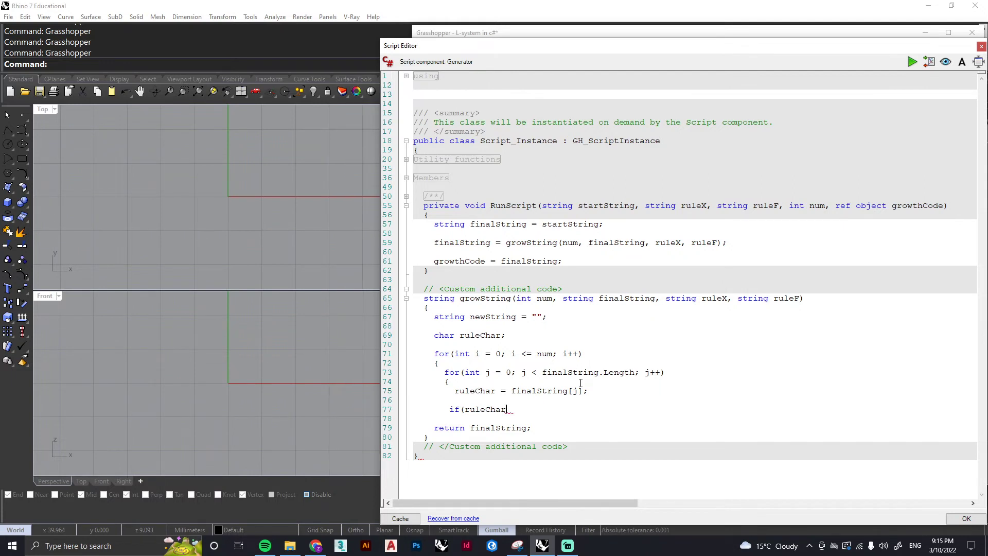
text(==)
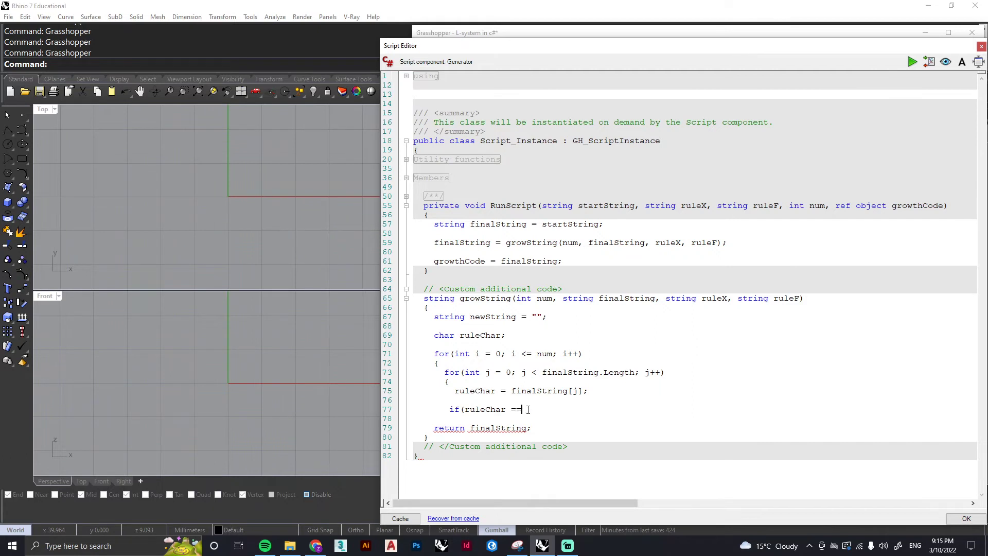
text(')
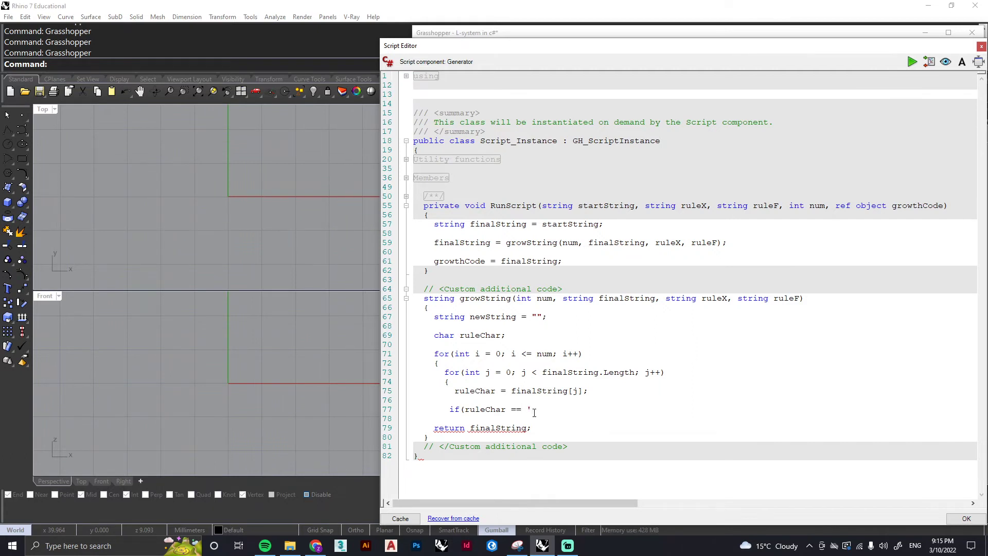
text(X)
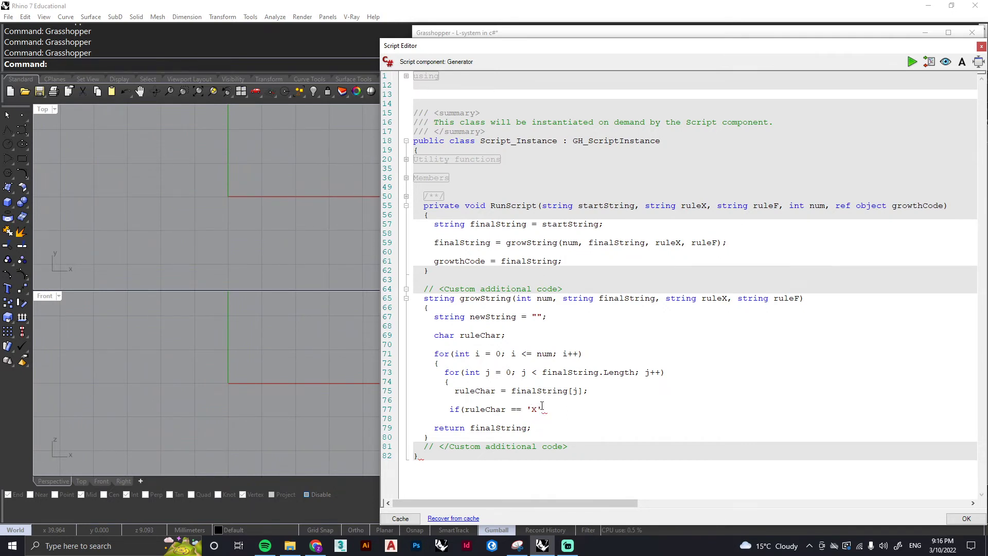
mouse_move(541, 409)
text())
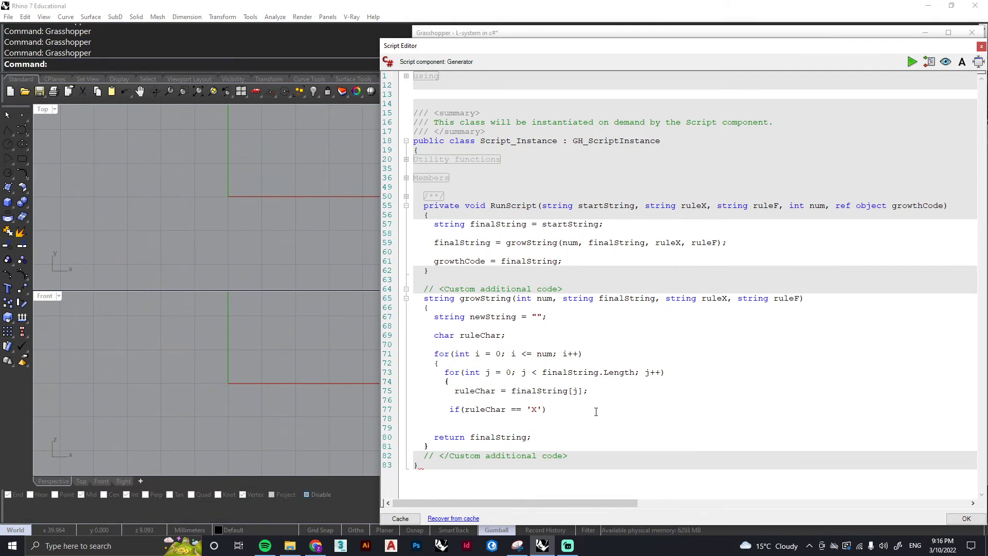
text({)
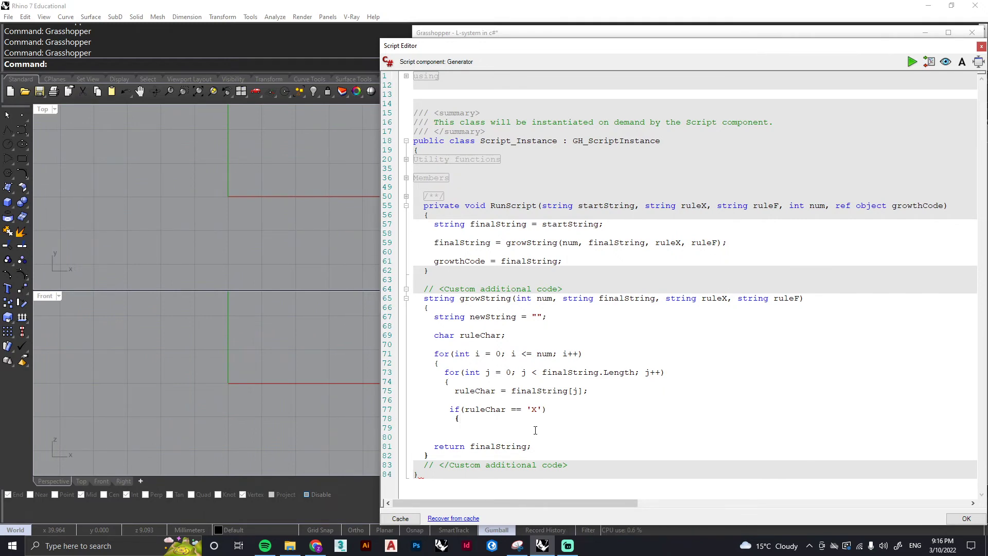
Append ruleX with 'newString = newString + ruleX;' inside the block.
text(n)
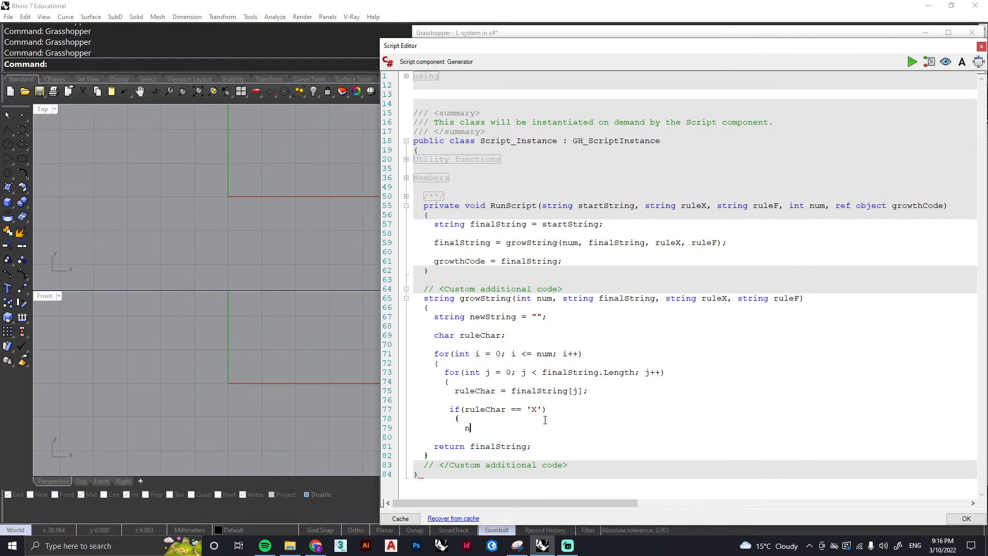
text(ewString)
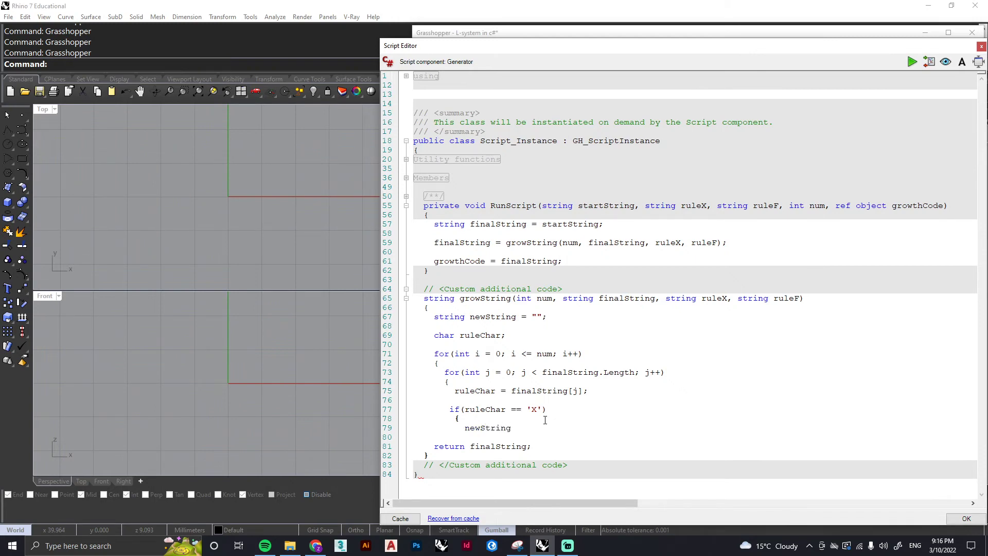
text(=)
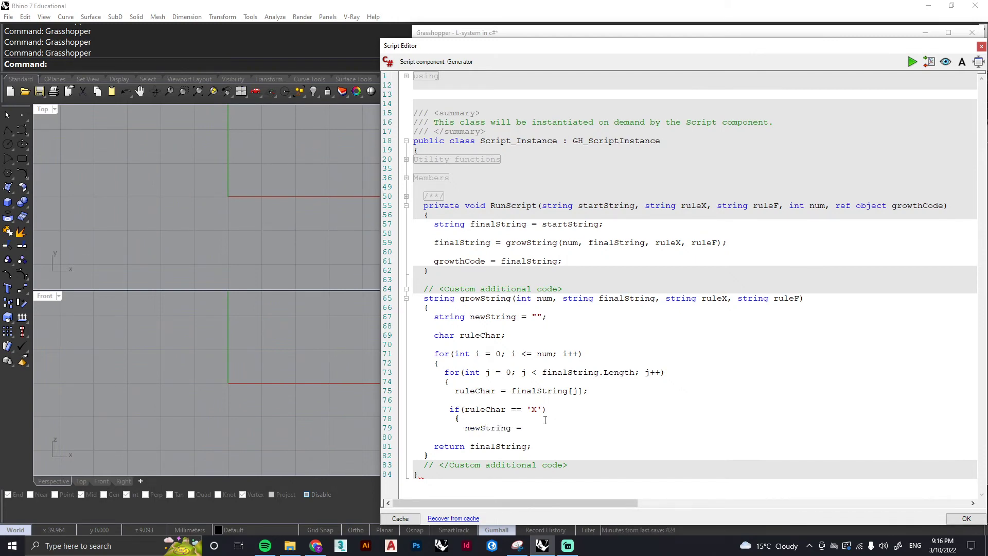
text(newString)
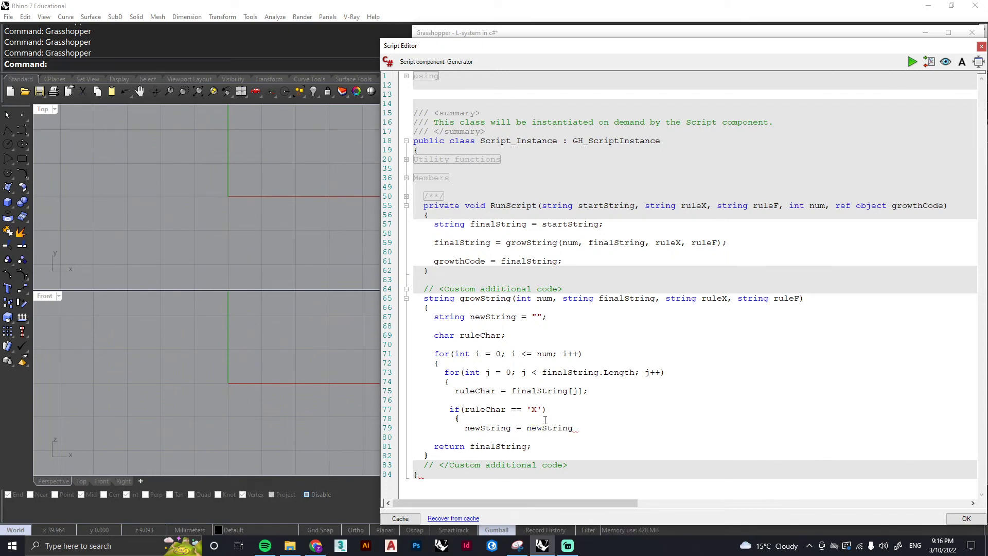
text(-)
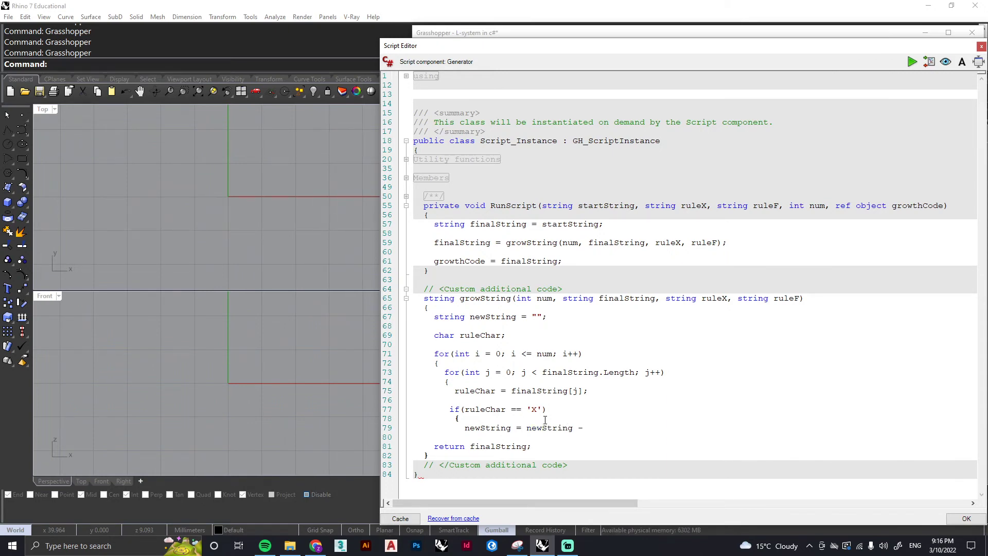
text(+)
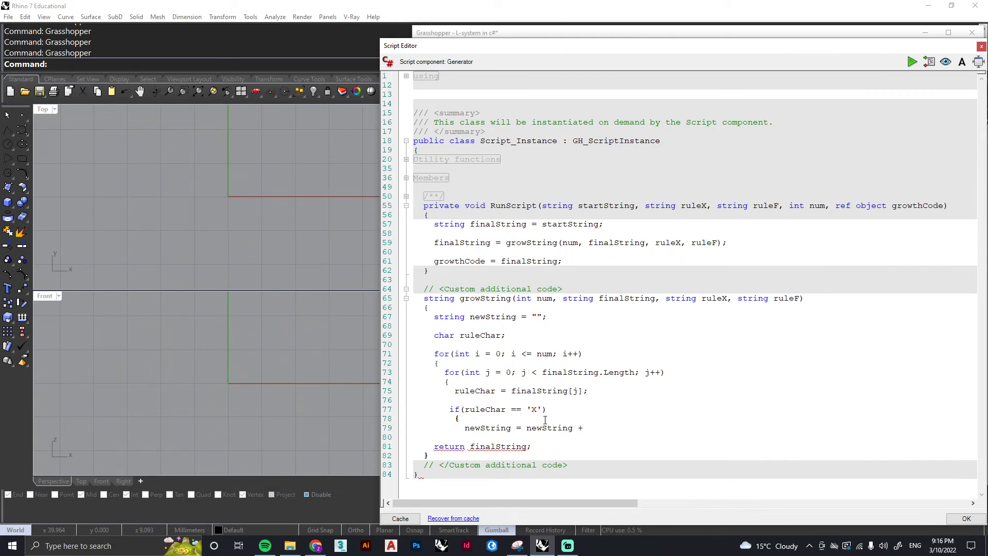
text(rule)
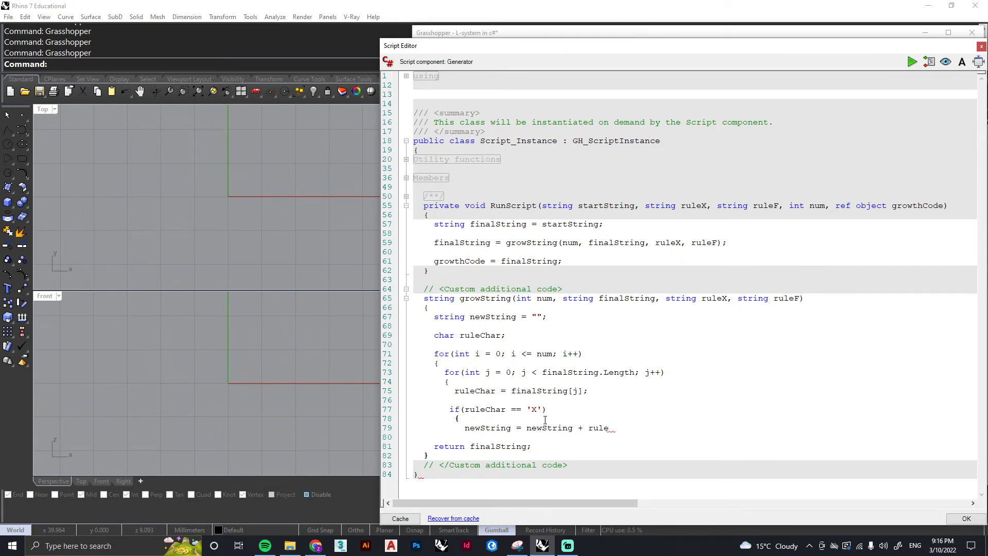
text(X)
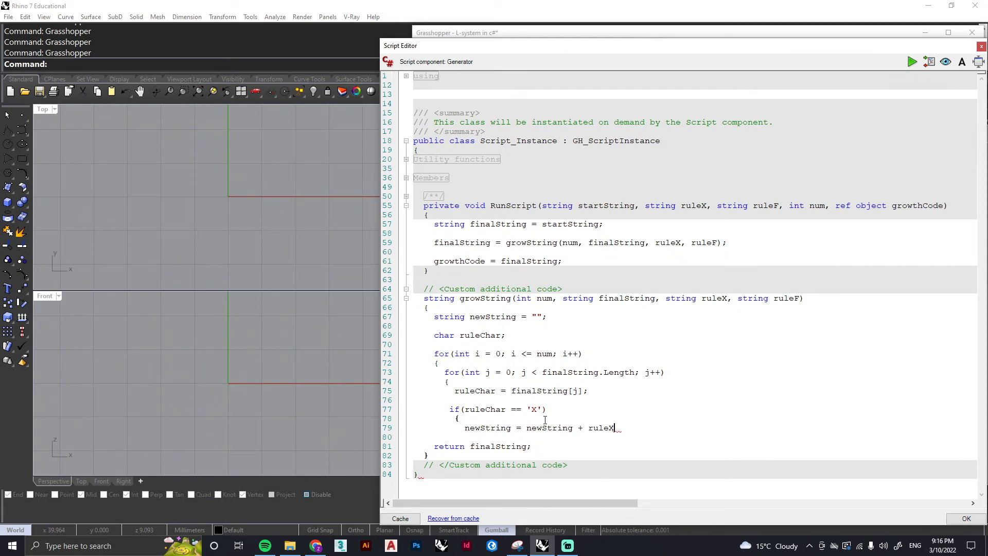
text(;)
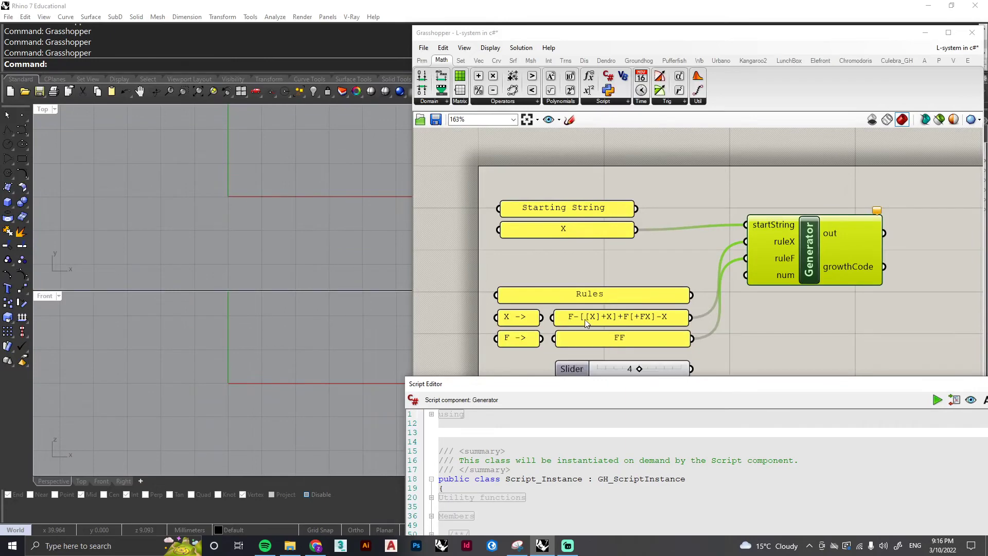
mouse_move(673, 401)
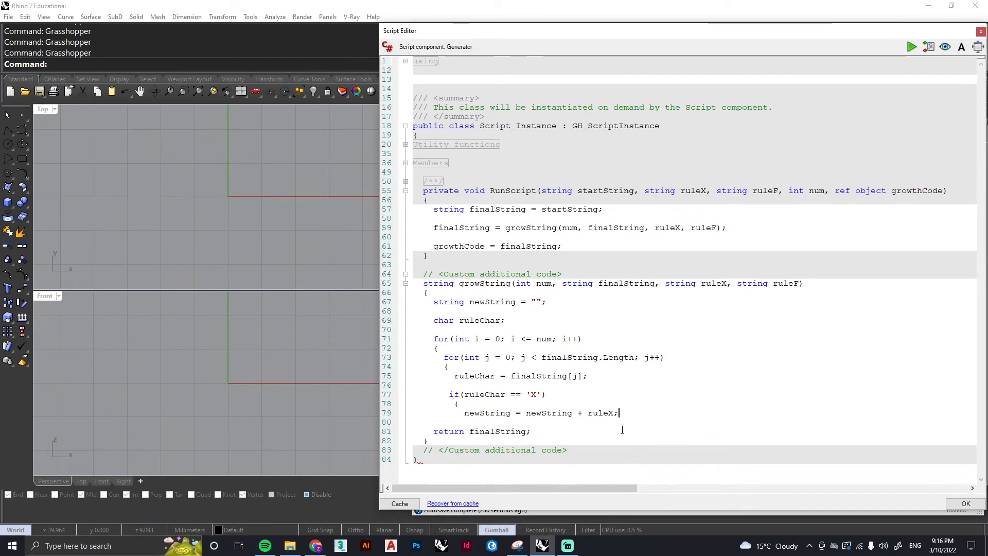
mouse_move(701, 410)
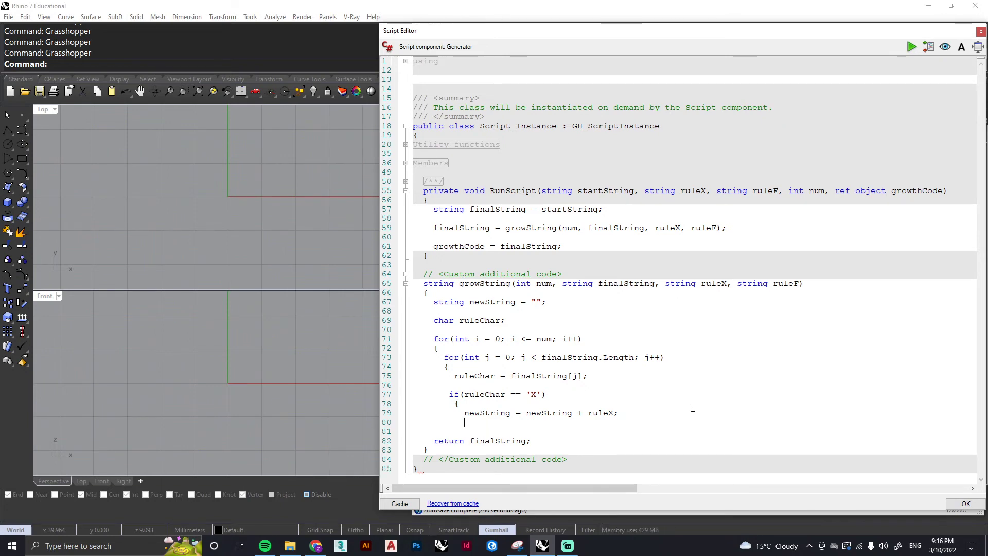
Close the X block, duplicate it below and change the copy to check 'F'.
text(})
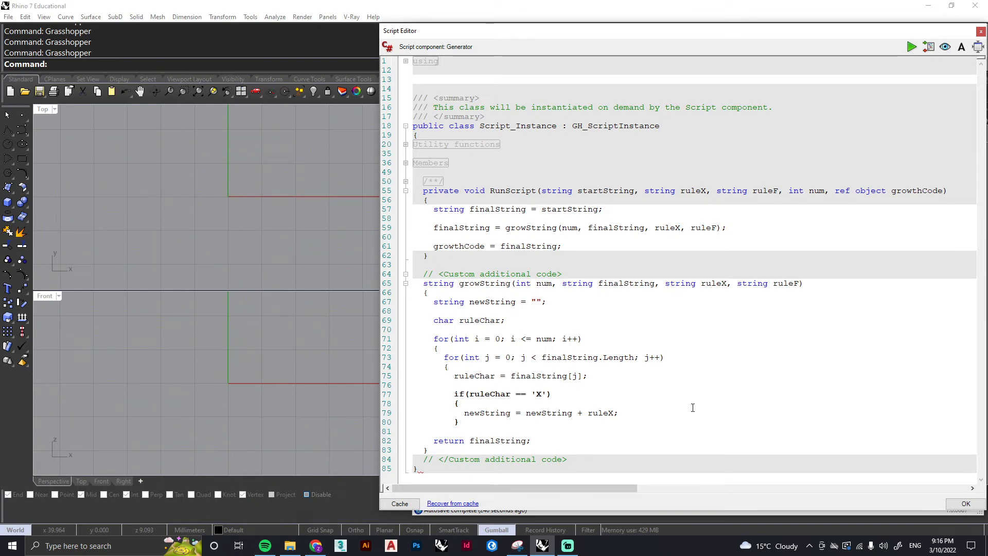
drag(463, 413, 459, 430)
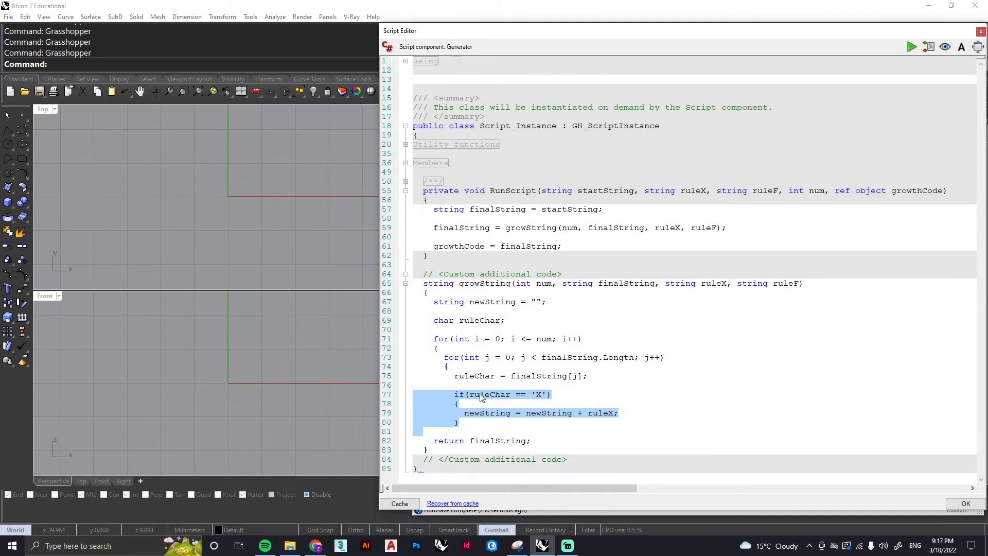
click(521, 425)
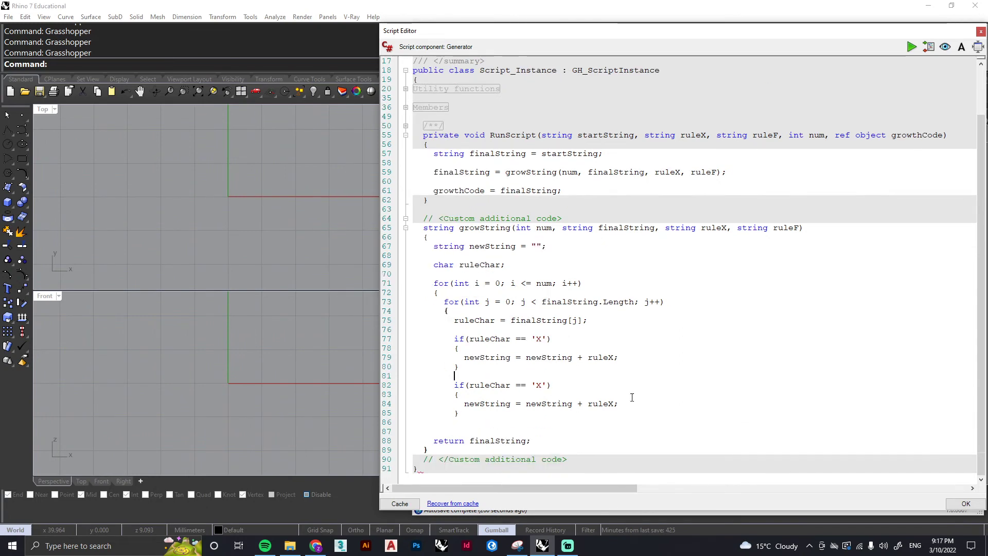
text(F)
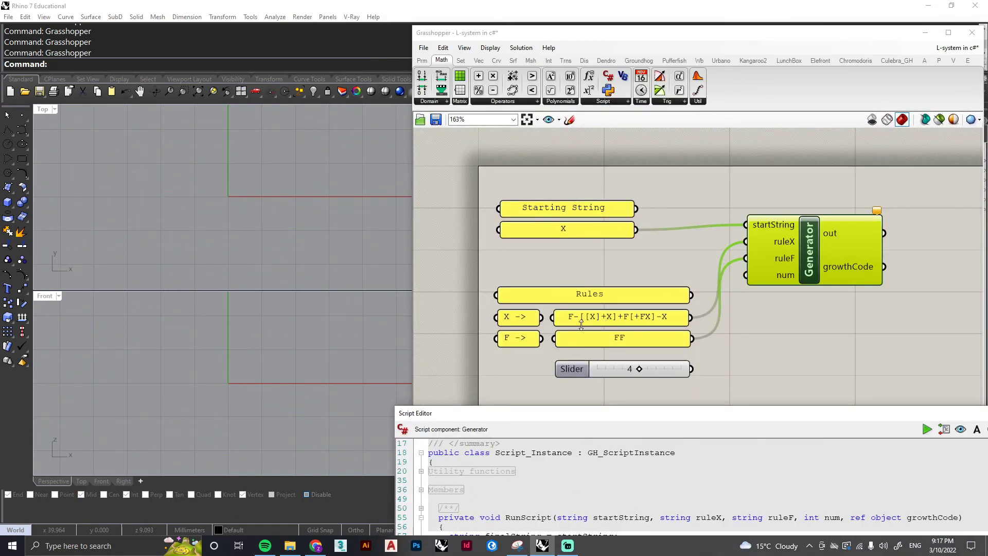
mouse_move(587, 321)
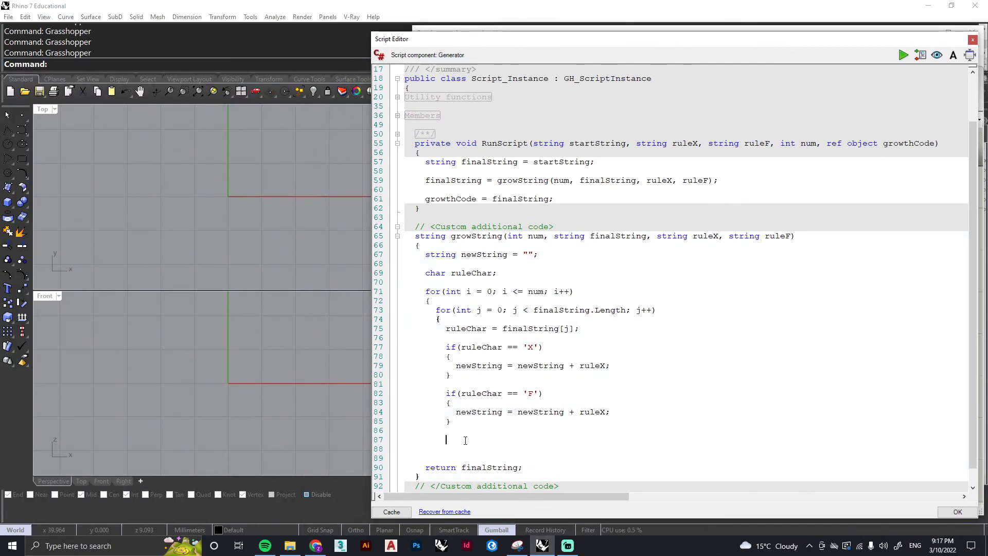
Write if(ruleChar == '[' | ruleChar == ']' | ruleChar == '-' | ruleChar == '+') below the F block.
text(if)
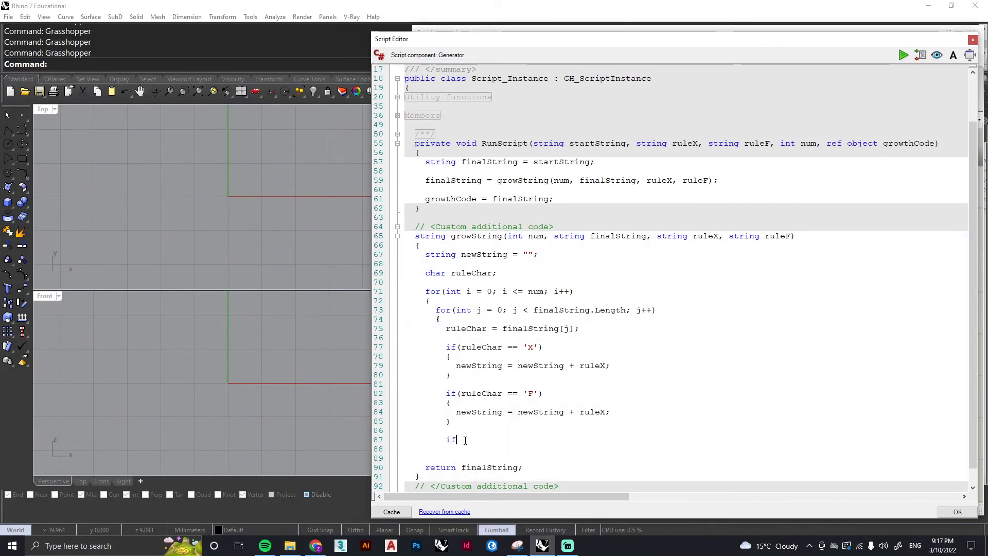
text(()
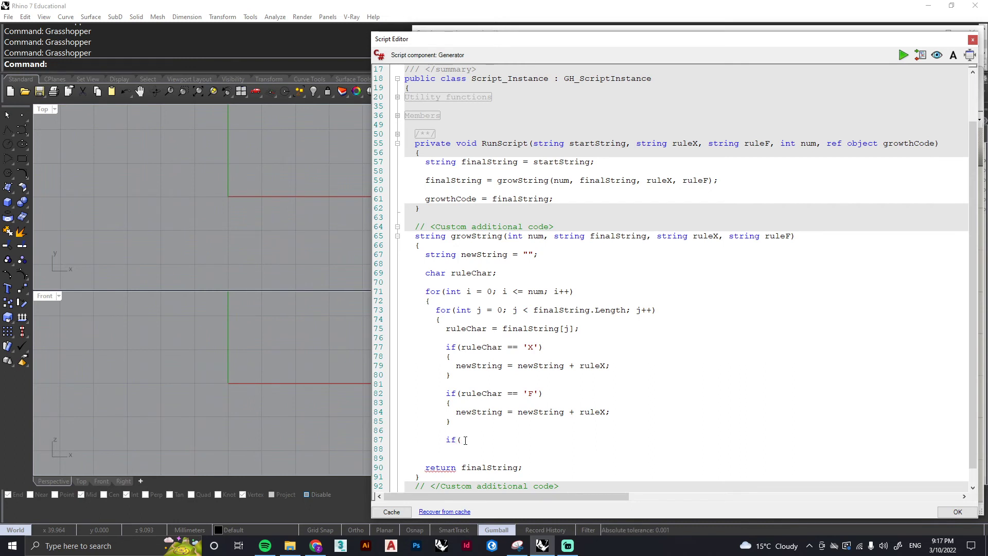
text(rule)
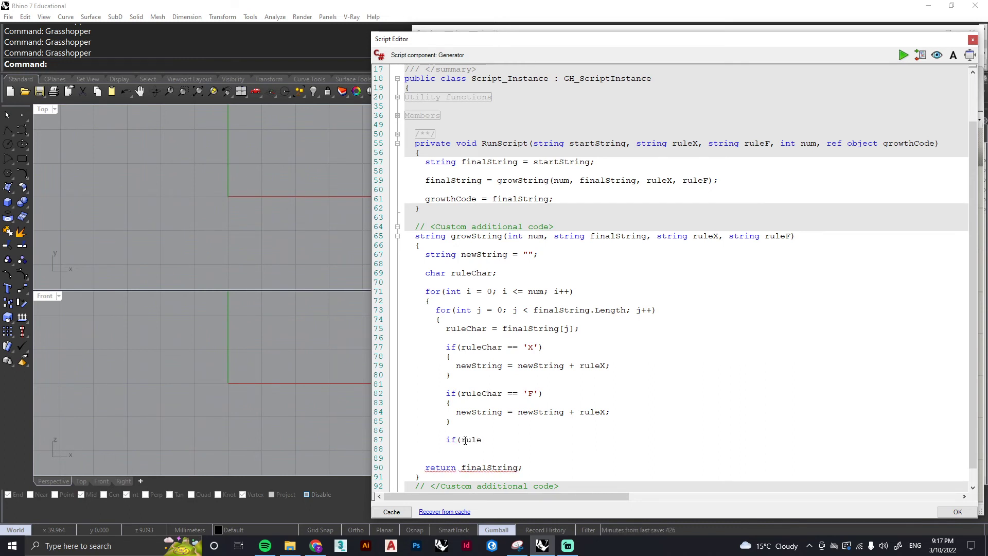
text(Char)
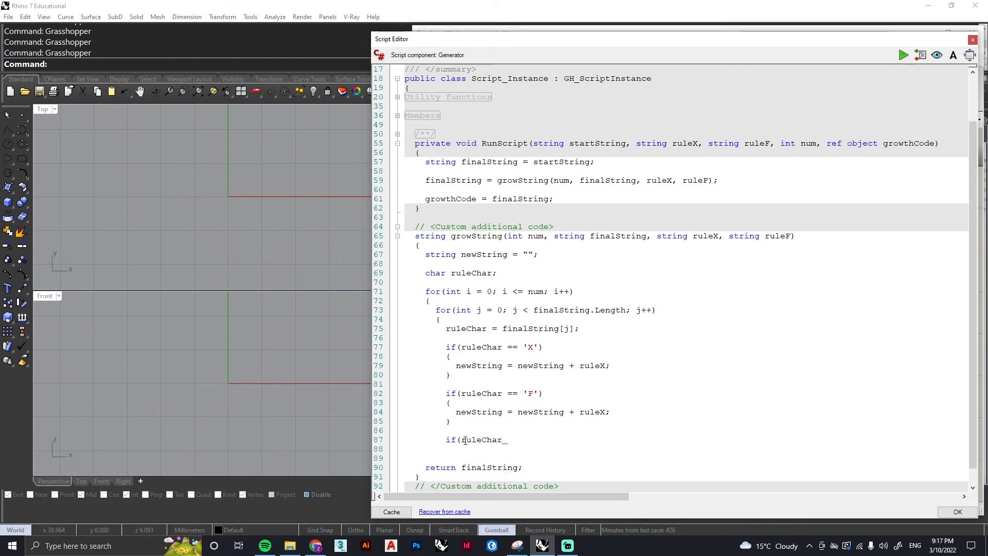
text(==)
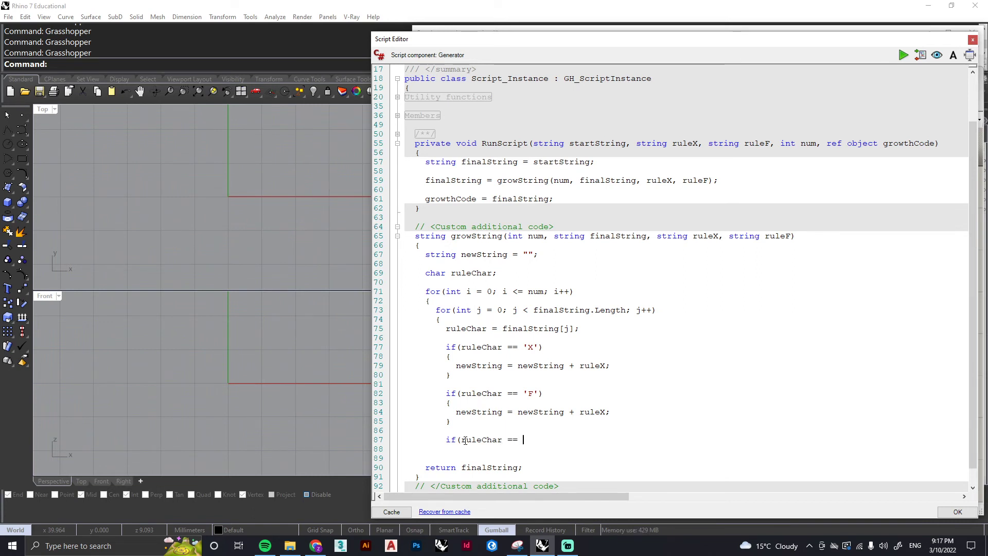
text('{)
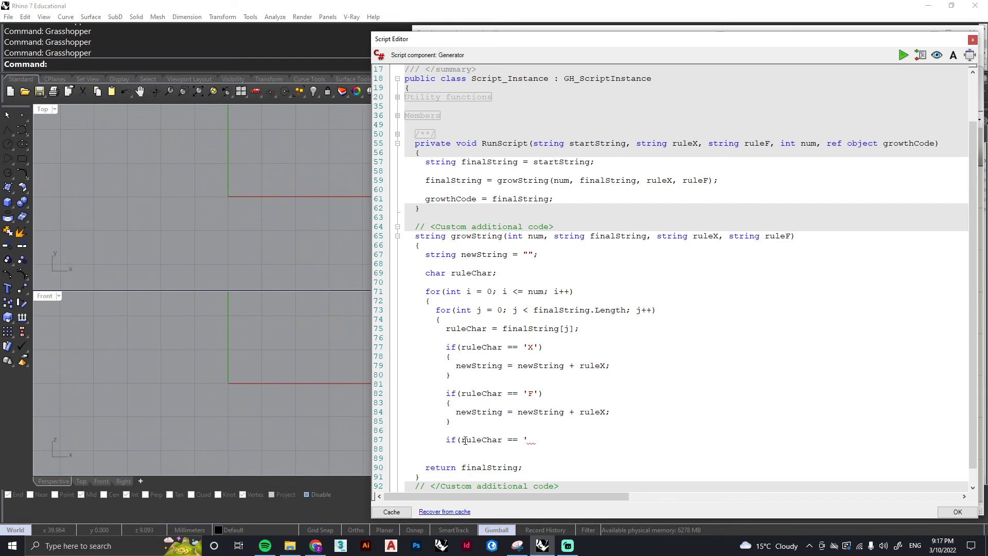
text([' |)
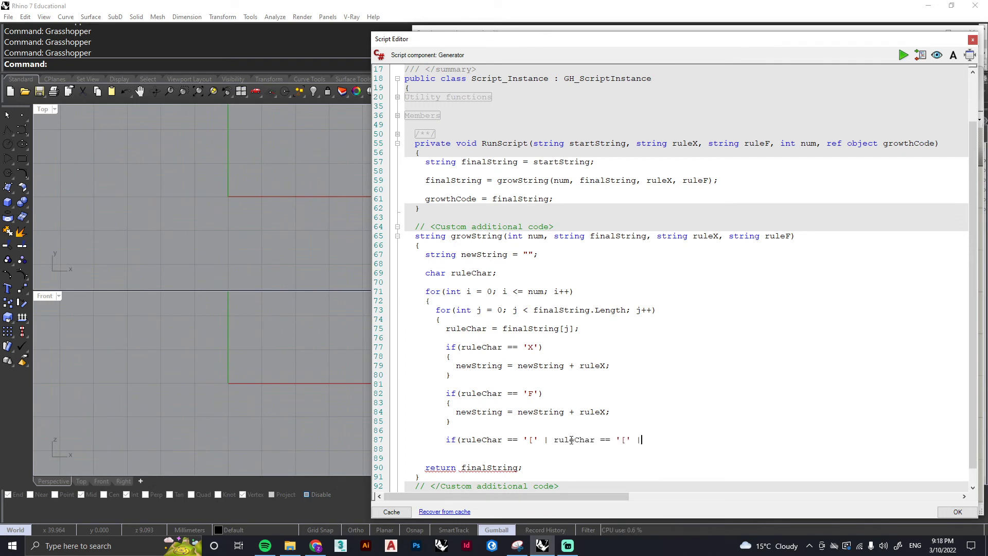
text(ruleChar == '[' | ruleChar == ']' |)
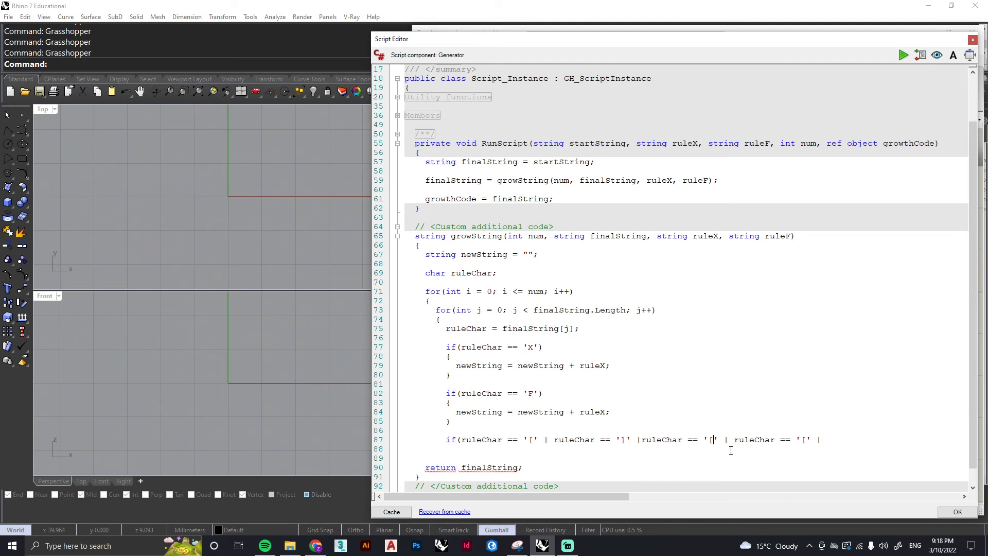
text(-)
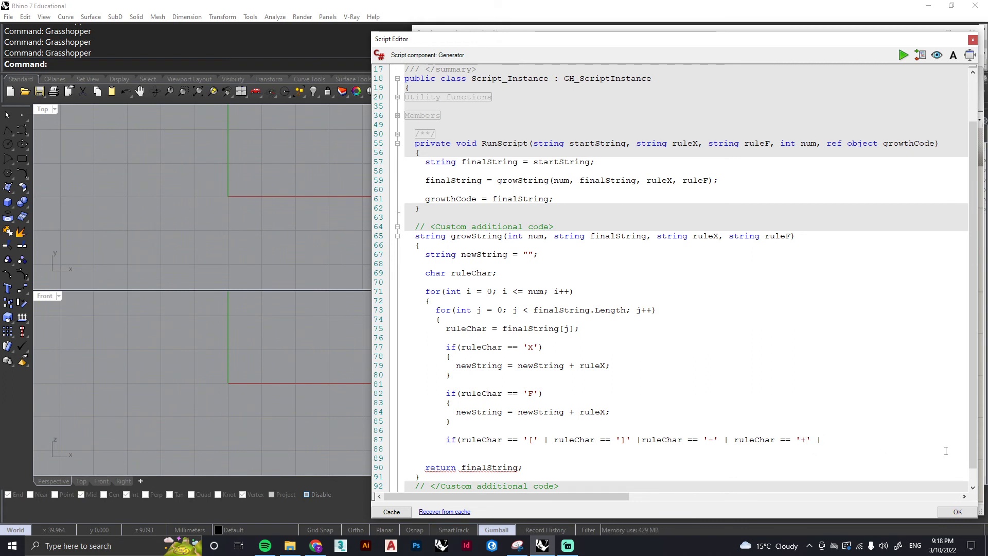
click(815, 439)
text())
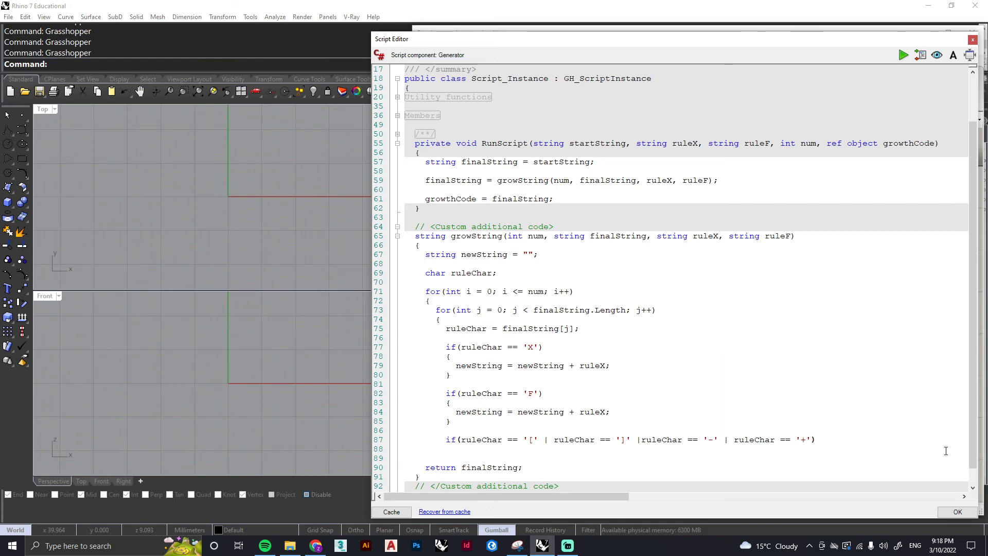
Inside braces write newString = newString + ruleChar; and close the inner for loop.
text({)
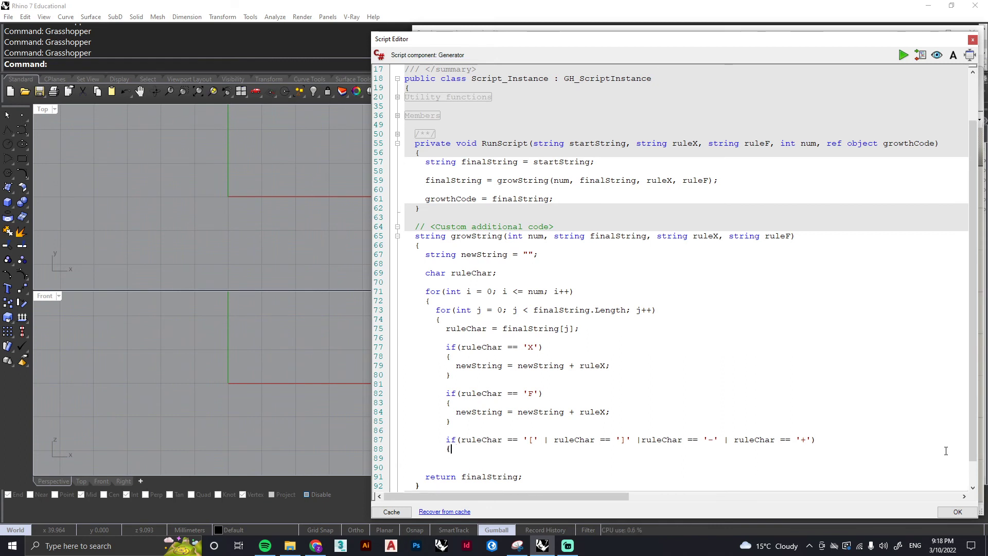
text(newString = newString)
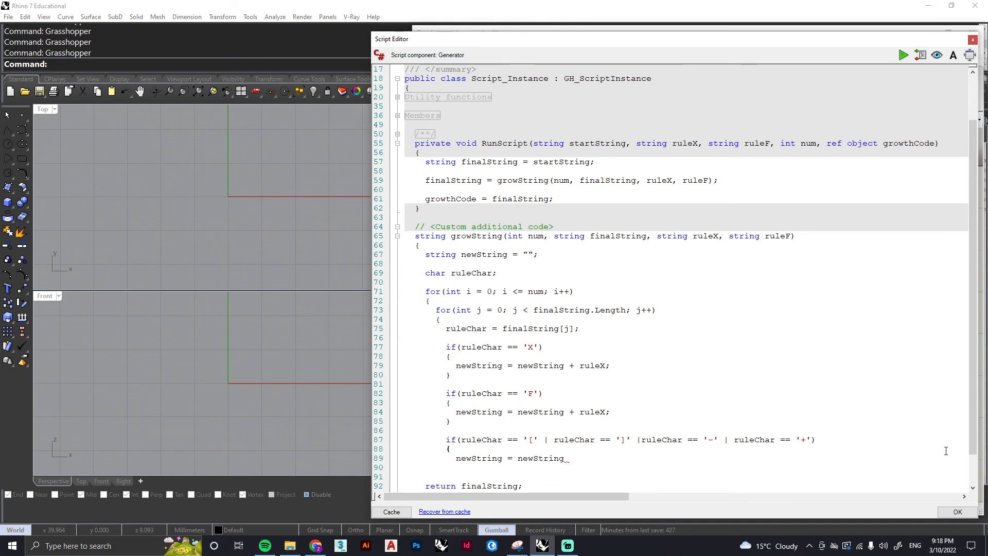
text(=)
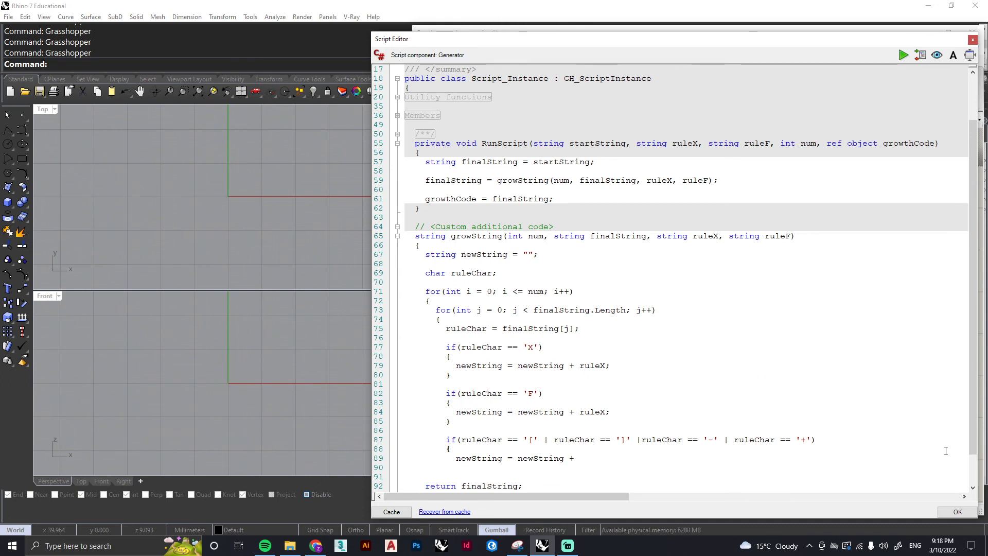
text(rule)
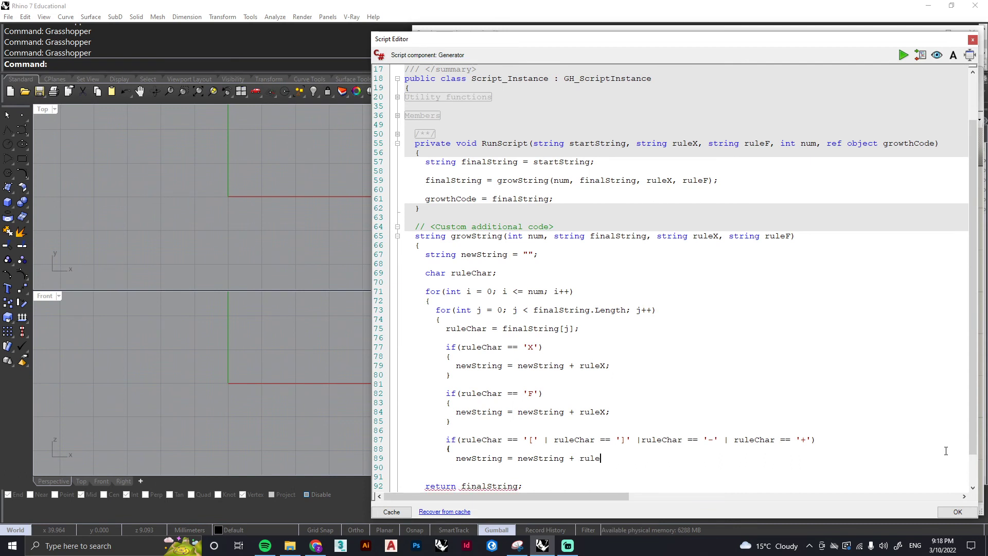
text(Char)
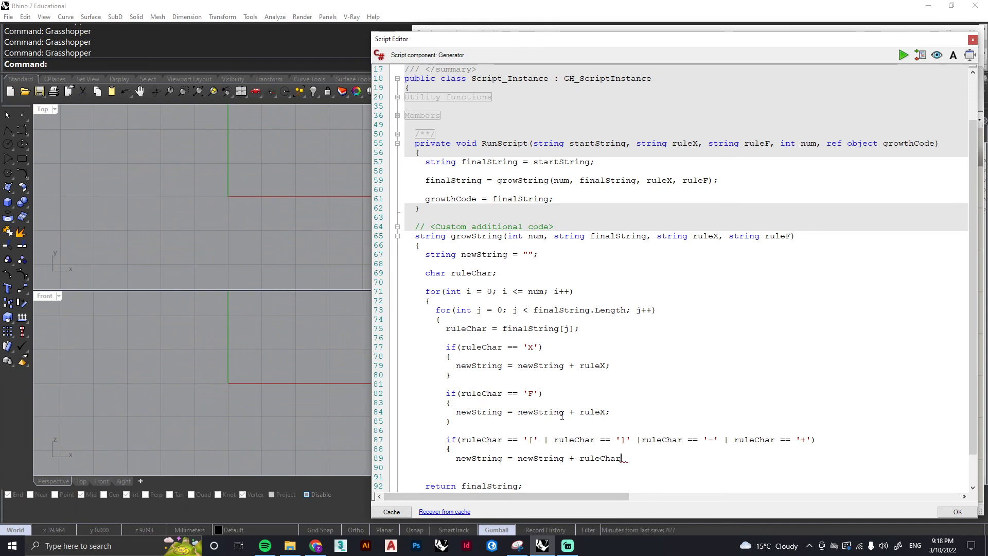
scroll(down, 3)
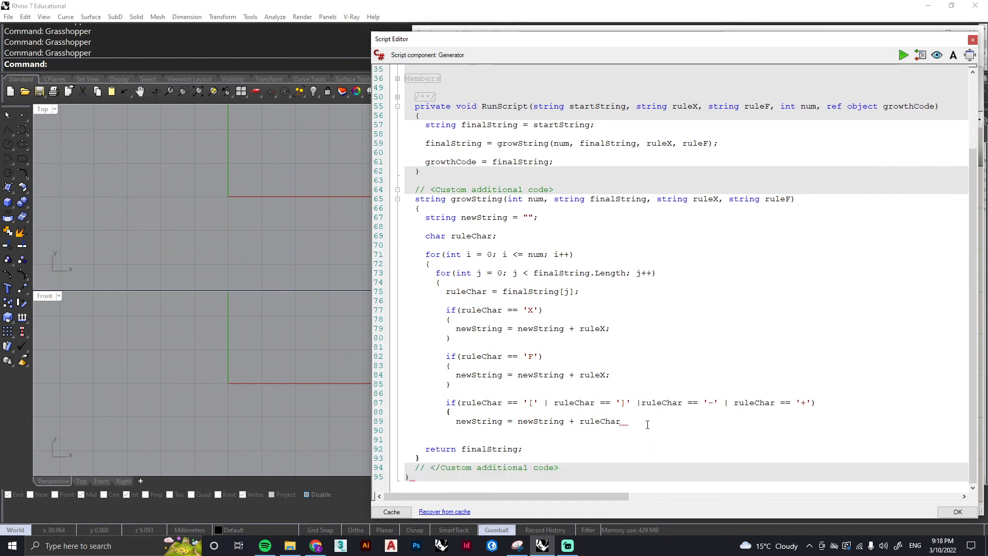
text(;)
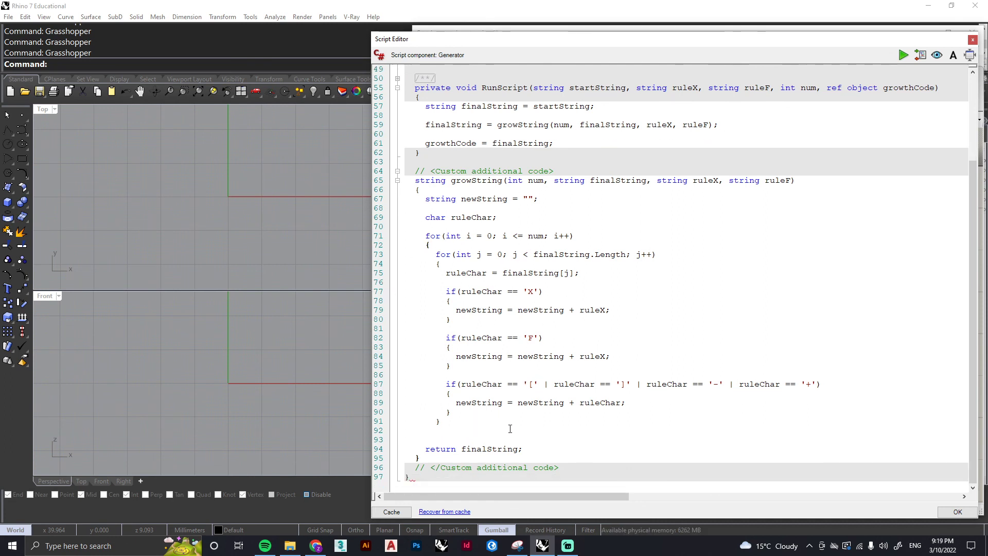
After the inner loop write finalString = newString; and newString = ""; then close the outer loop.
text(final)
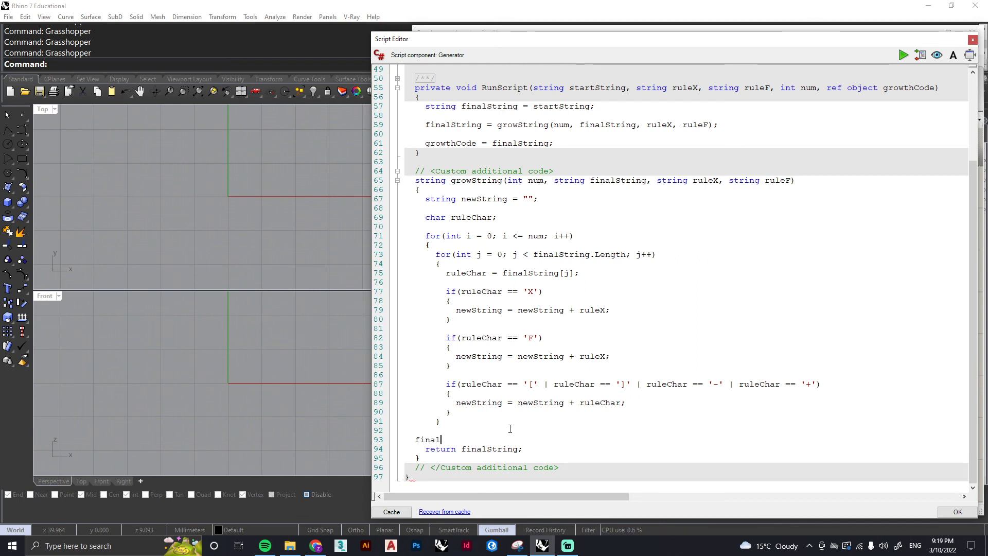
text(Str)
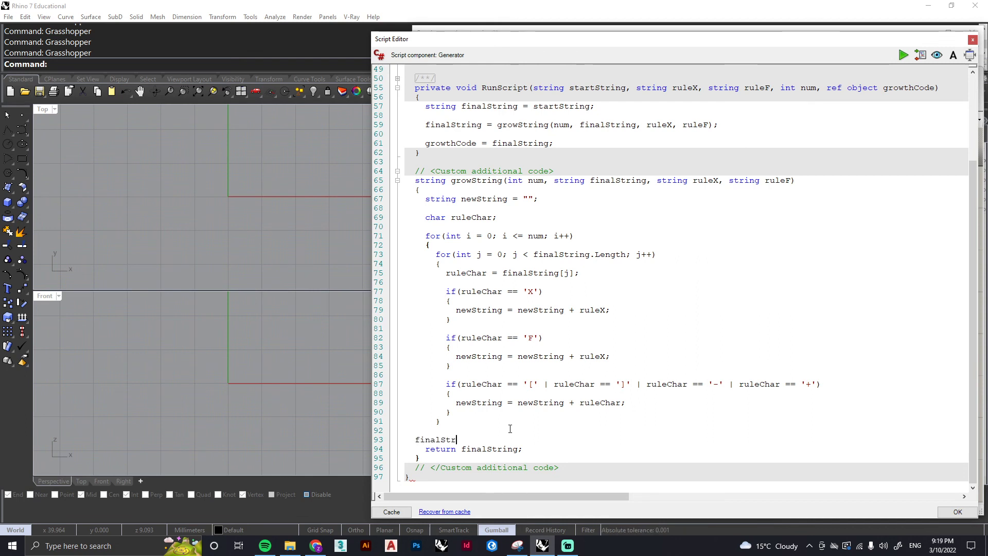
text(ing =)
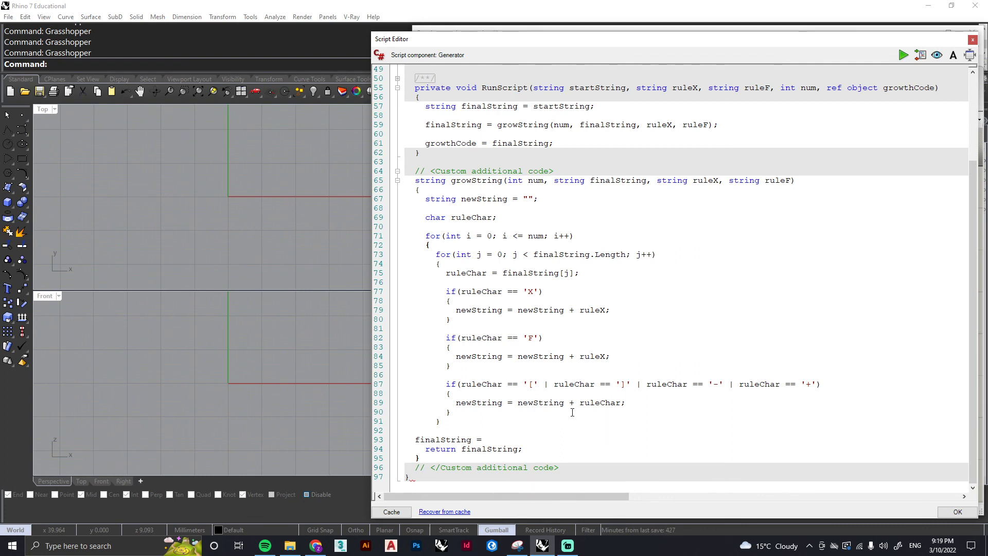
text(newString;)
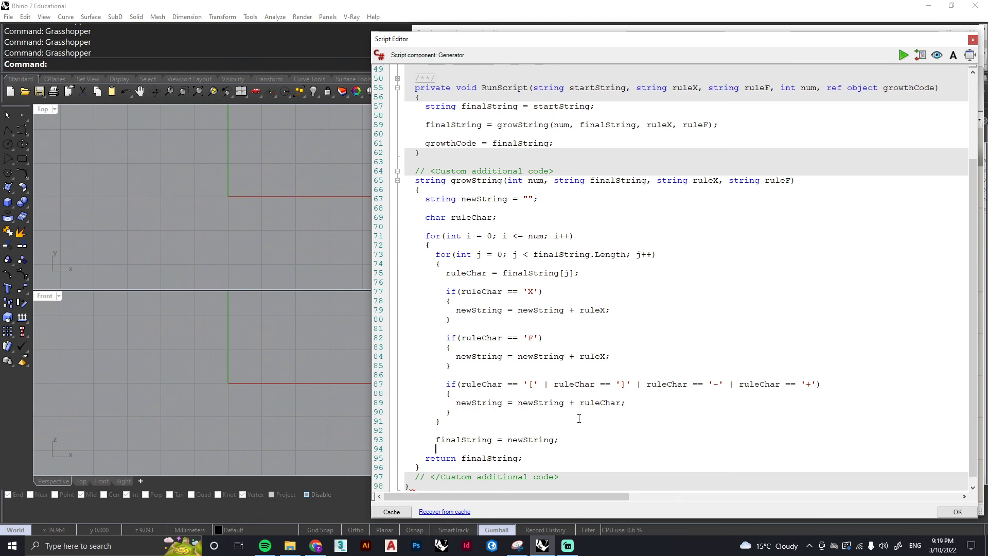
text(newString)
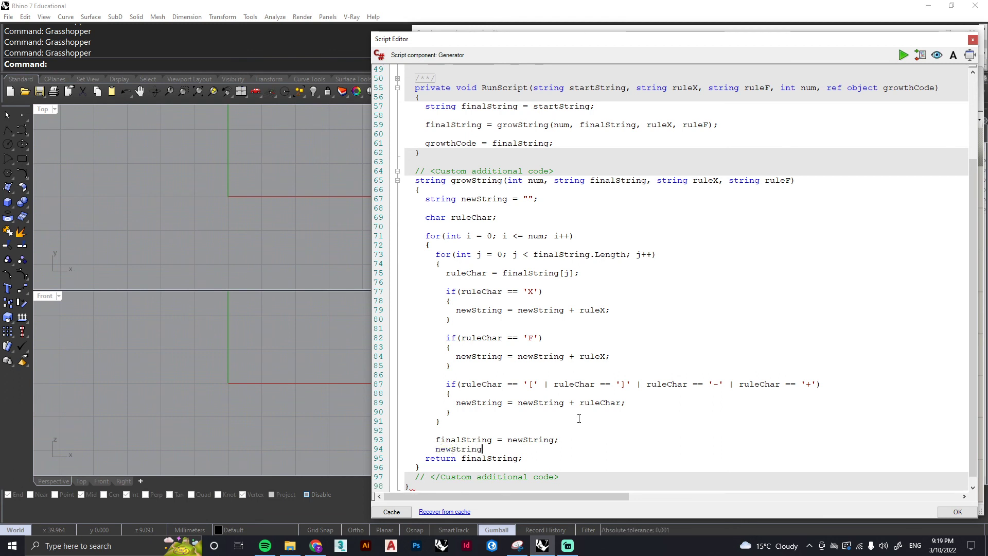
text(=)
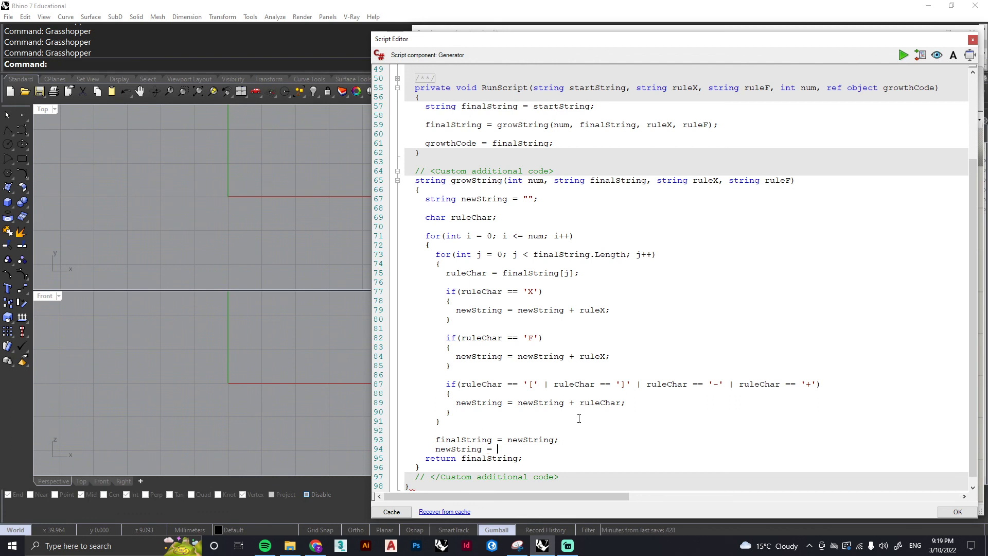
text("";)
text(})
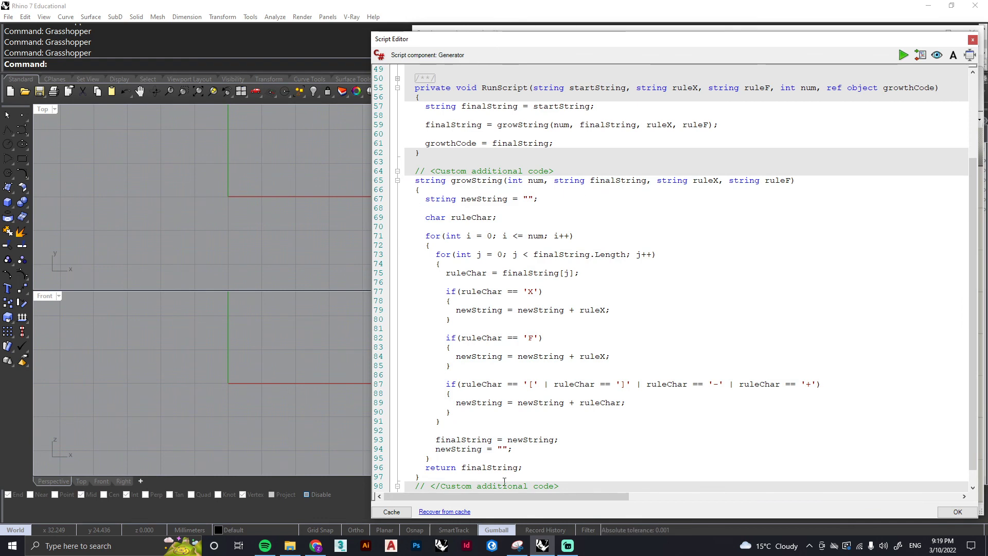
scroll(down, 3)
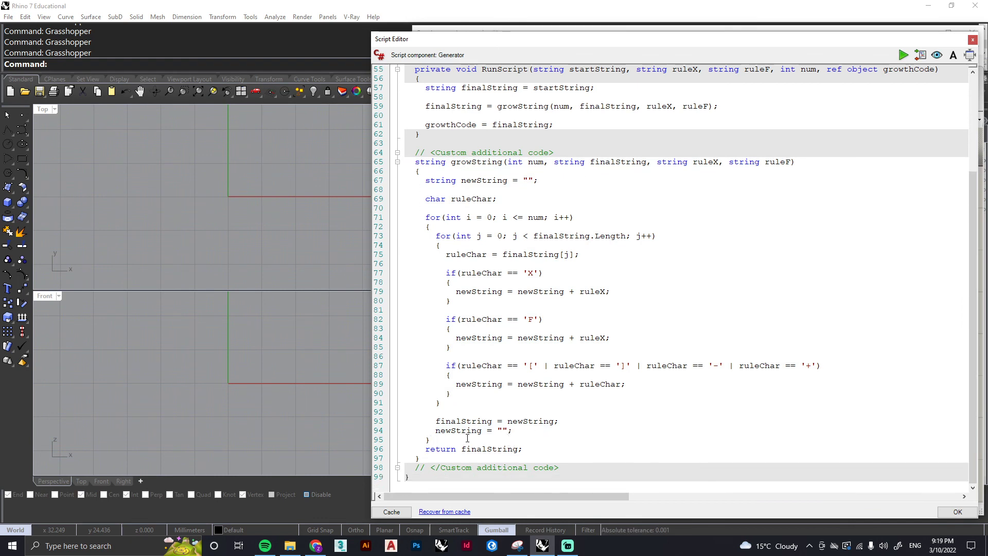